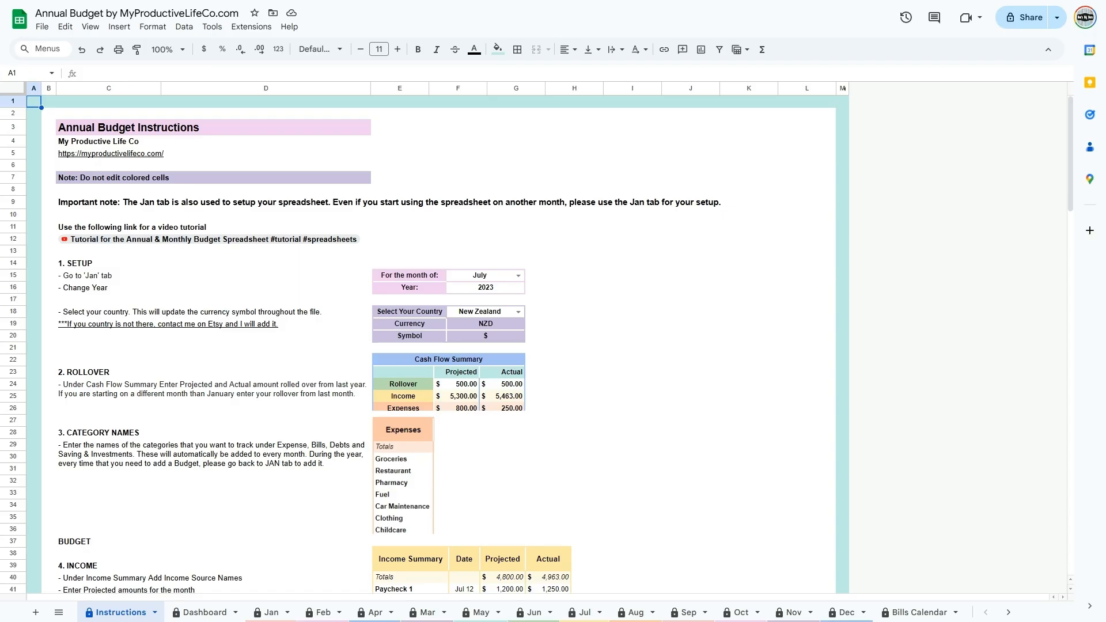
mouse_move(115, 163)
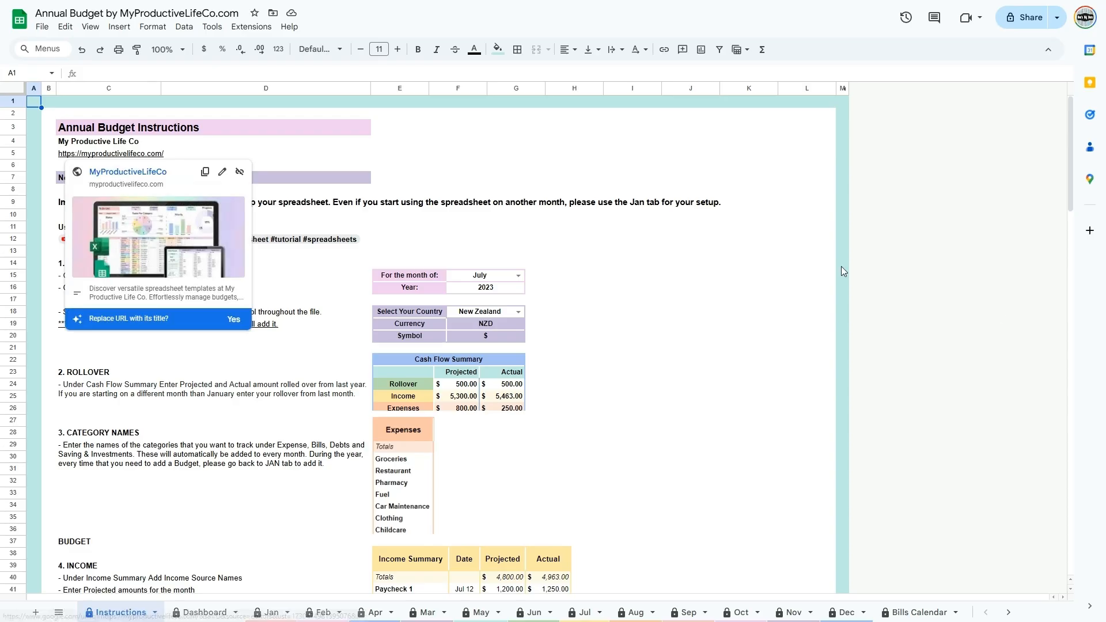
- Open the MyProductiveLifeCo website and go to Contact Us from the footer quick links
left_click(128, 172)
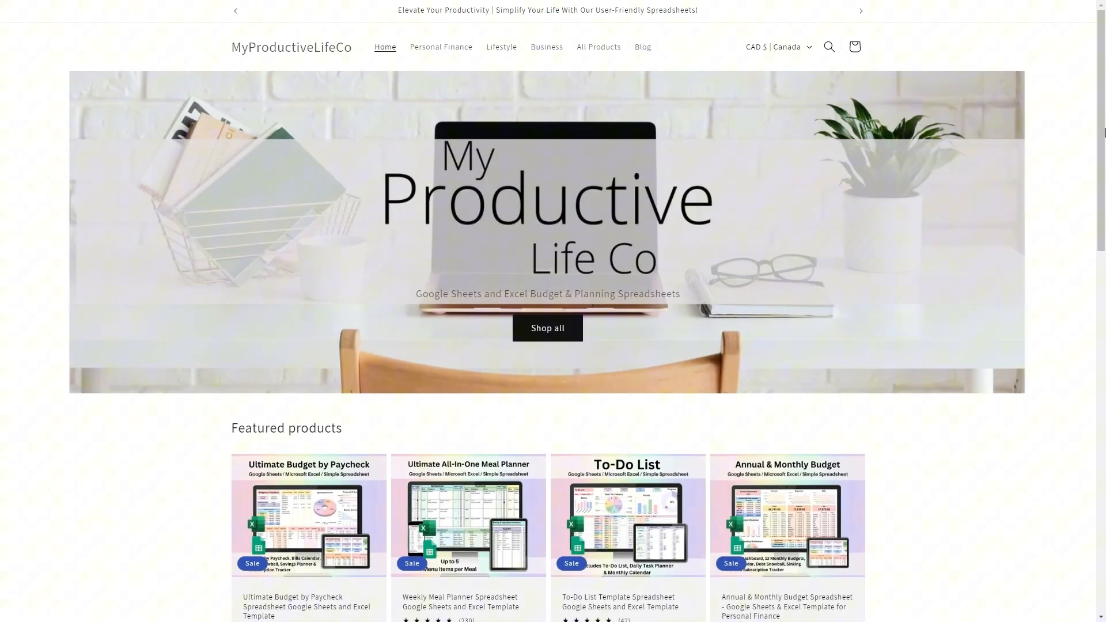
scroll("down", 3)
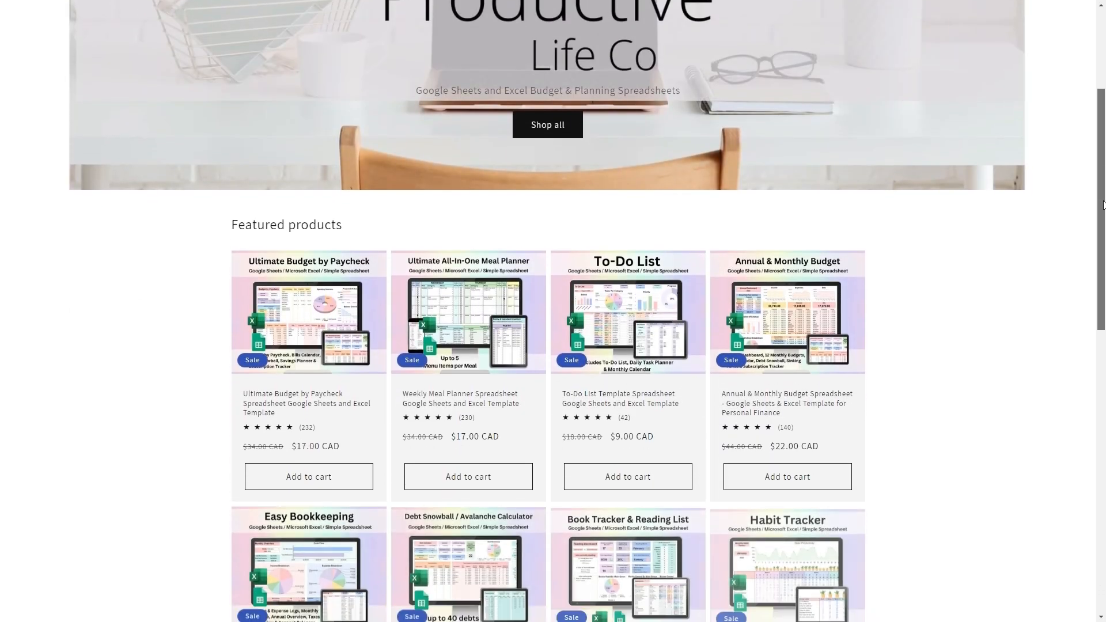
scroll("down", 3)
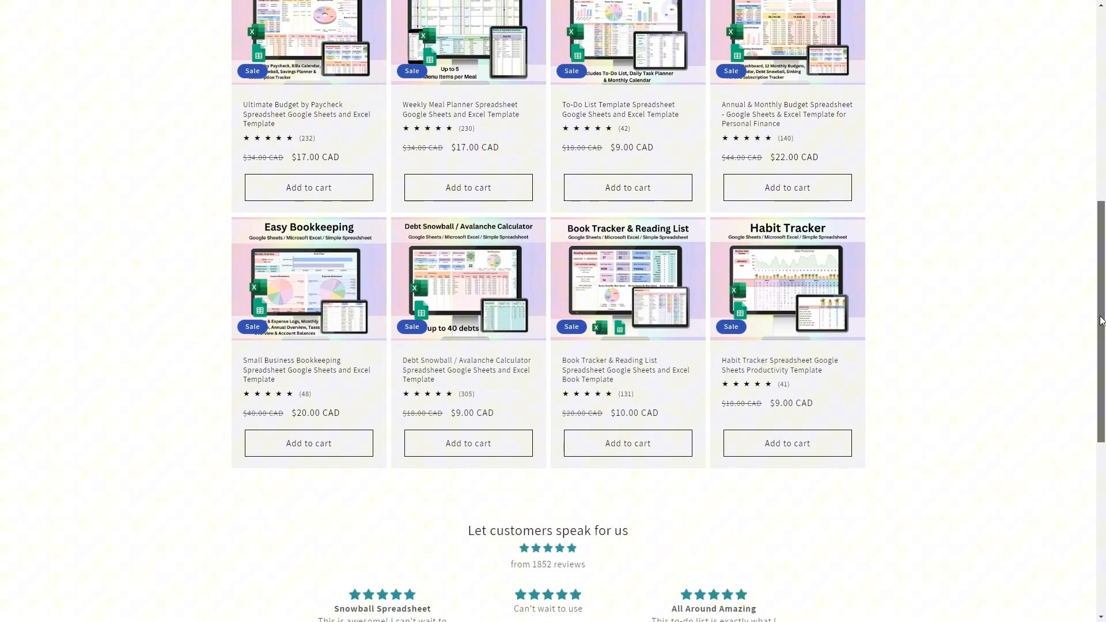
scroll("down", 3)
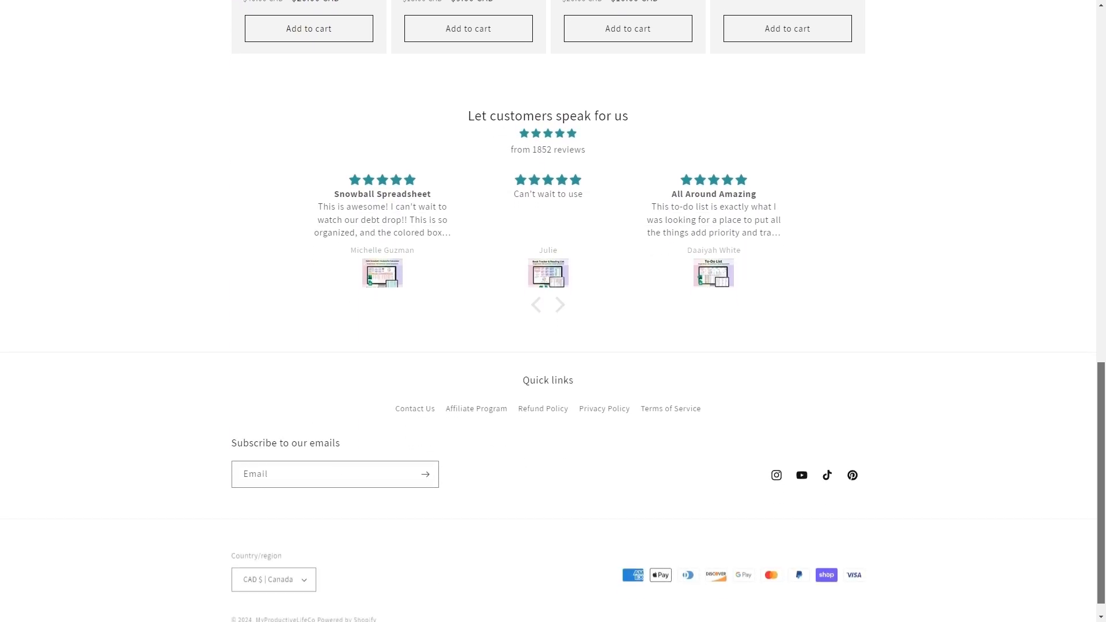
scroll("down", 3)
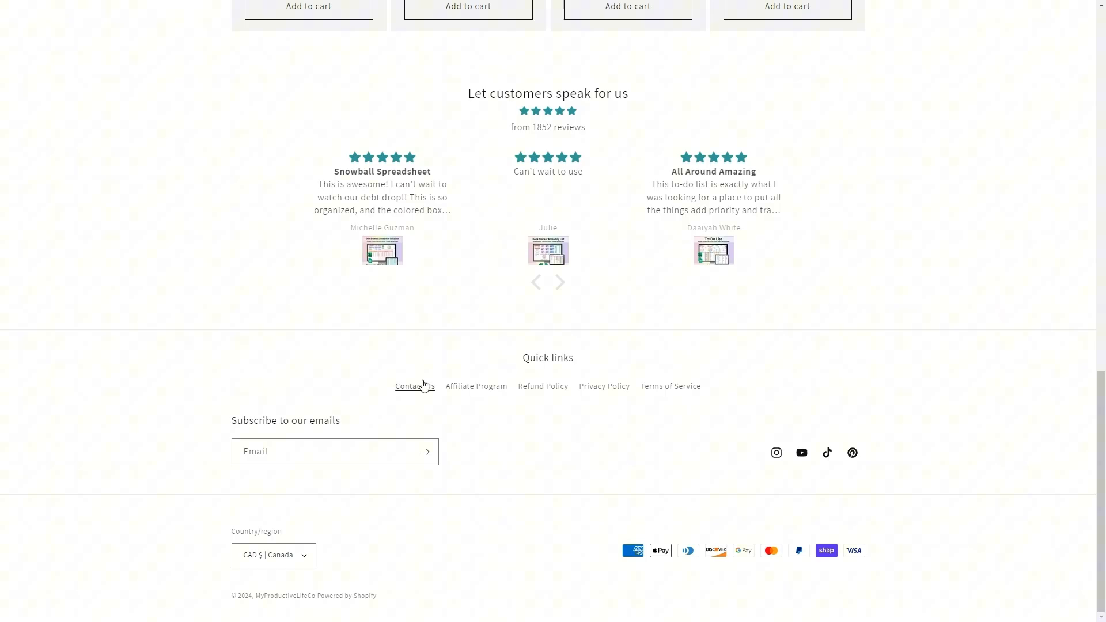
left_click(414, 386)
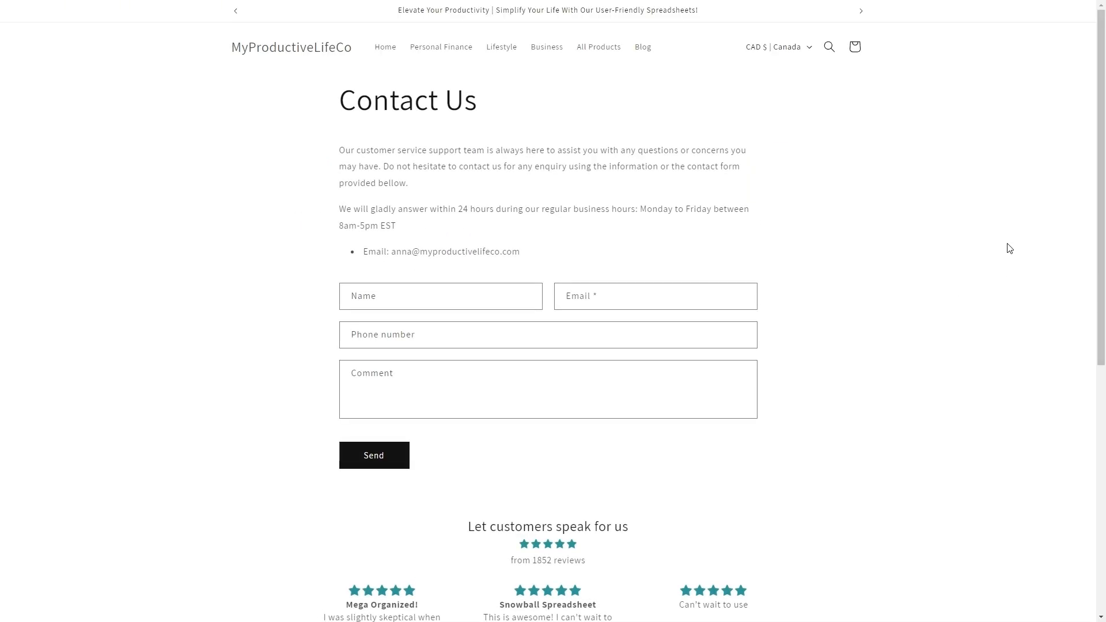
mouse_move(996, 243)
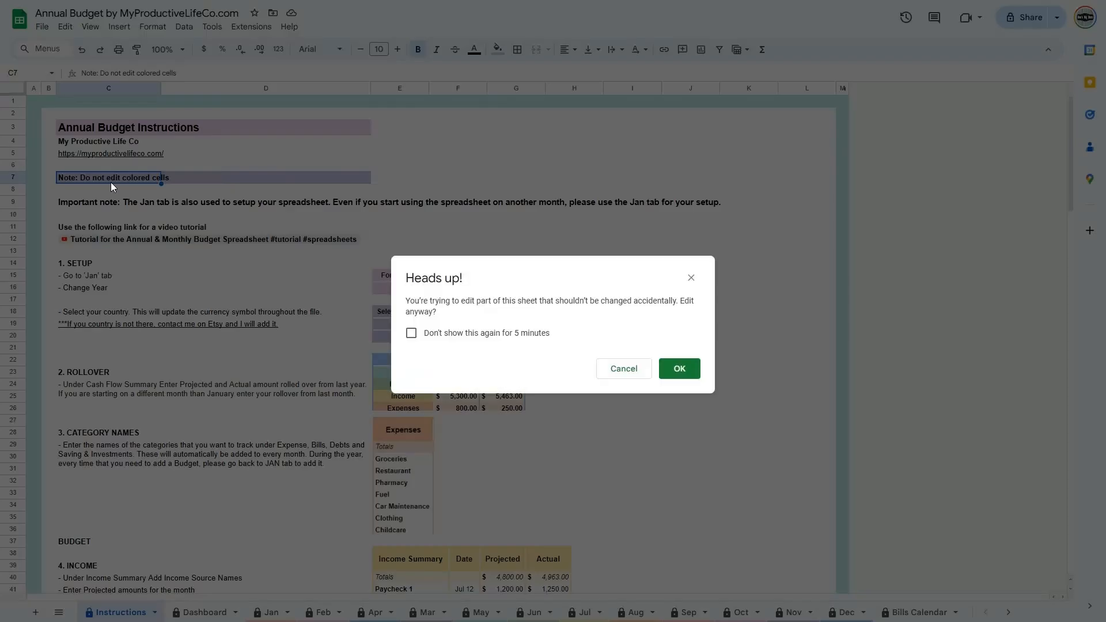
mouse_move(459, 364)
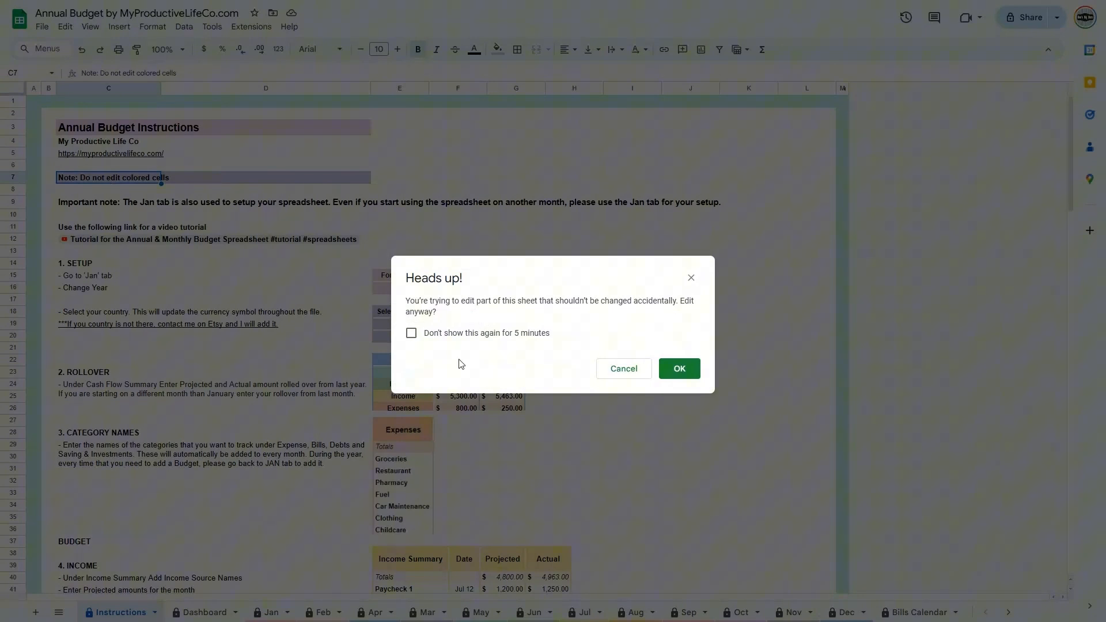
mouse_move(521, 377)
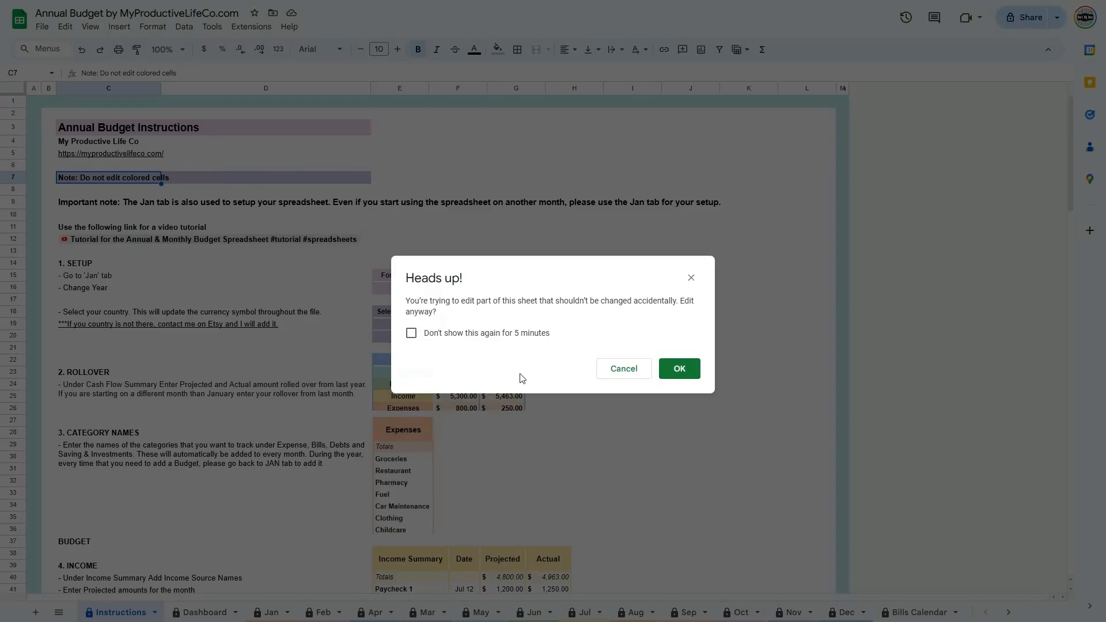
mouse_move(623, 369)
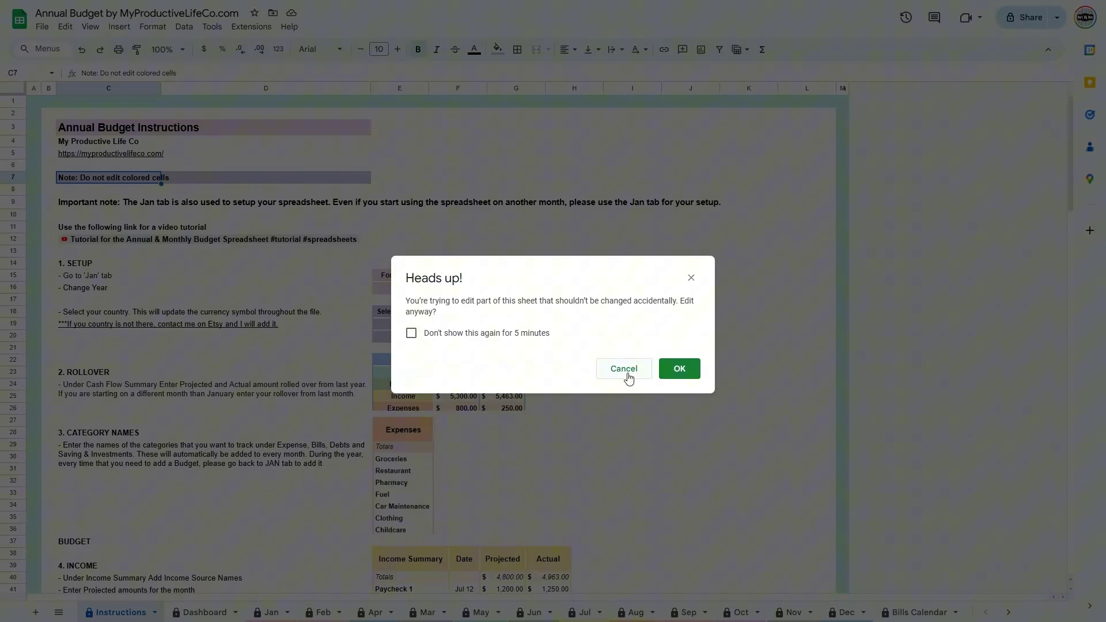
left_click(623, 368)
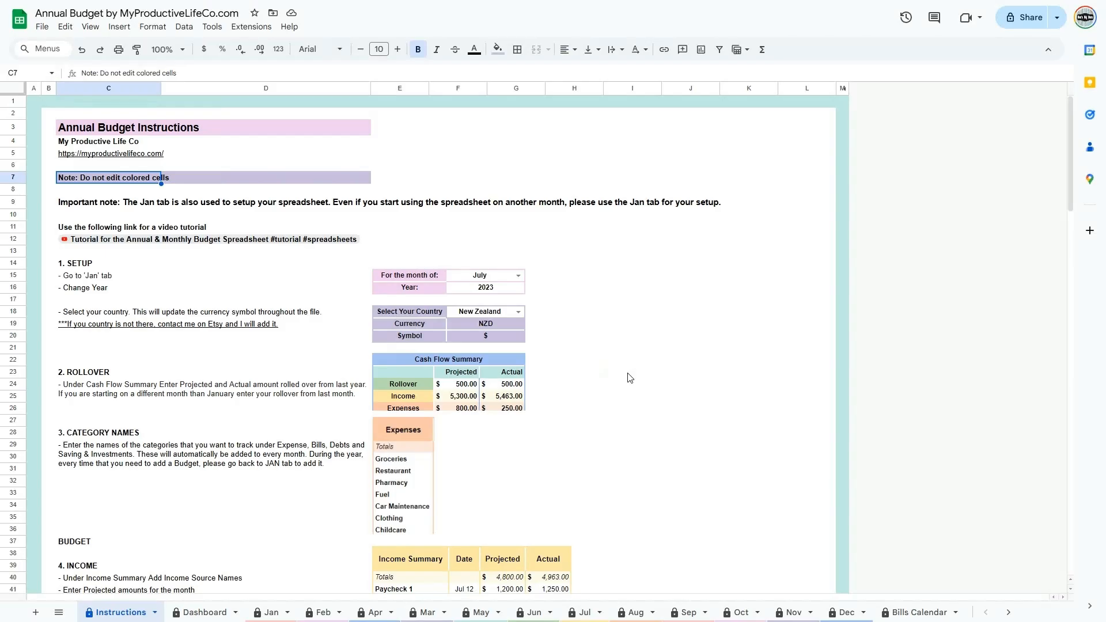
mouse_move(648, 402)
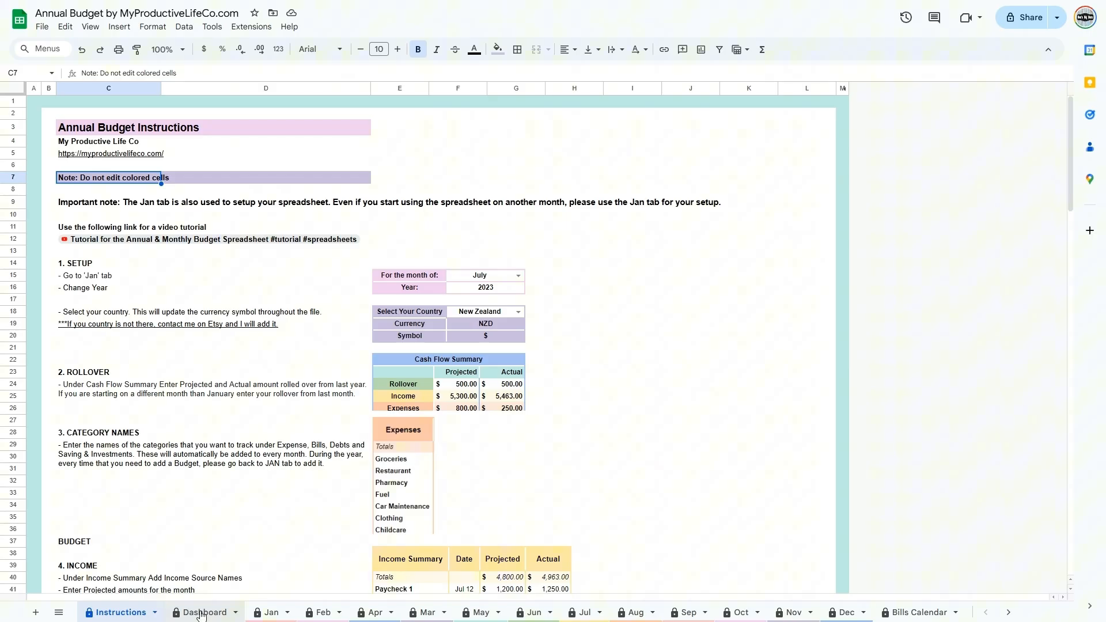
- Look over the Annual Dashboard sheet, then switch to the Jan budget sheet
left_click(204, 612)
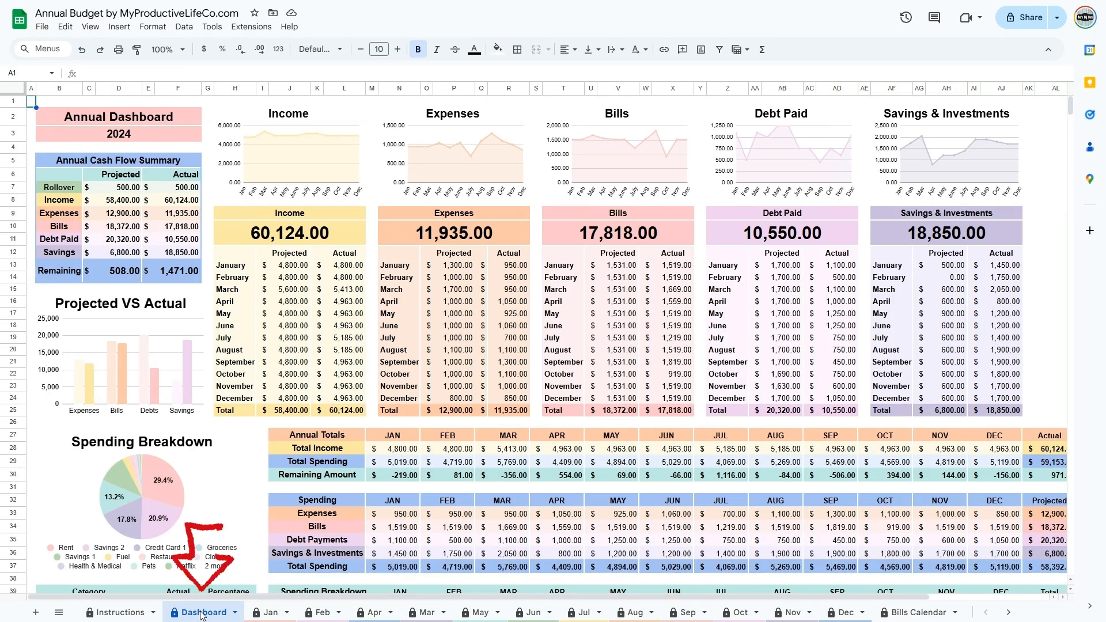
left_click(204, 613)
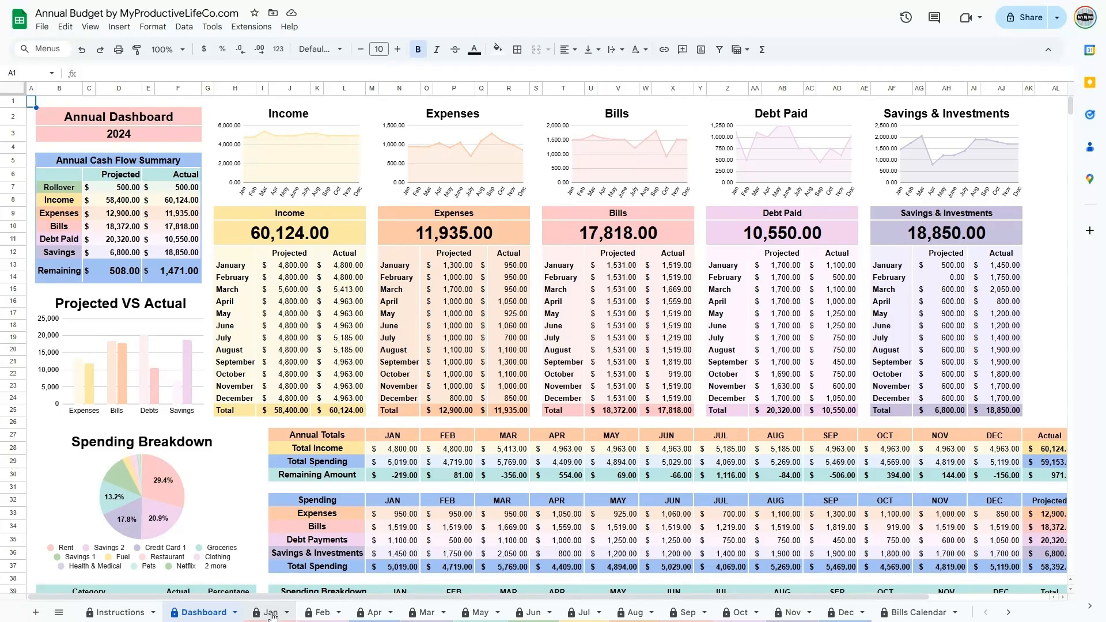
left_click(272, 612)
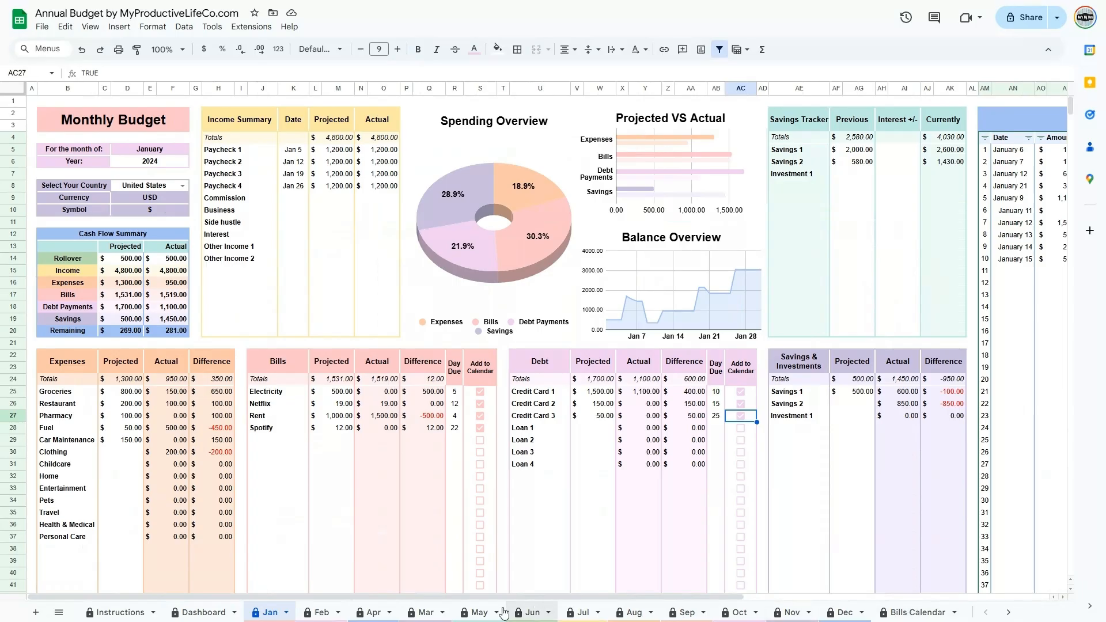
- Review the Bills Calendar, Debt Snowball, Savings Planner and Subscriptions sheets, then return to Jan
left_click(920, 612)
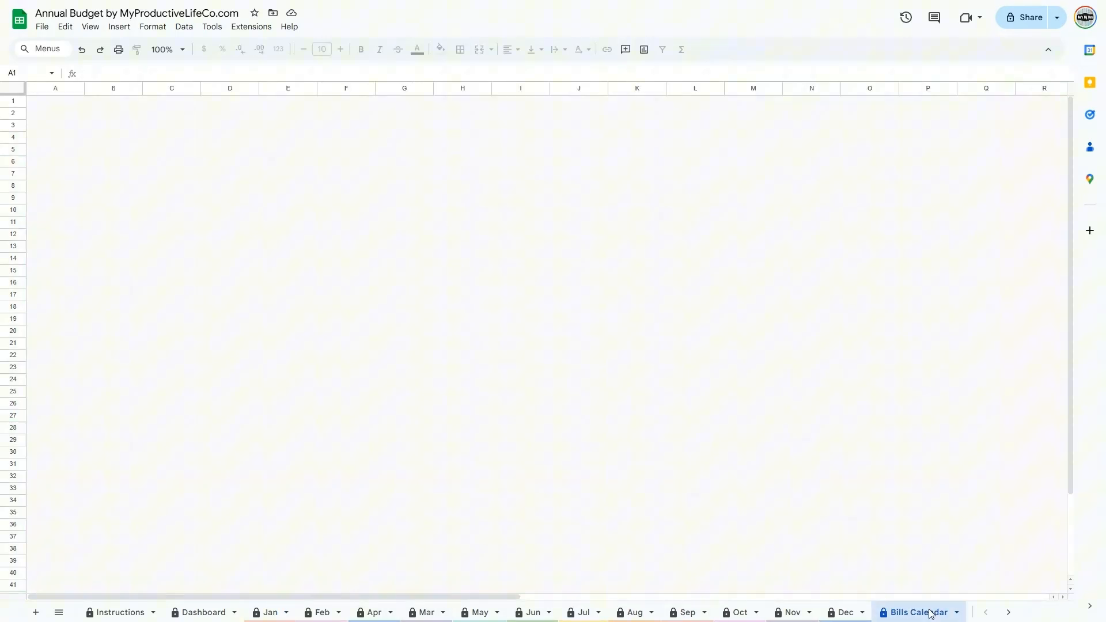
left_click(917, 611)
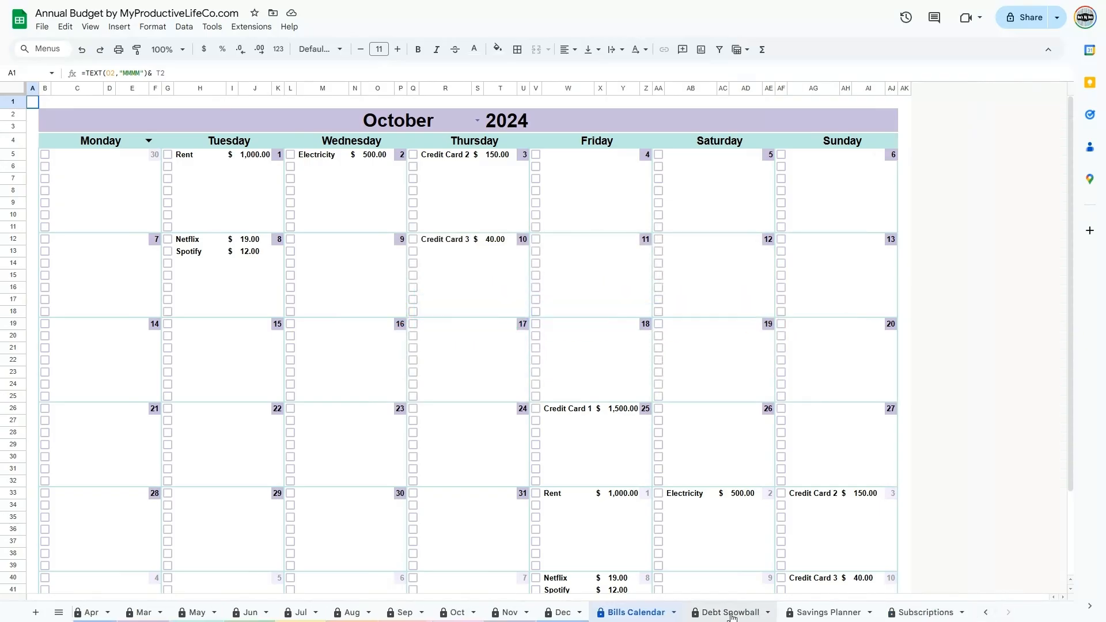
left_click(728, 612)
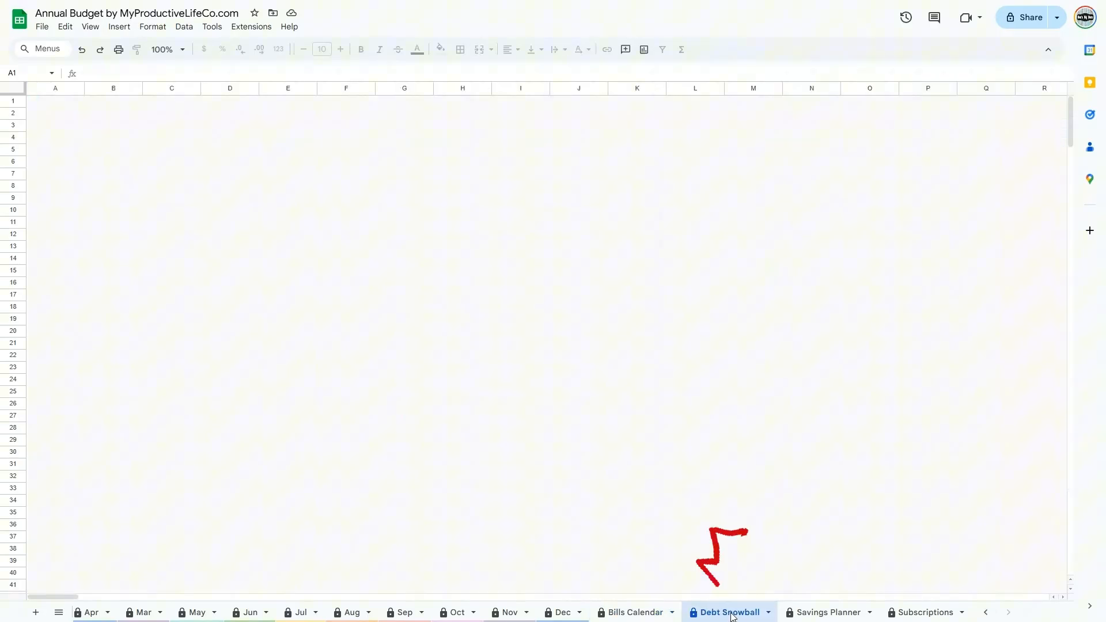
left_click(729, 612)
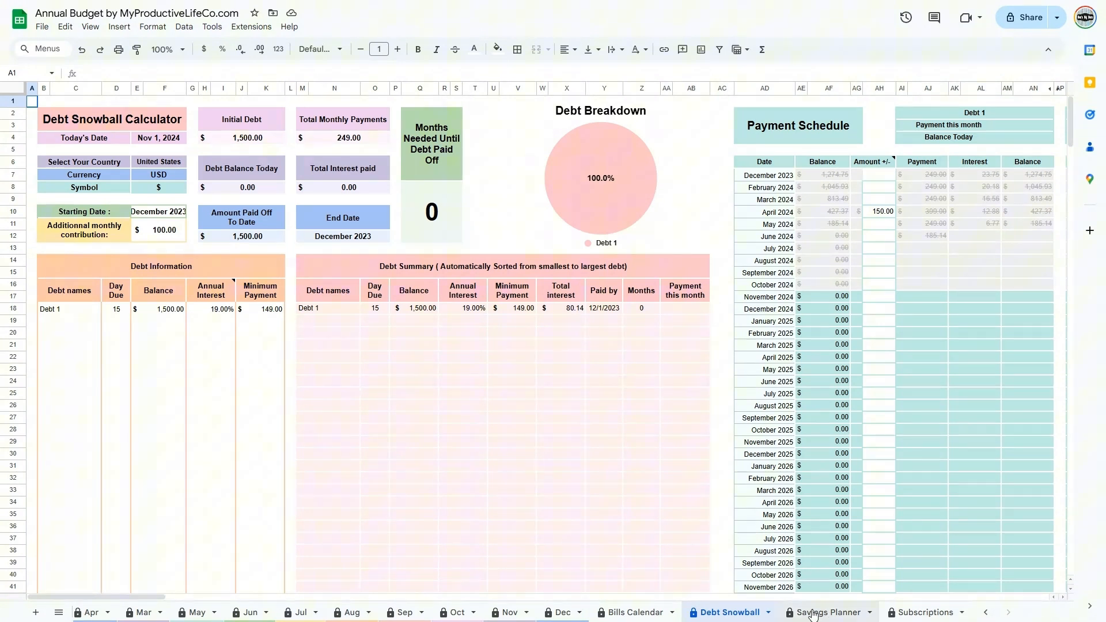
left_click(826, 612)
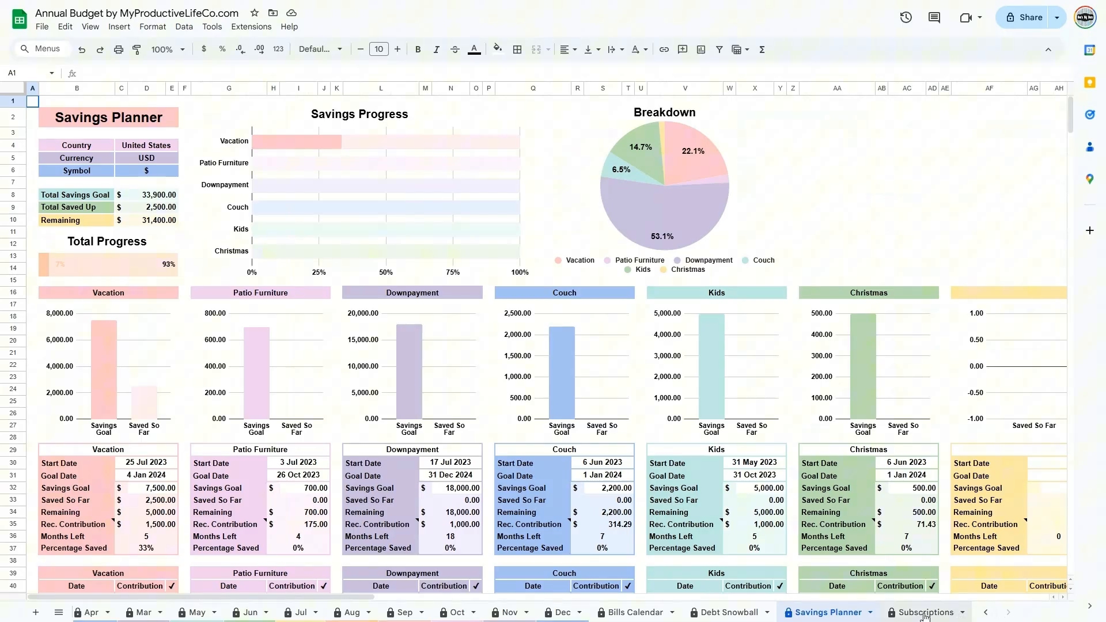
left_click(924, 613)
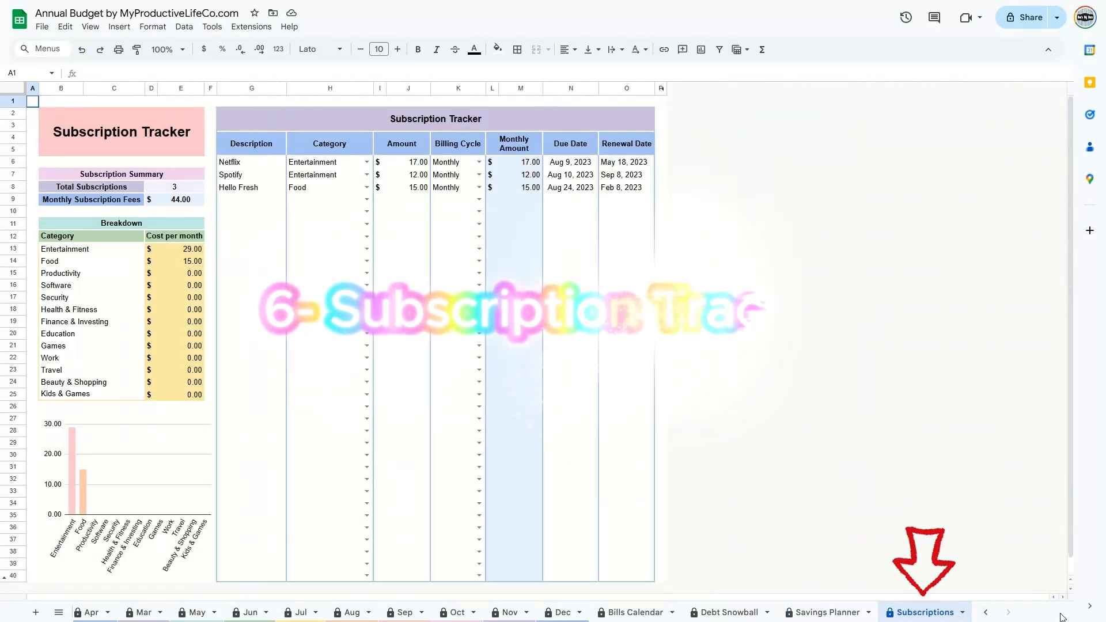
mouse_move(1008, 612)
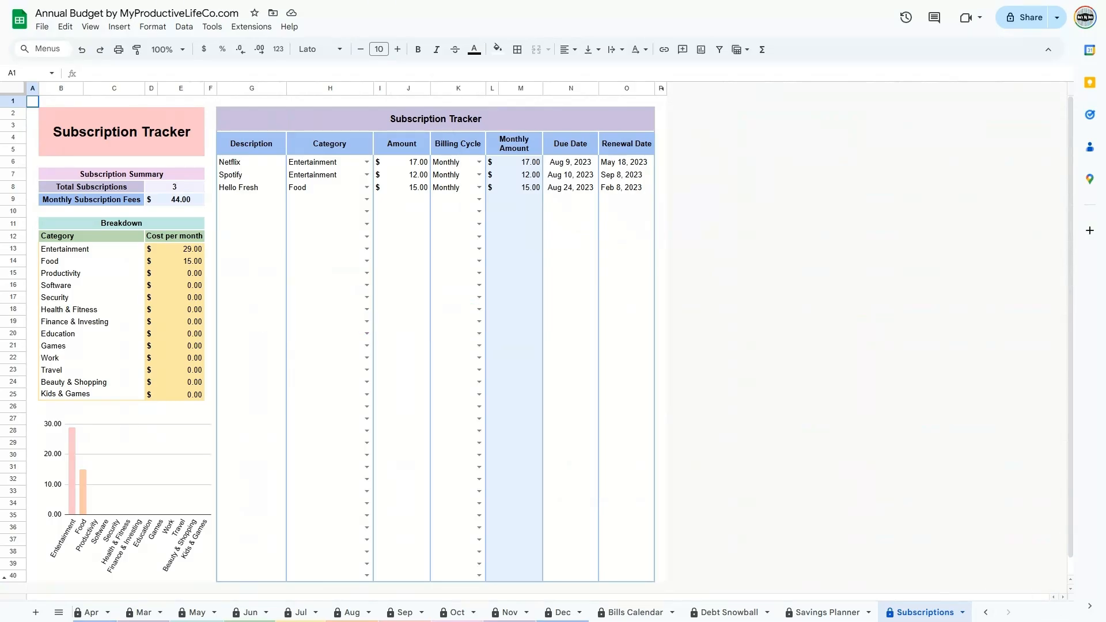
left_click(273, 616)
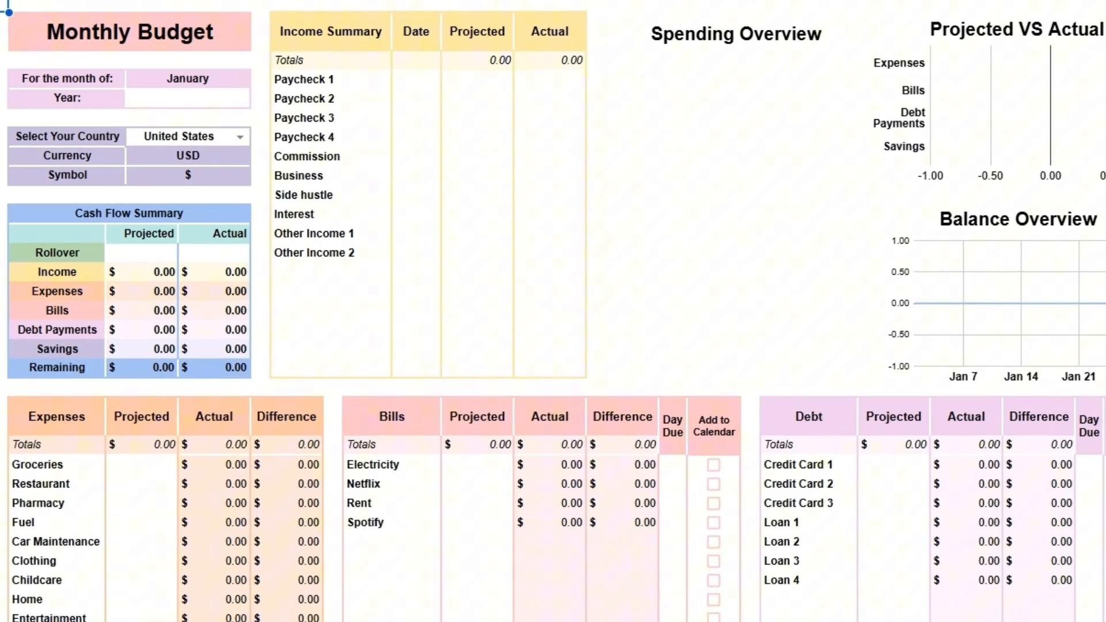
- Enter 2021 as the Year and choose United States as the country
left_click(188, 97)
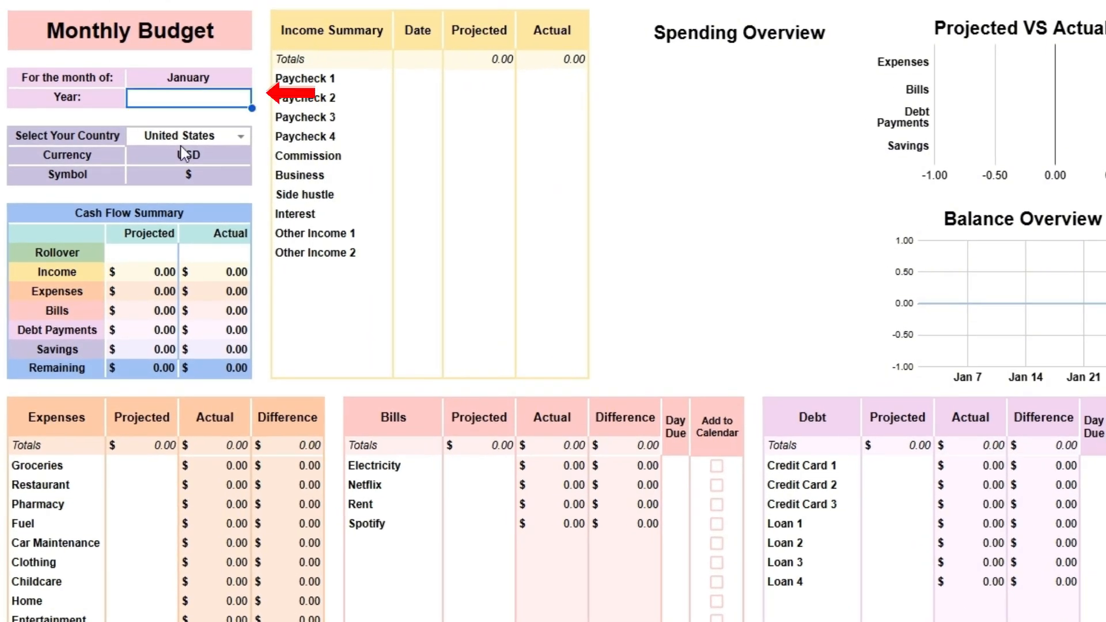
type("2021")
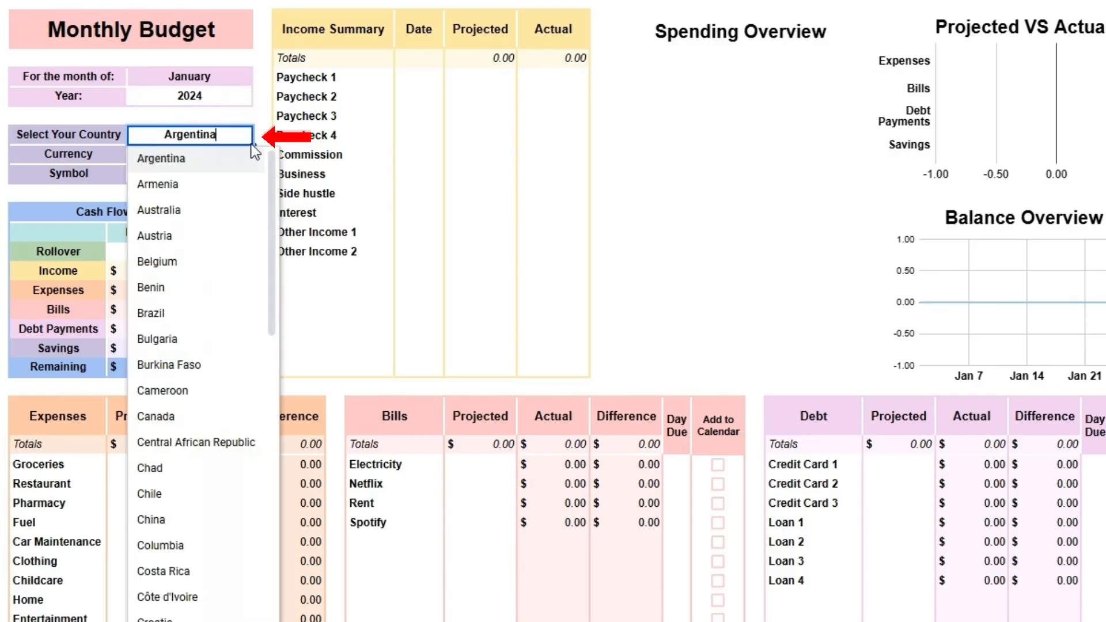
scroll("down", 3)
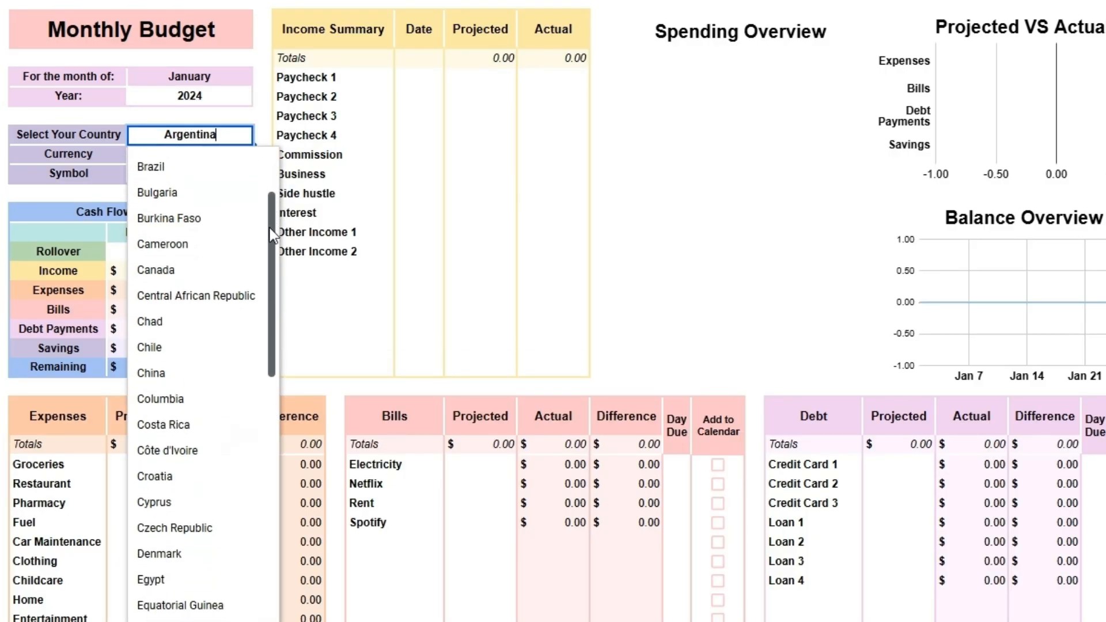
scroll("down", 3)
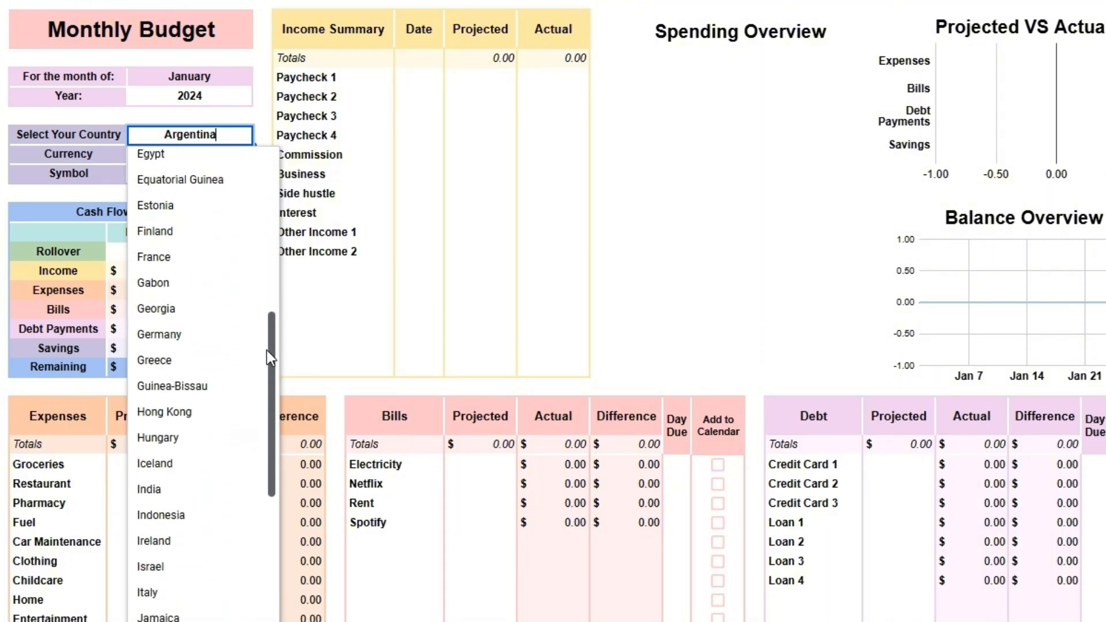
scroll("down", 3)
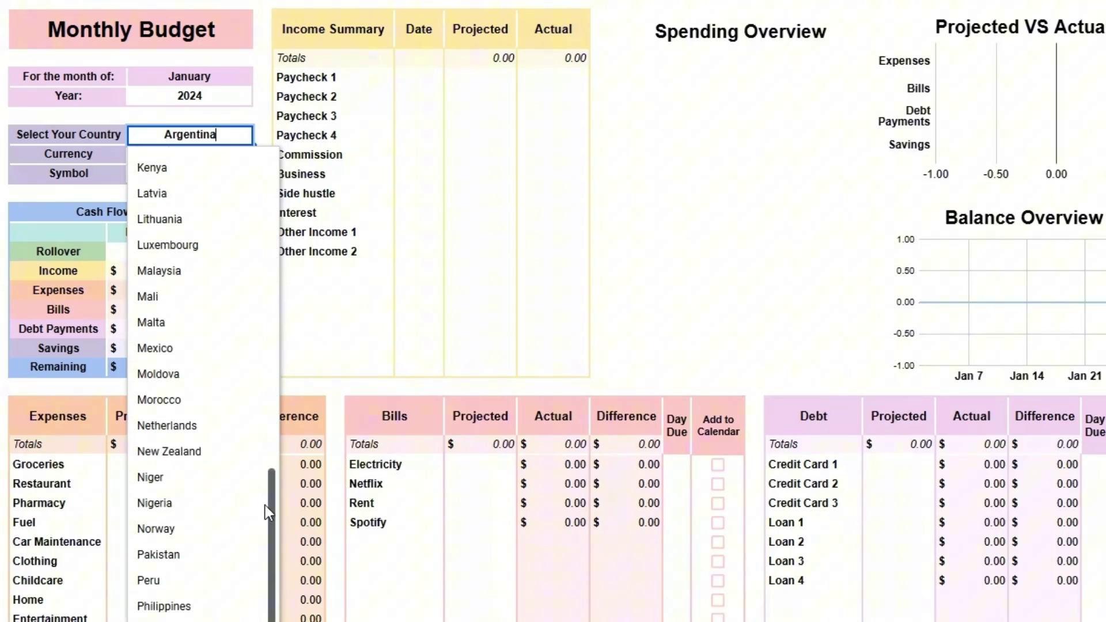
scroll("down", 3)
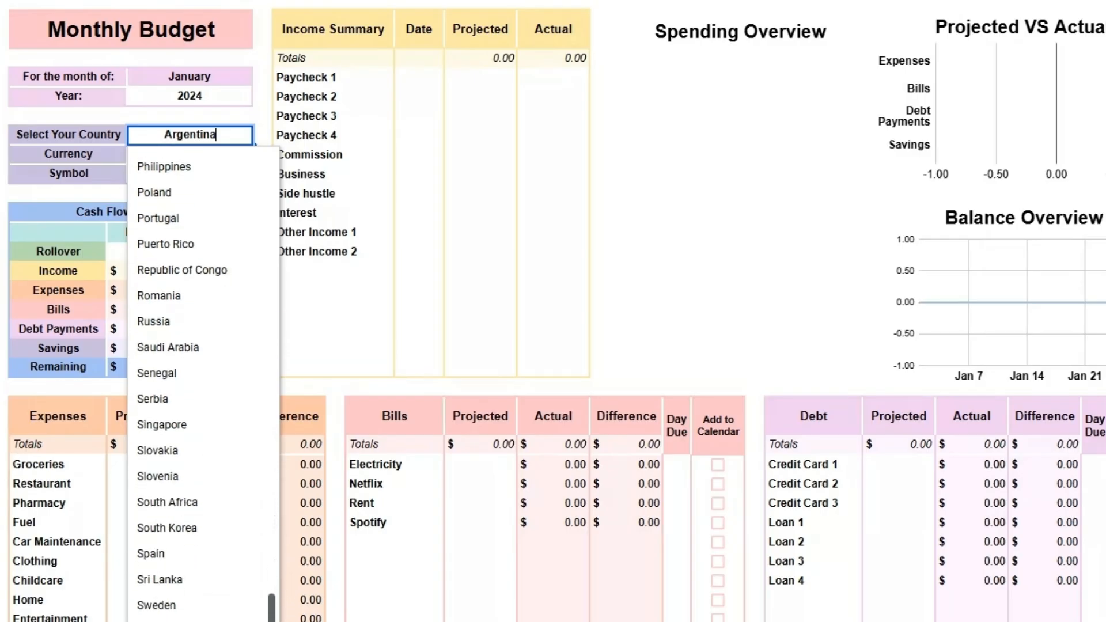
scroll("down", 3)
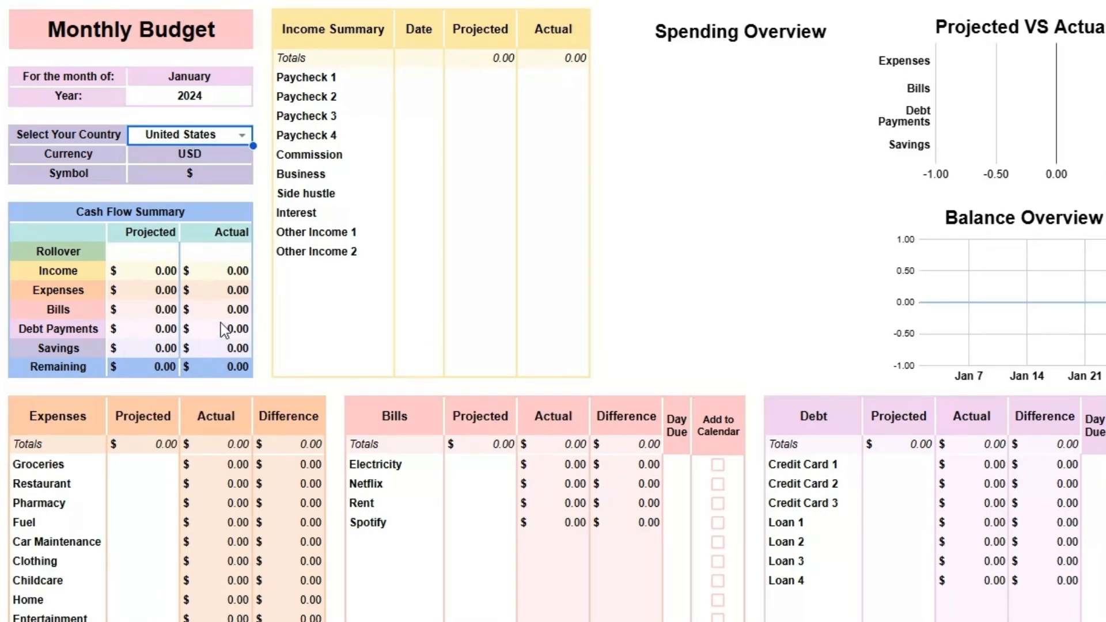
mouse_move(224, 296)
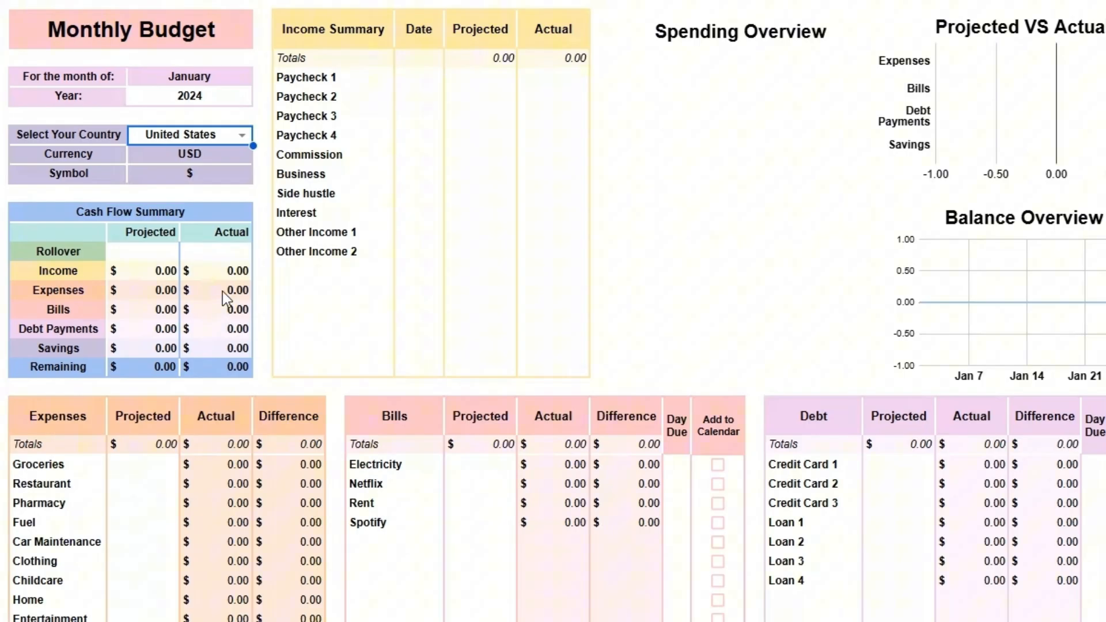
- Cancel the protected currency-symbol edit warning and select the Rollover Projected cell
left_click(189, 173)
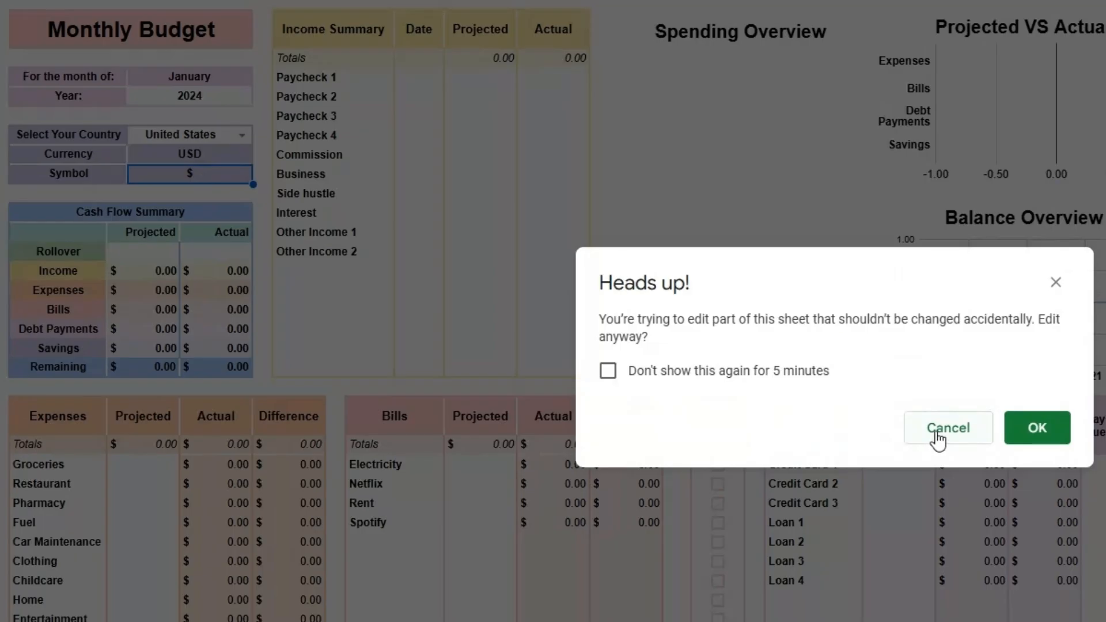
left_click(947, 428)
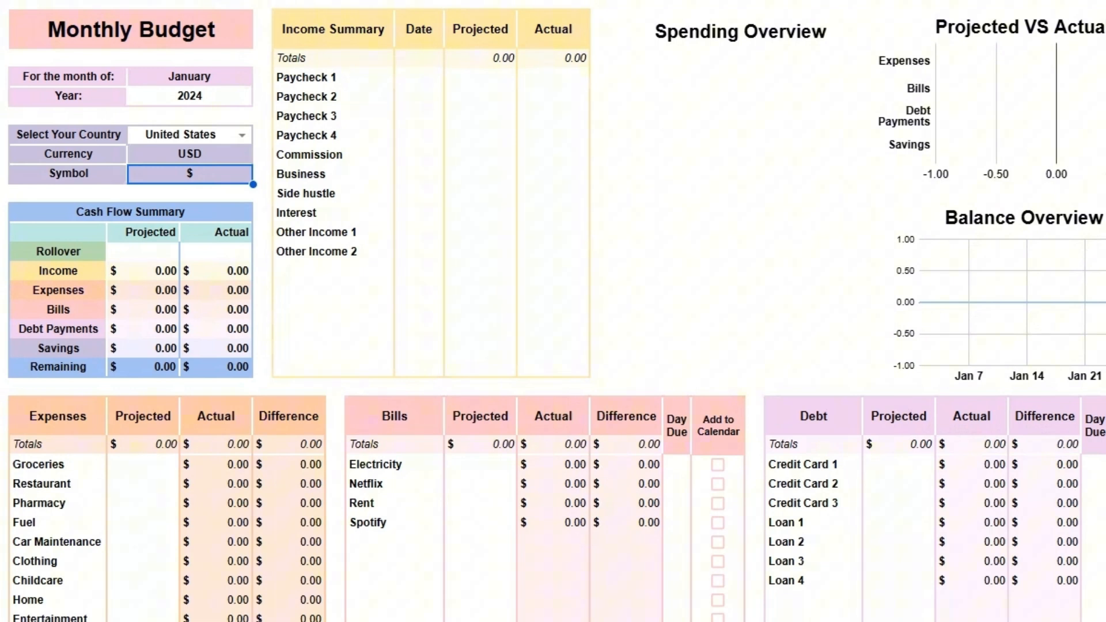
left_click(149, 251)
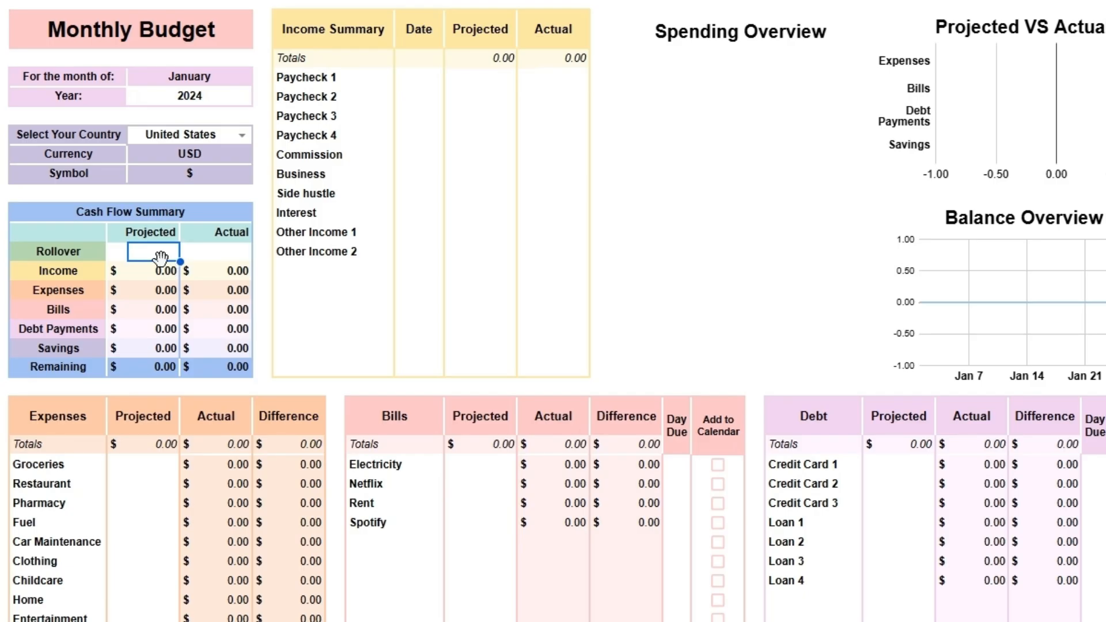
- Enter a $500.00 rollover in both the Projected and Actual cells
type("500.00")
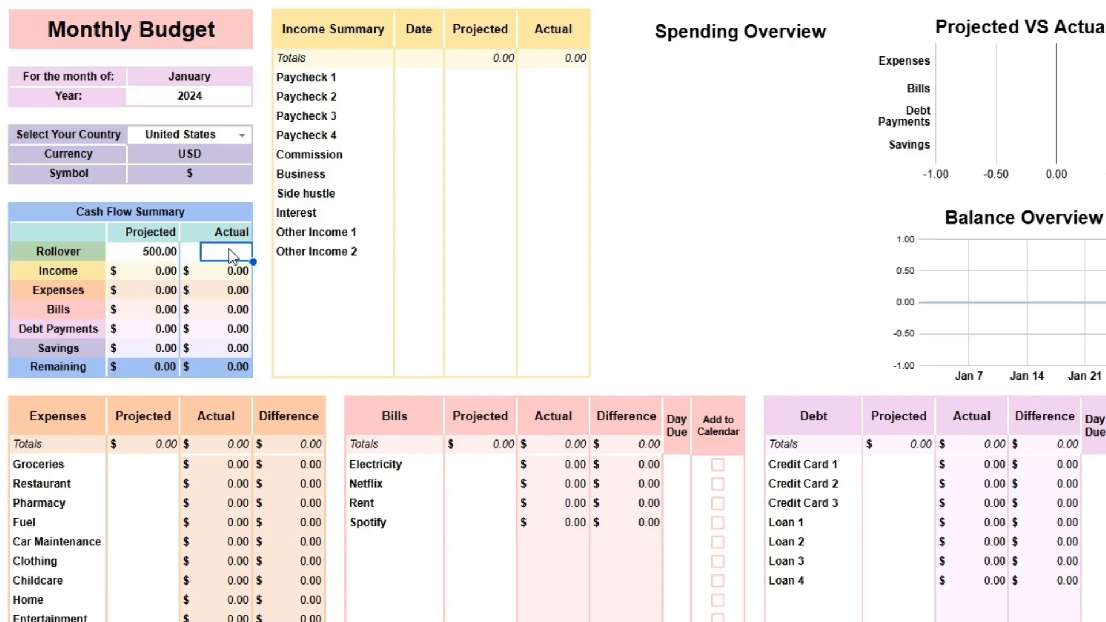
type("500.00")
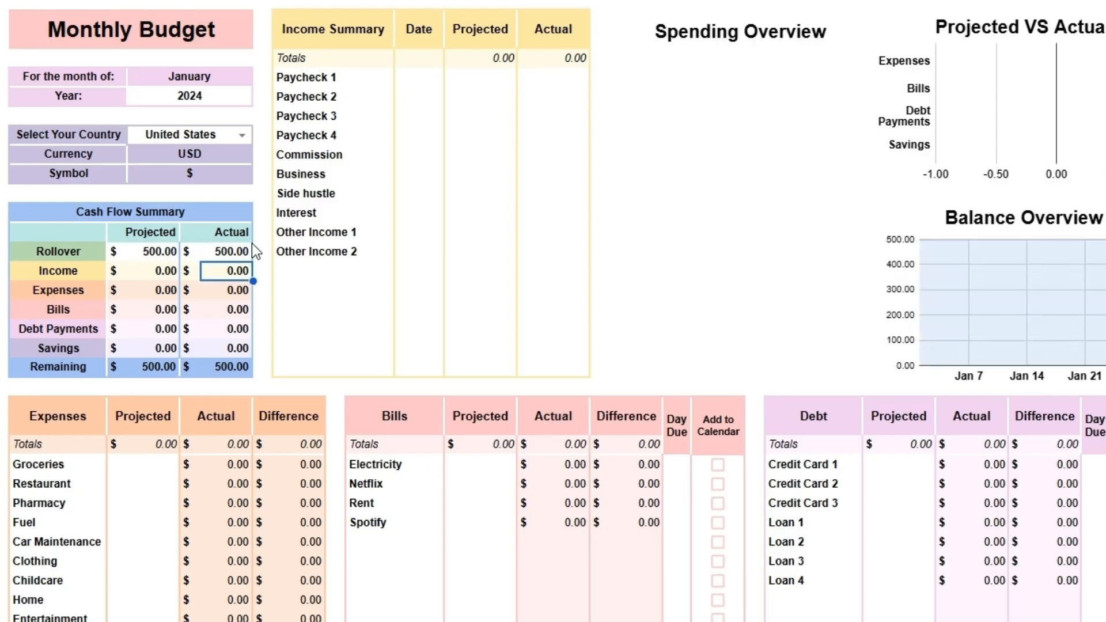
mouse_move(372, 83)
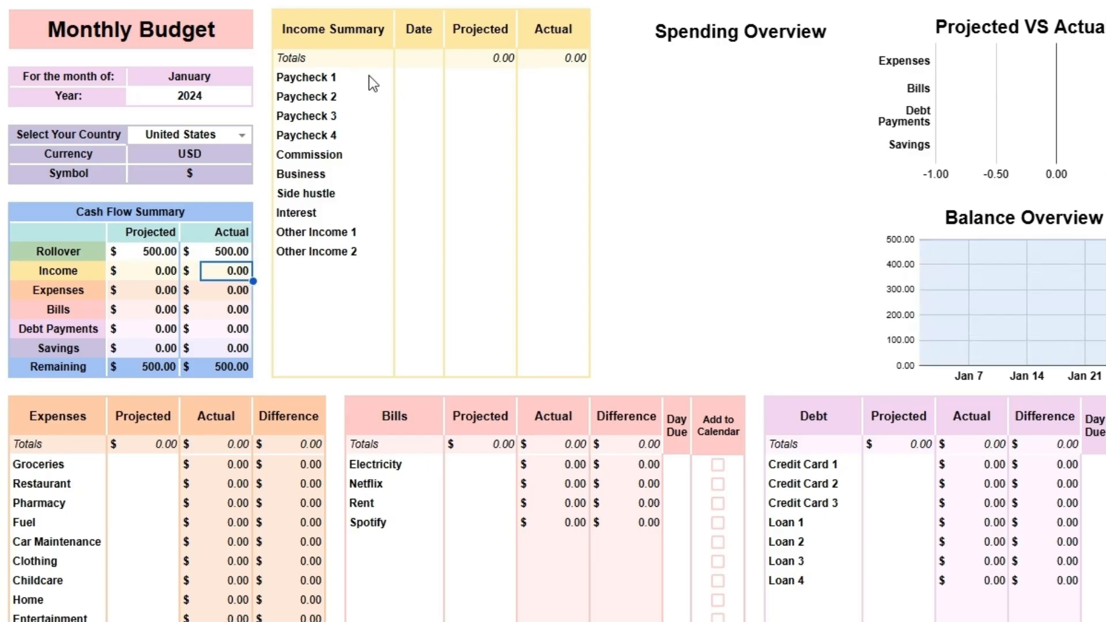
mouse_move(412, 90)
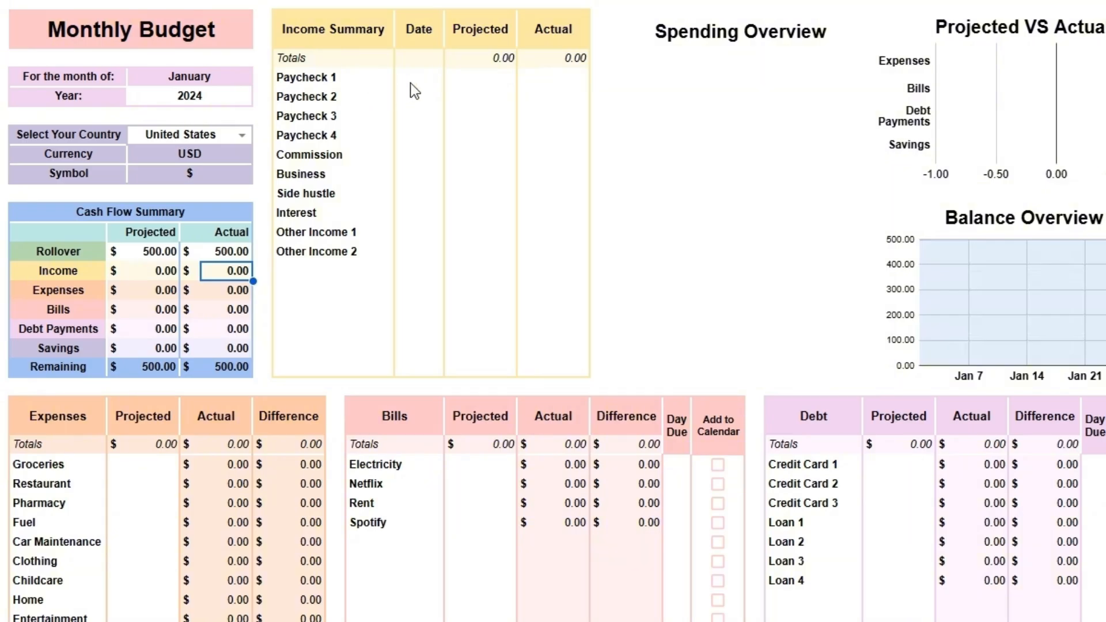
left_click(228, 252)
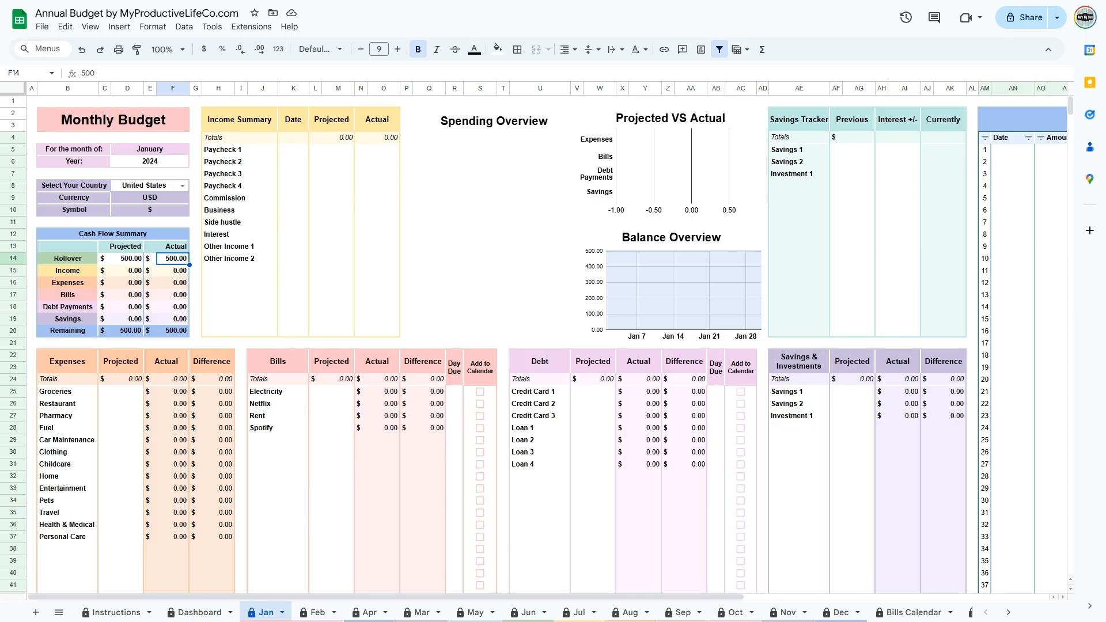
- Date the paychecks January 5, January 12 and January 26 using the date picker
left_click(173, 270)
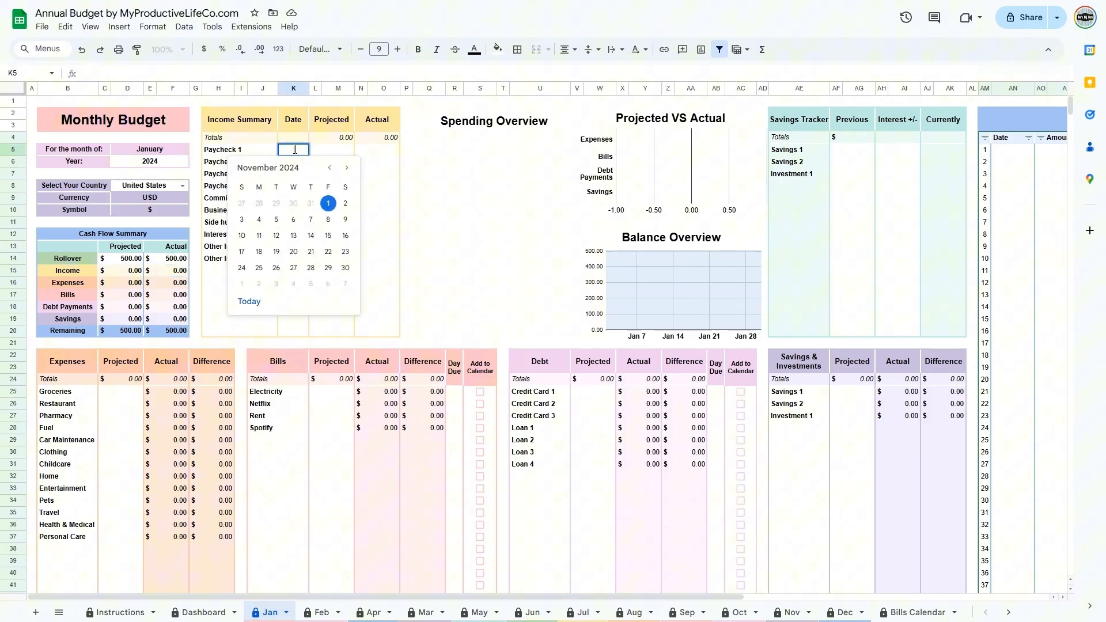
type("jan")
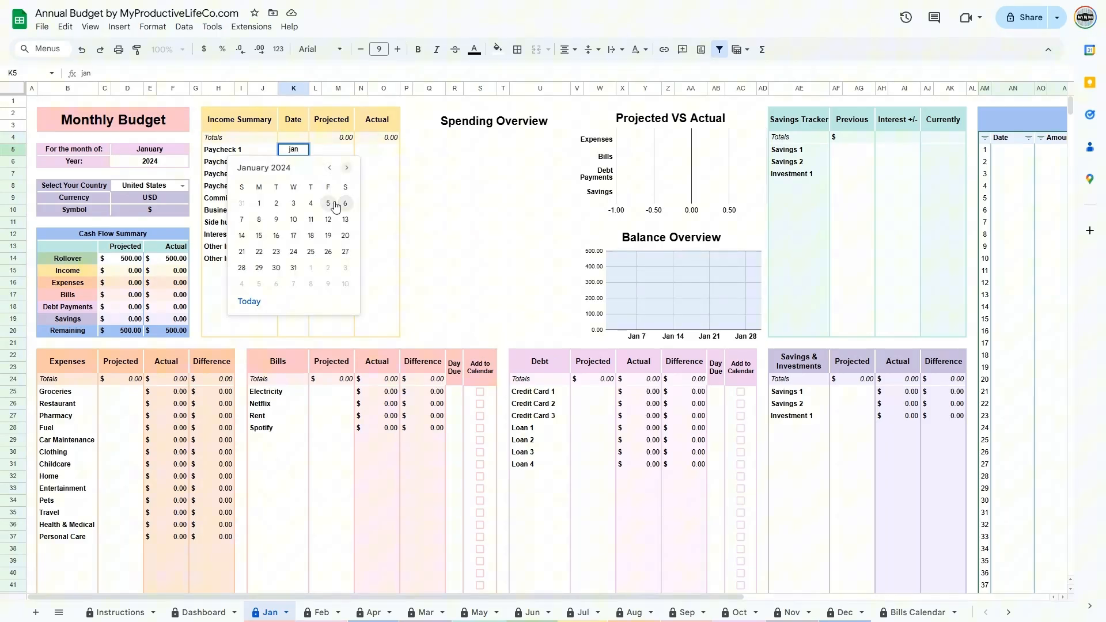
left_click(327, 203)
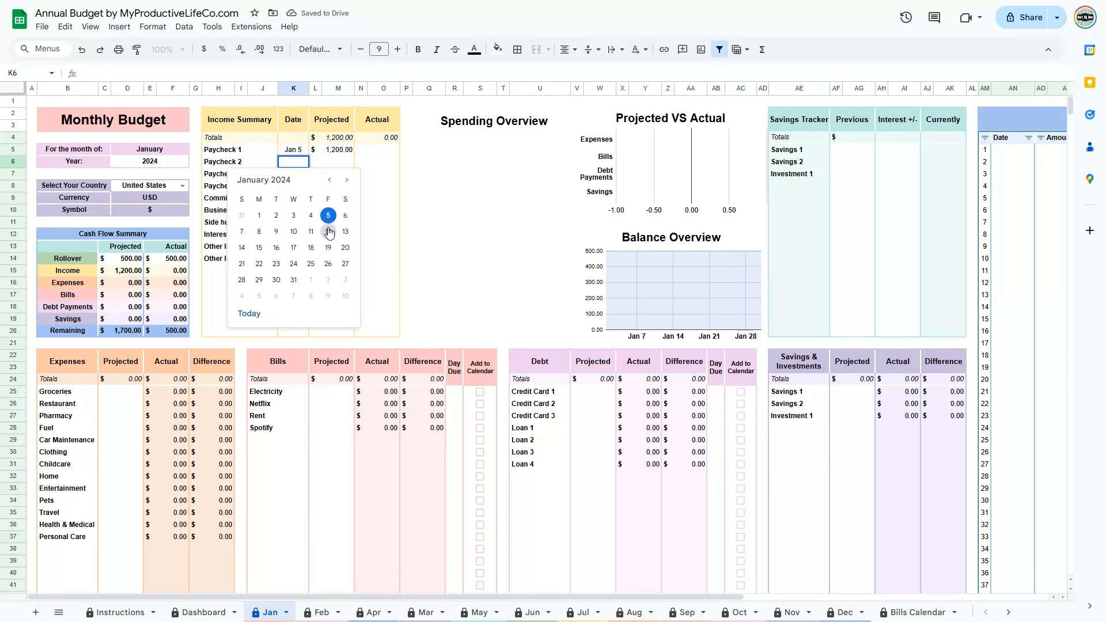
left_click(310, 231)
type("1")
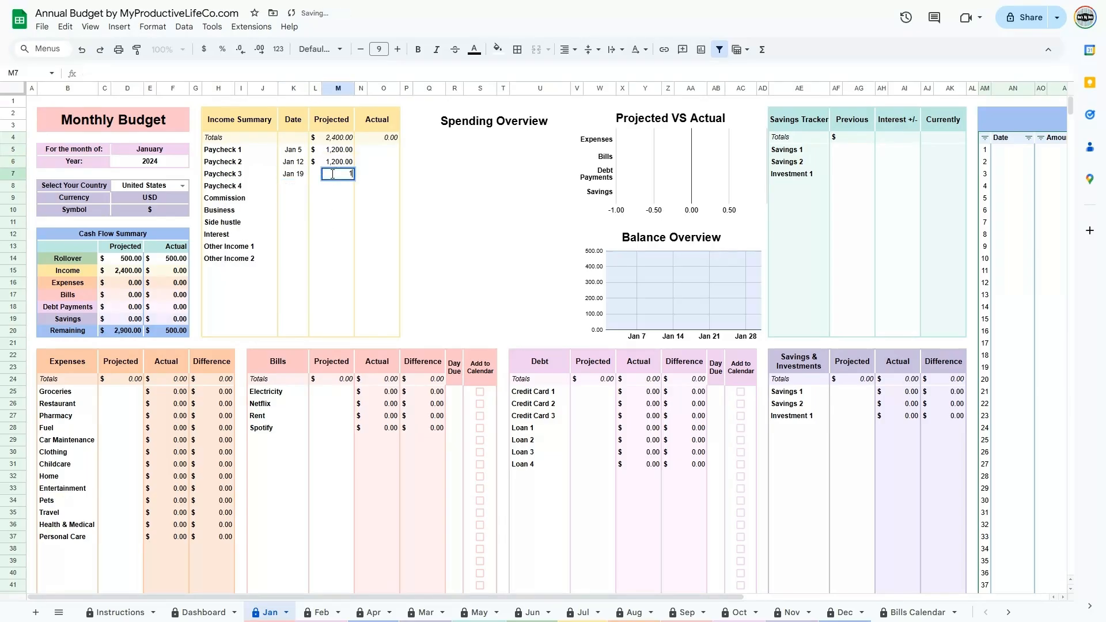
left_click(293, 185)
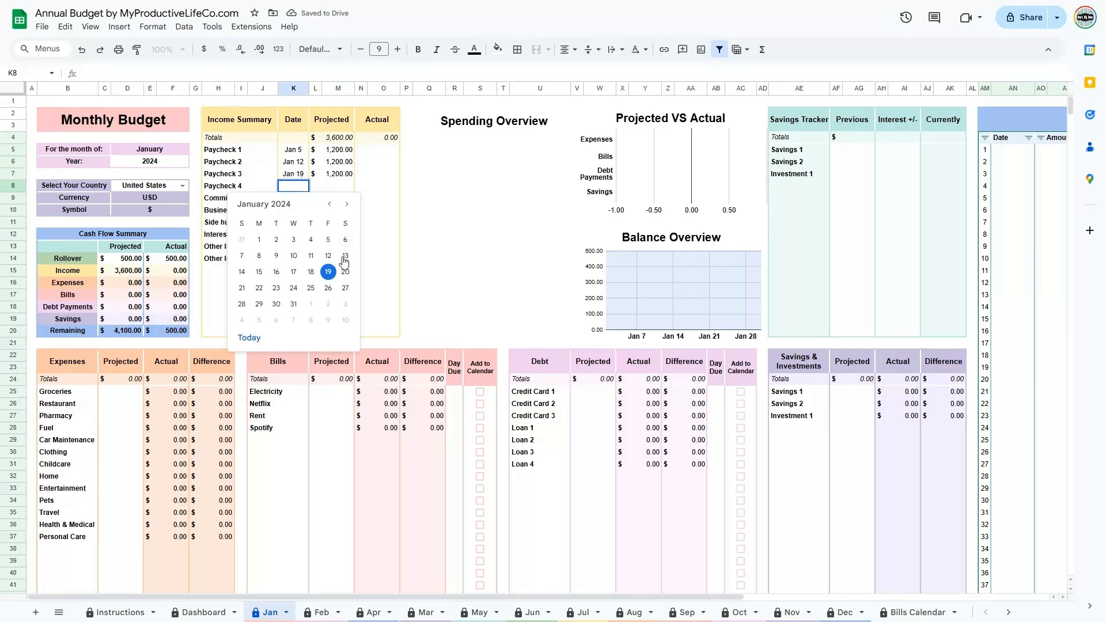
left_click(327, 288)
type("400")
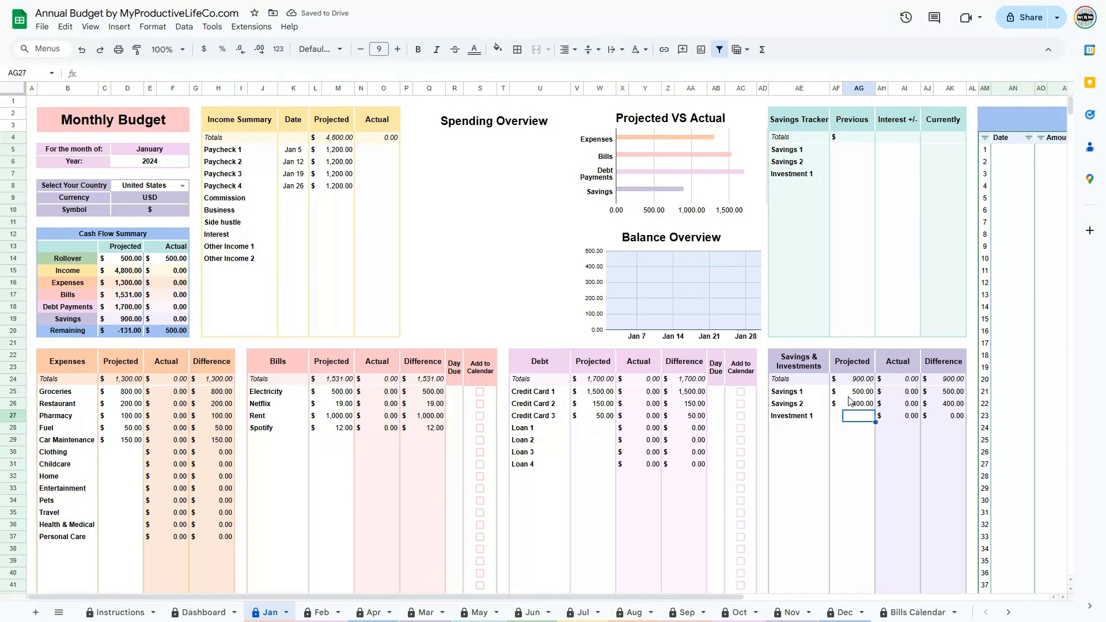
- Clear Savings 2's projected amount and enter a previous savings balance of 580
left_click(860, 403)
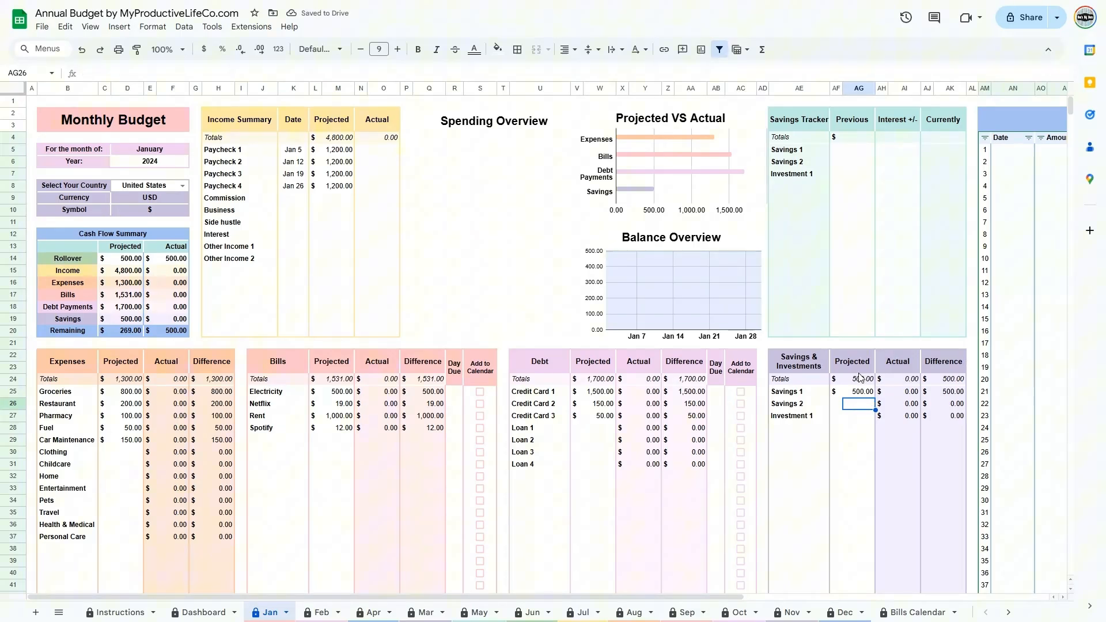
left_click(858, 150)
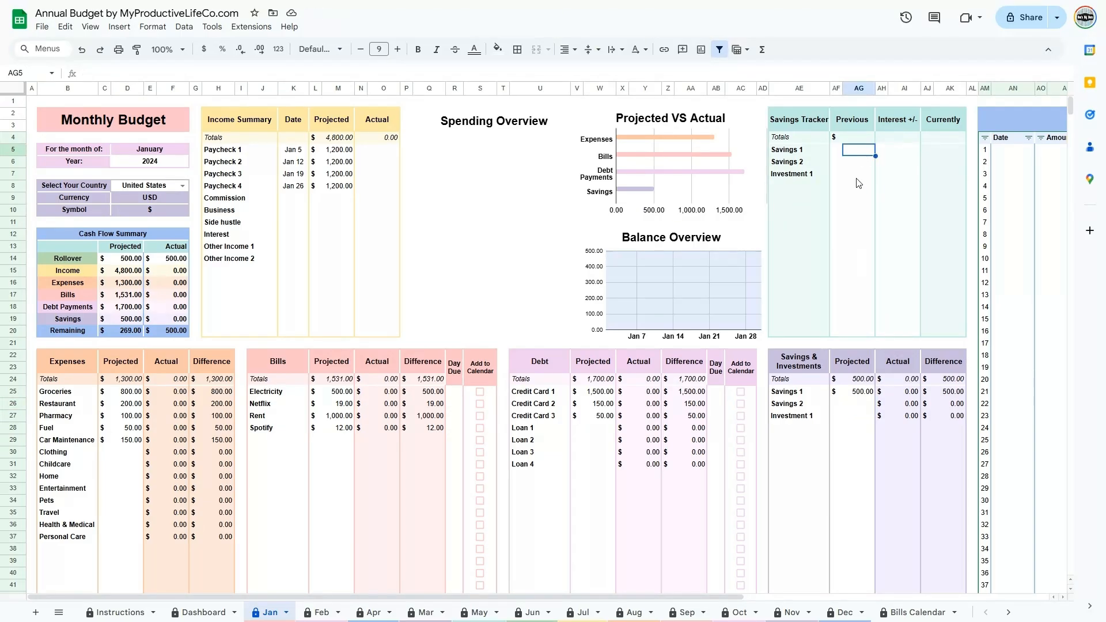
type("580.00")
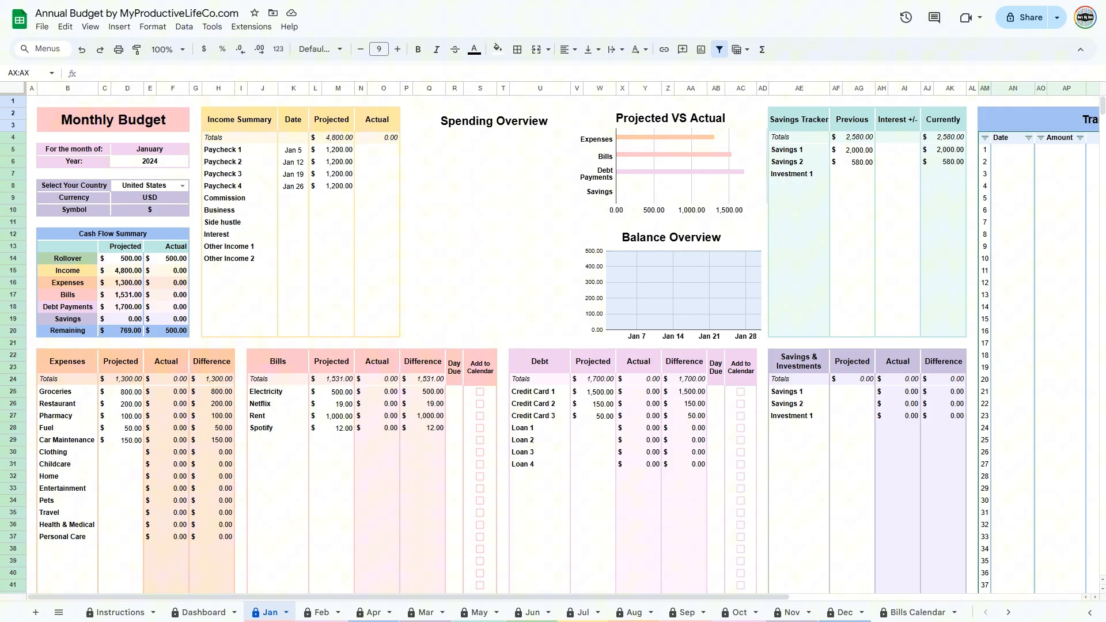
- Log January transactions with dates, amounts and categories, including Restaurant for January 7
left_click(383, 149)
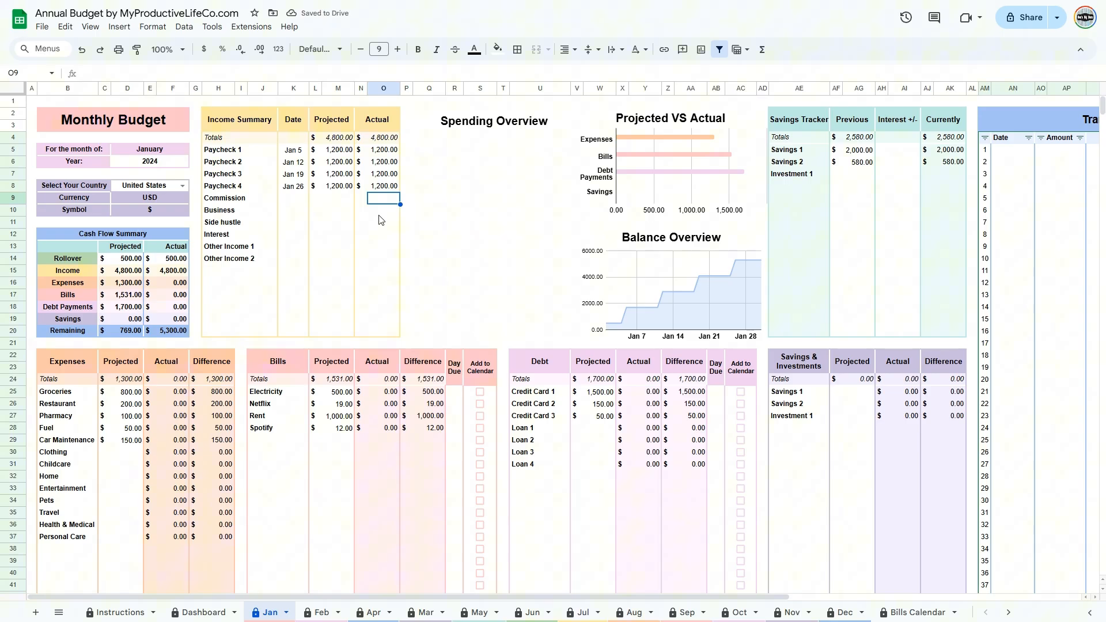
mouse_move(377, 254)
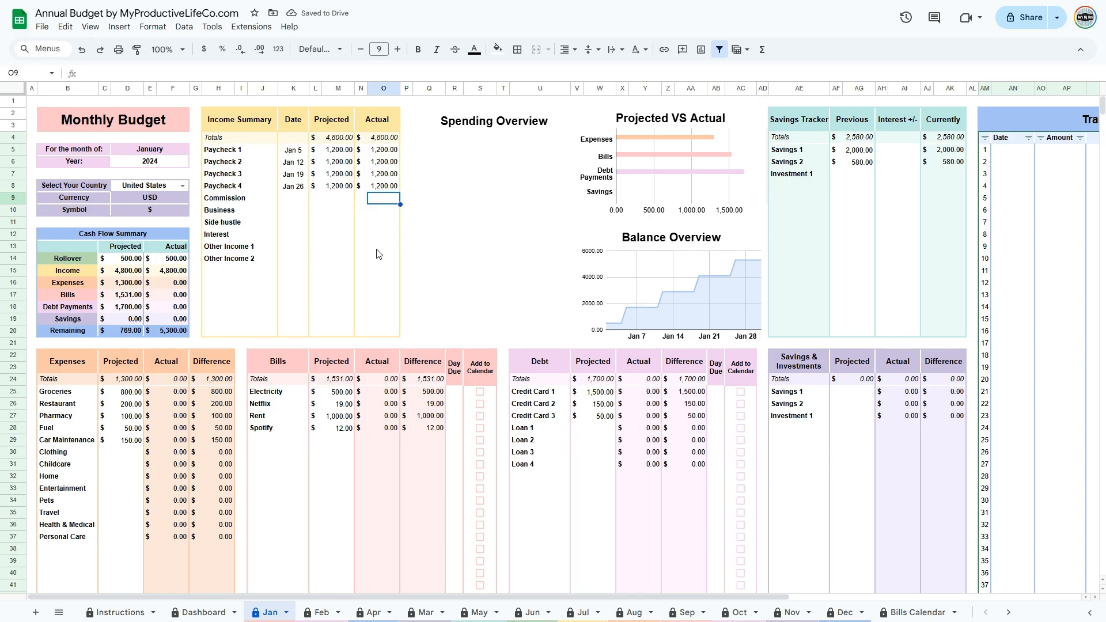
scroll("right", 3)
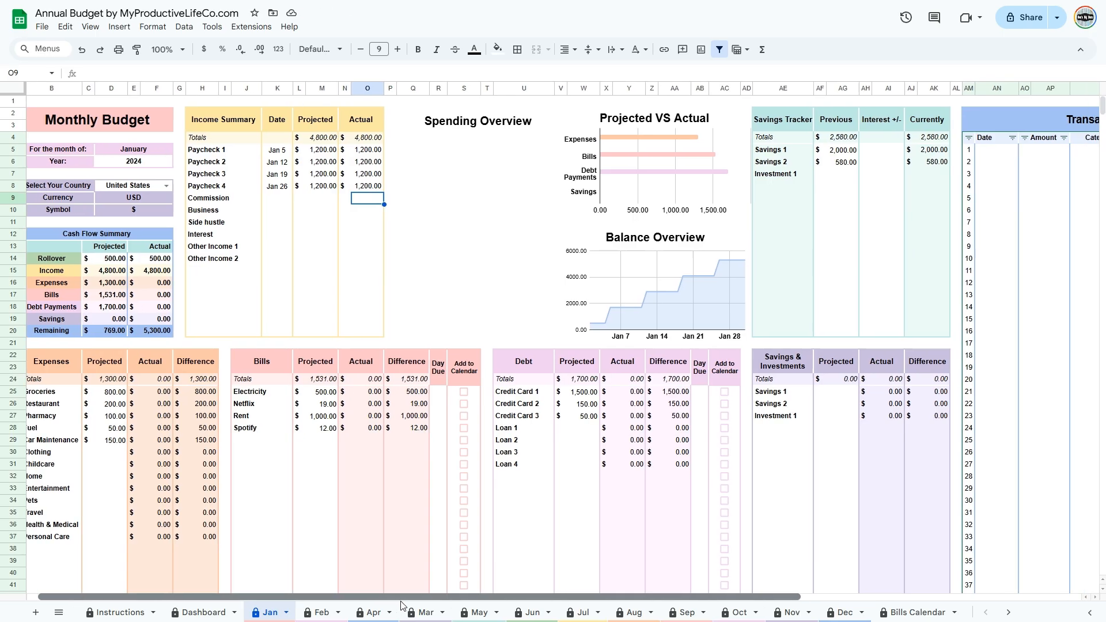
scroll("right", 3)
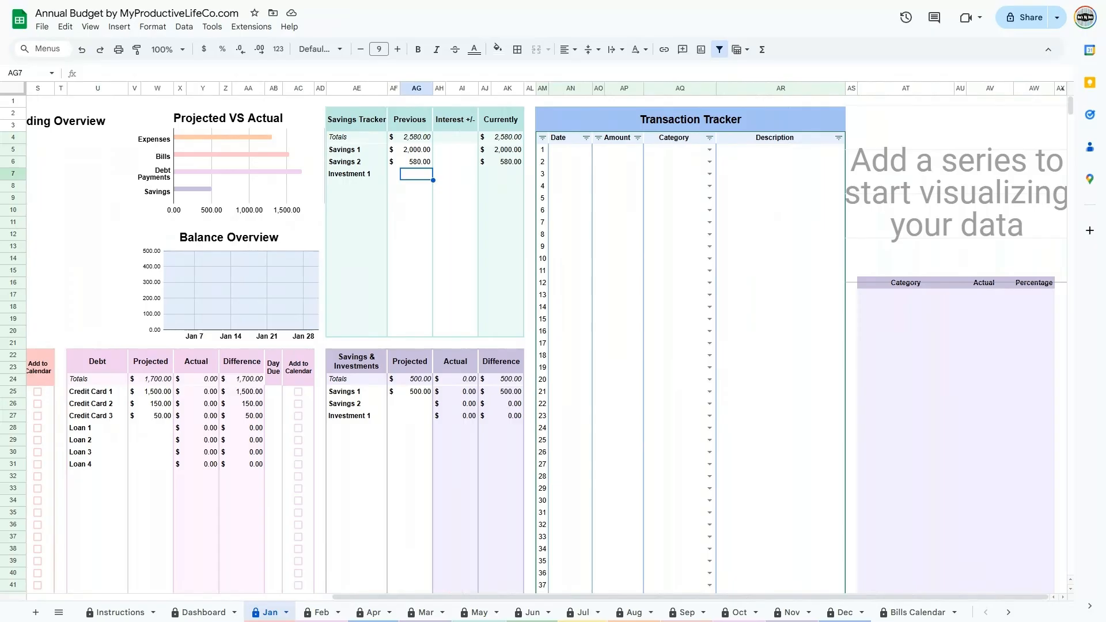
mouse_move(590, 149)
type("100")
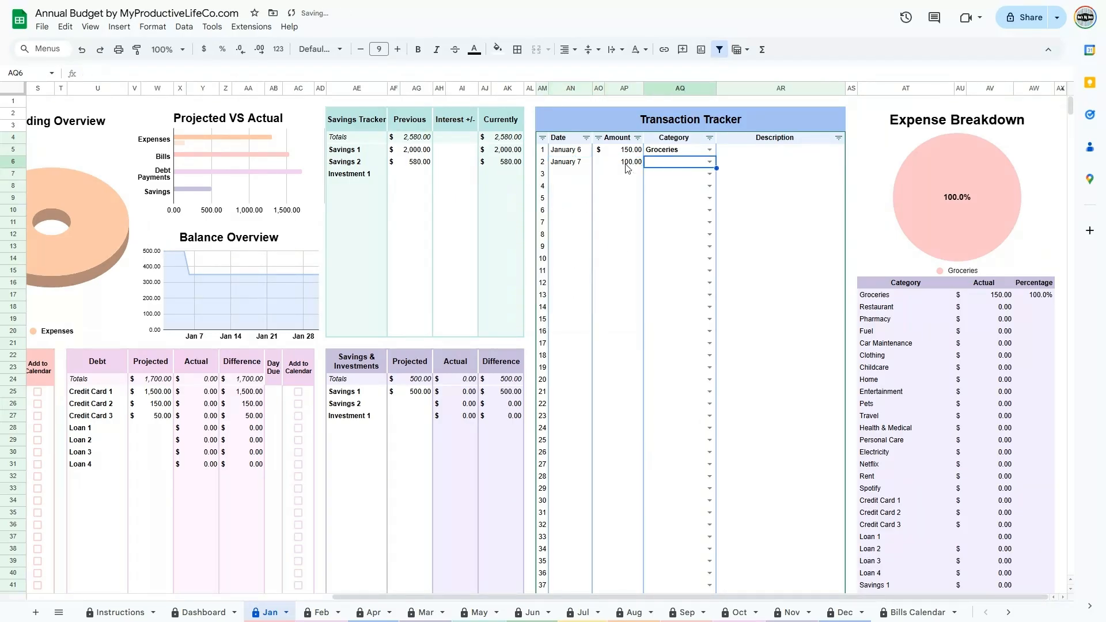
type("res")
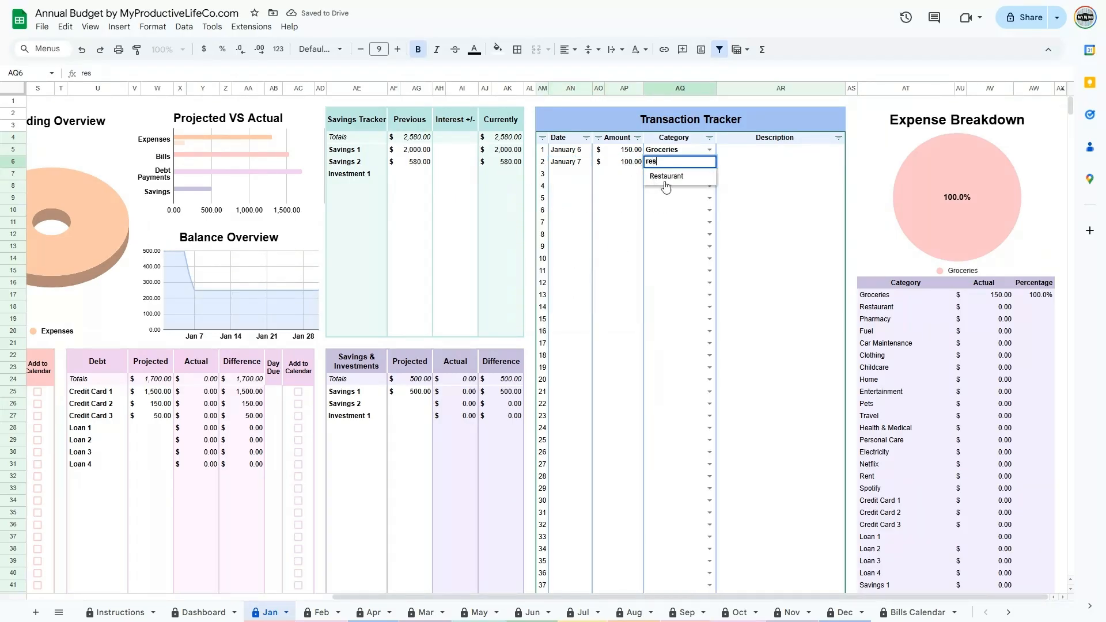
left_click(666, 176)
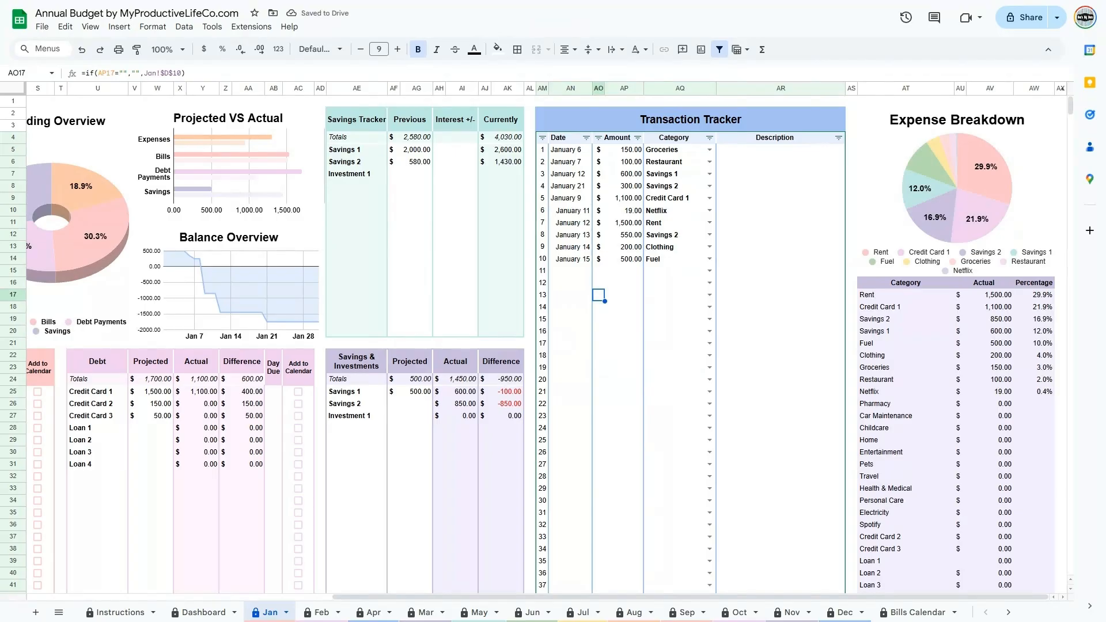
left_click(569, 270)
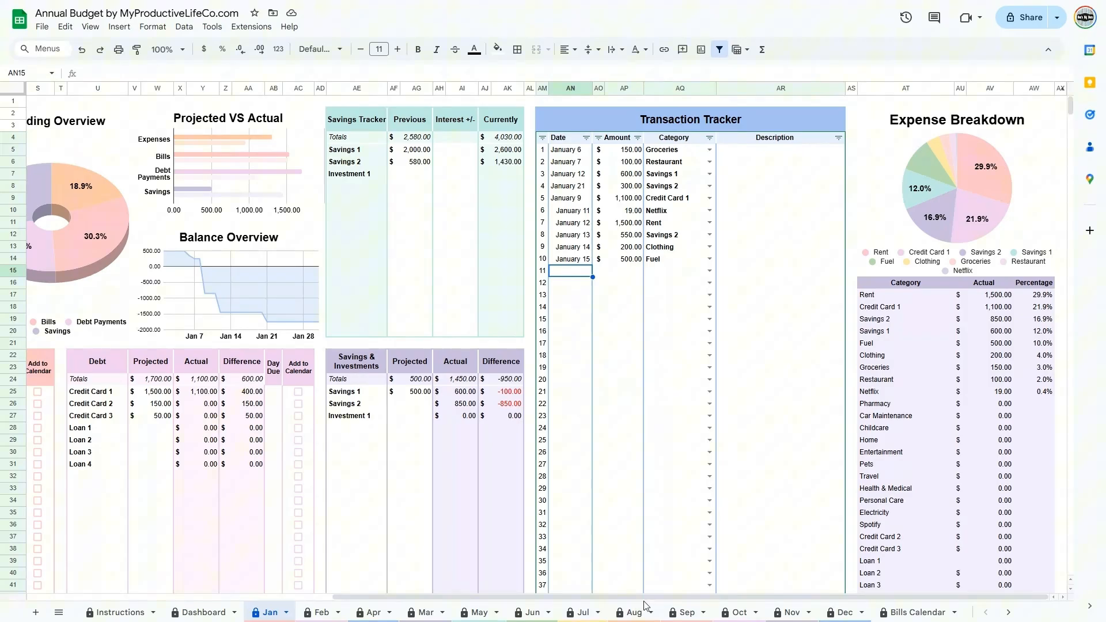
mouse_move(627, 557)
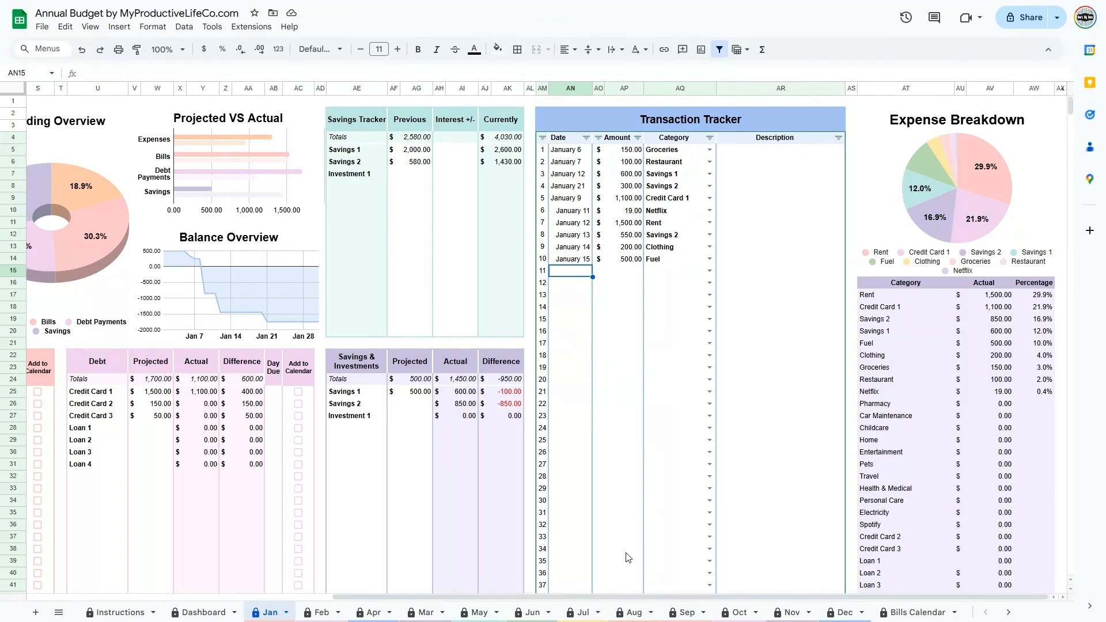
mouse_move(622, 562)
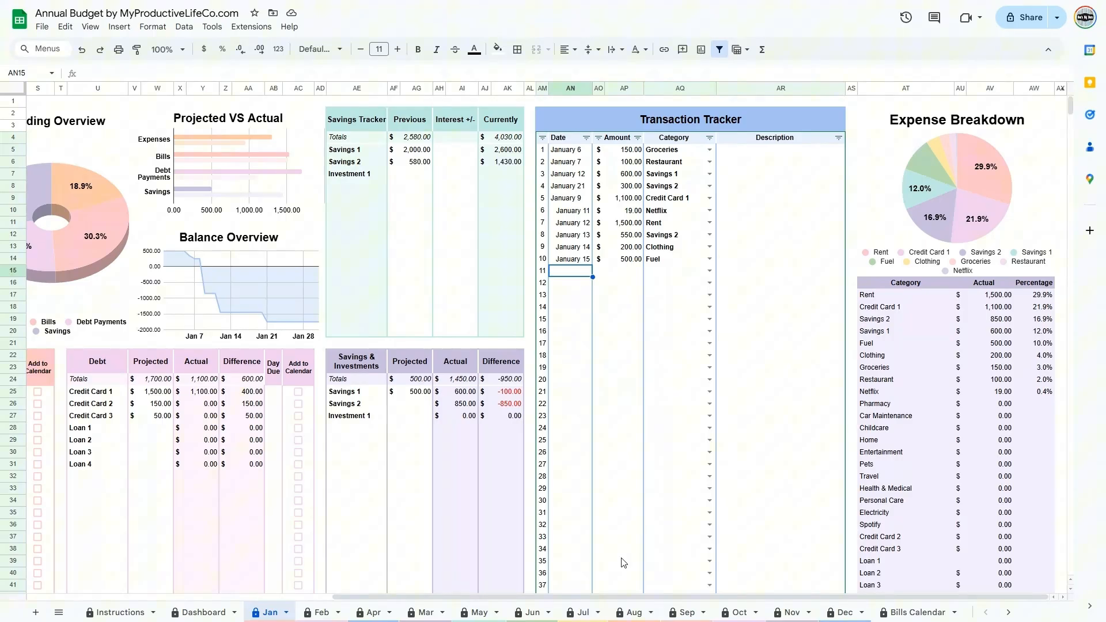
- Back in the Income Summary, enter 1,200 as the actual paycheck amounts
scroll("left", 3)
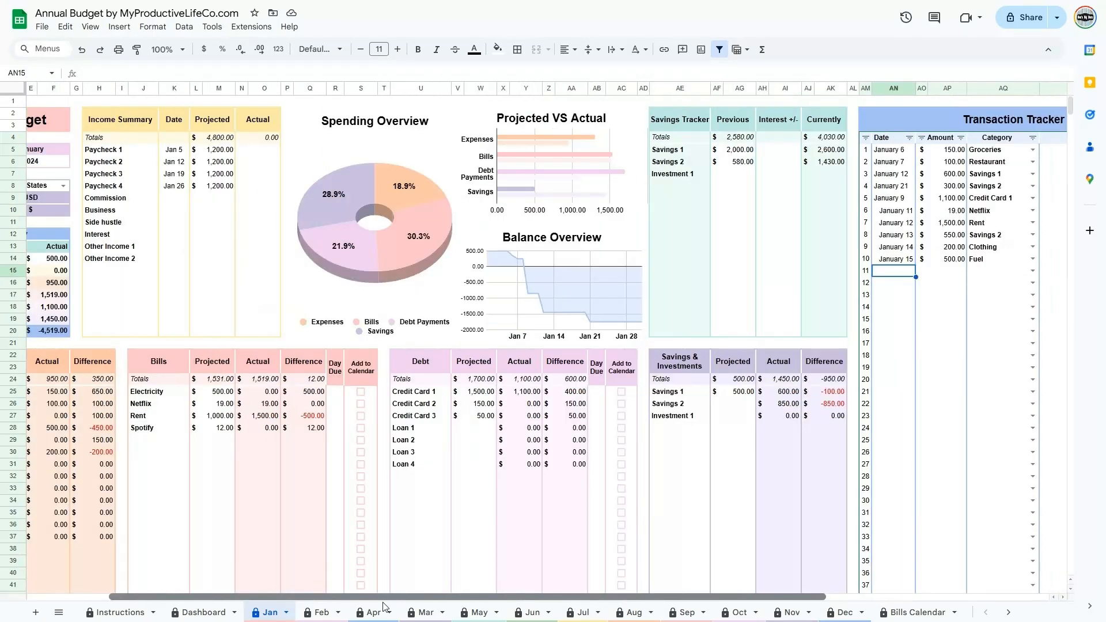
scroll("left", 3)
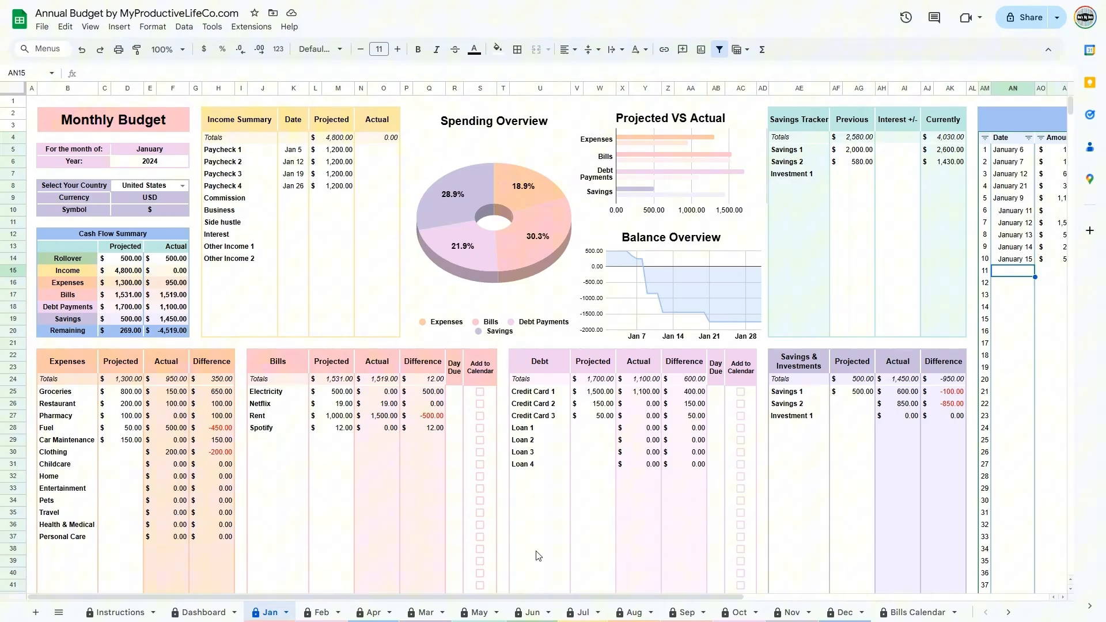
left_click(384, 151)
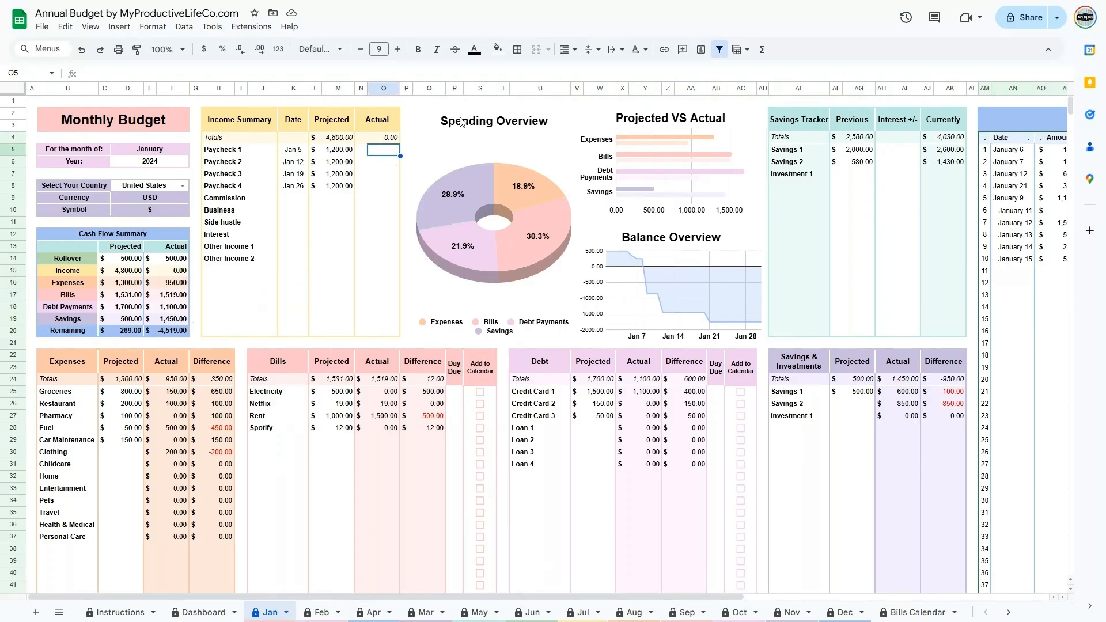
type("1200")
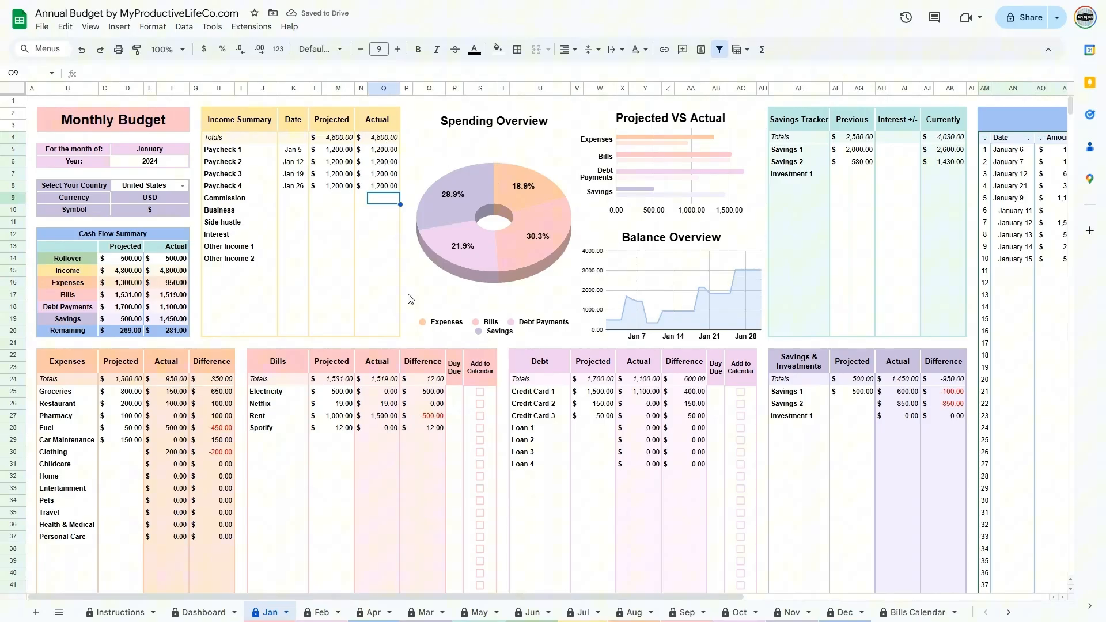
- Enter due days for the bills and Credit Cards 1–3 and tick Add to Calendar
left_click(455, 391)
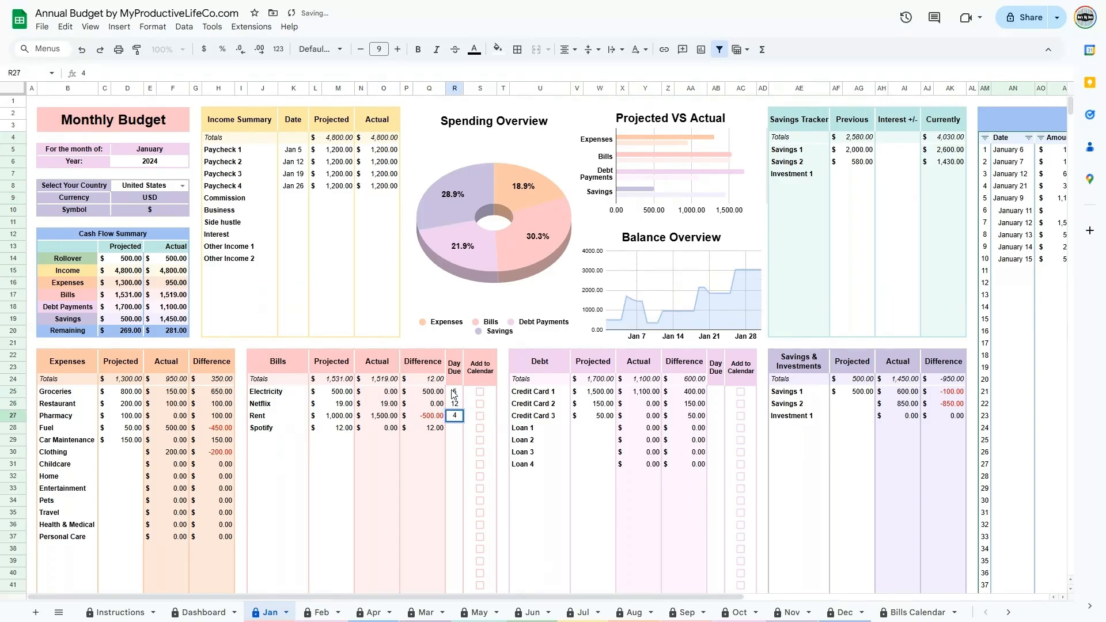
left_click(479, 403)
type("25")
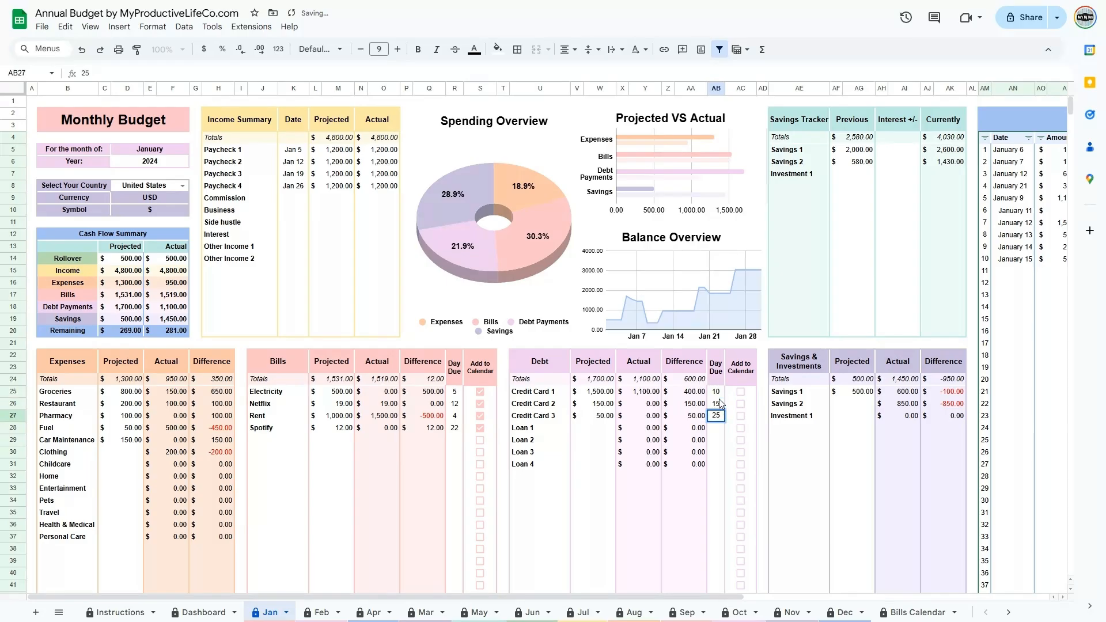
left_click(740, 415)
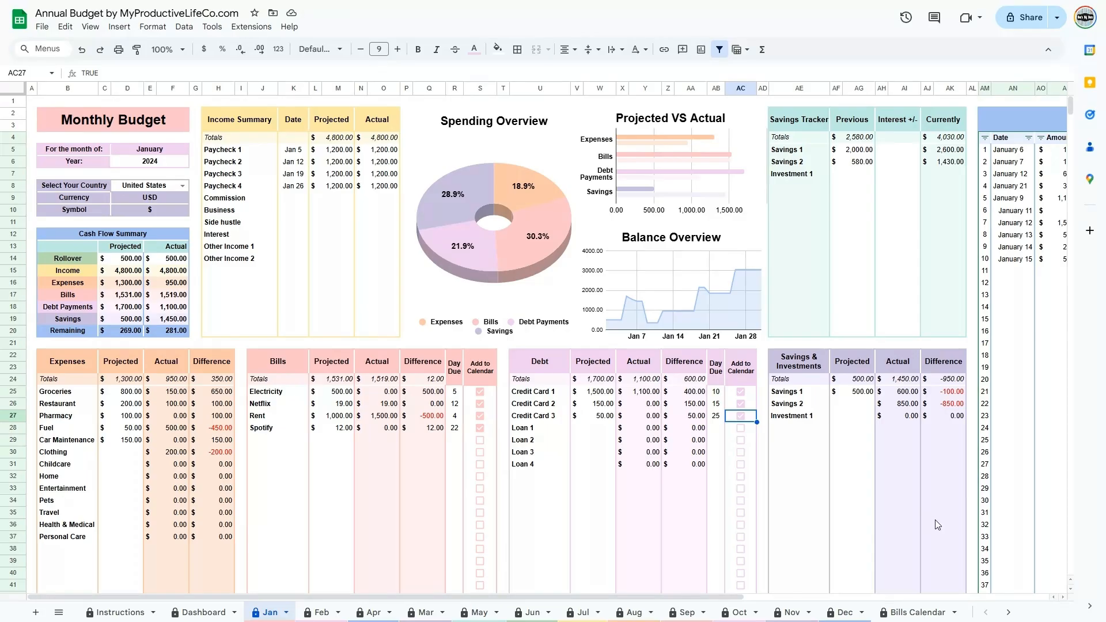
mouse_move(939, 535)
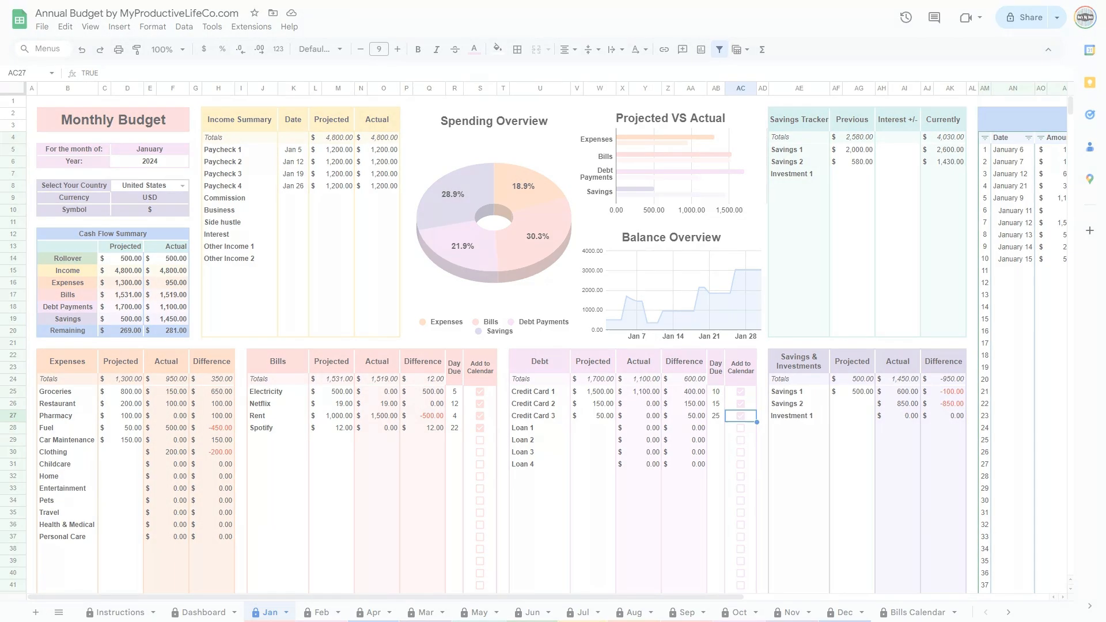
- Open the Bills Calendar and tick the Credit Card 1, Netflix and Electricity checkboxes
left_click(916, 612)
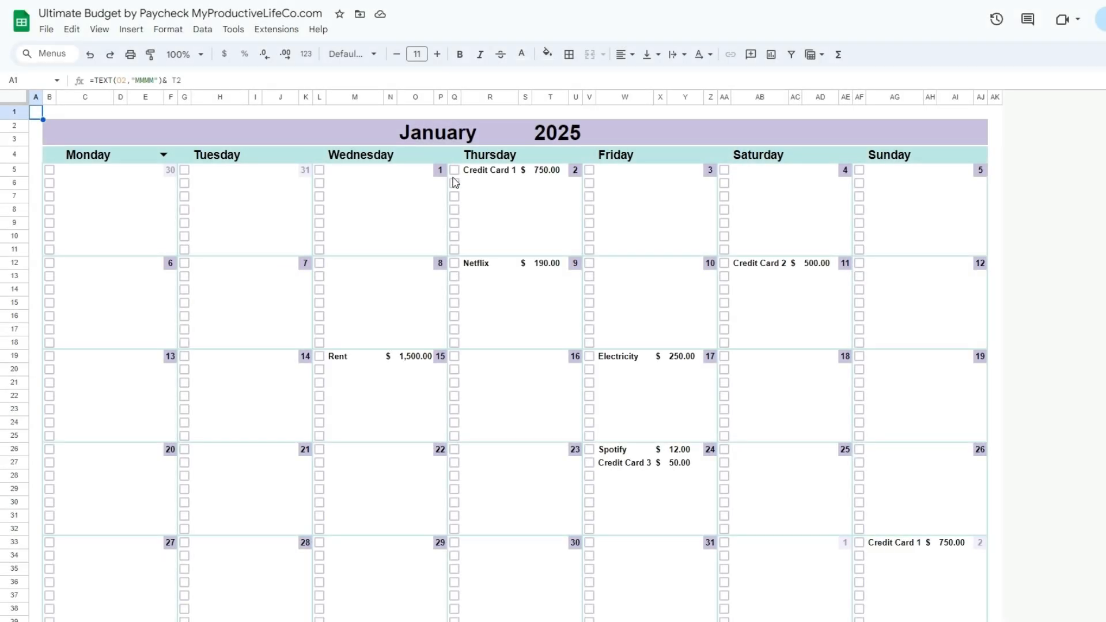
left_click(455, 170)
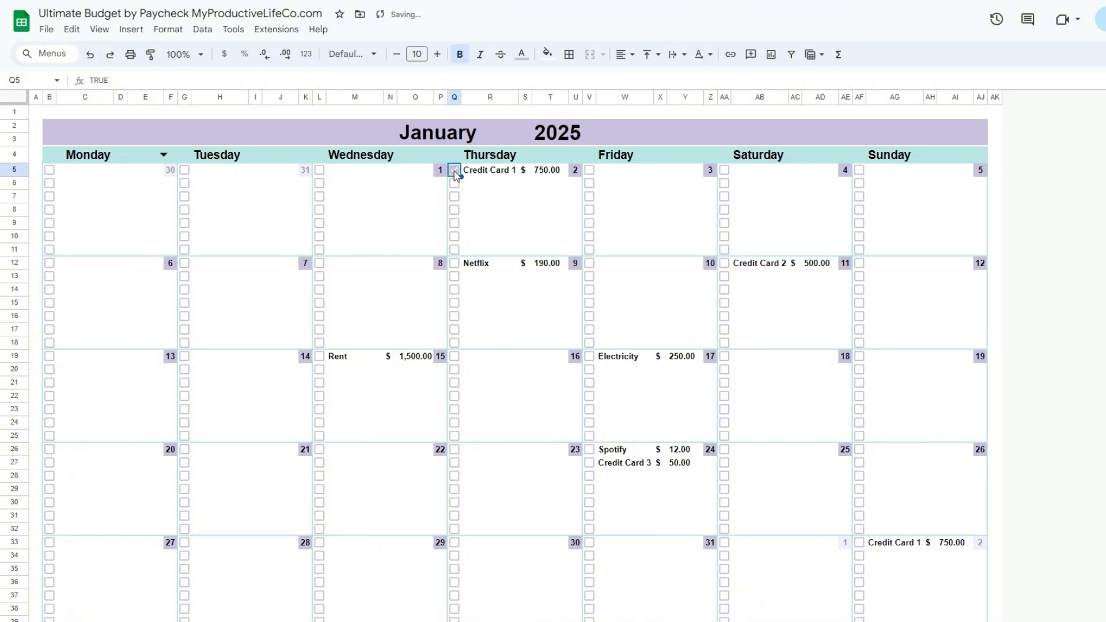
left_click(454, 170)
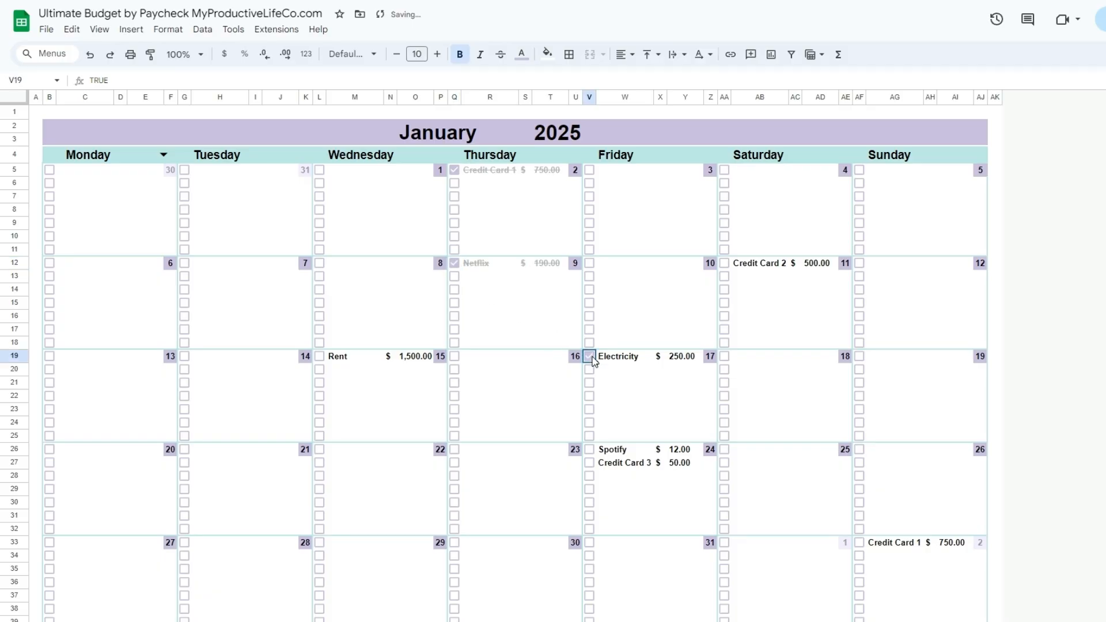
left_click(588, 356)
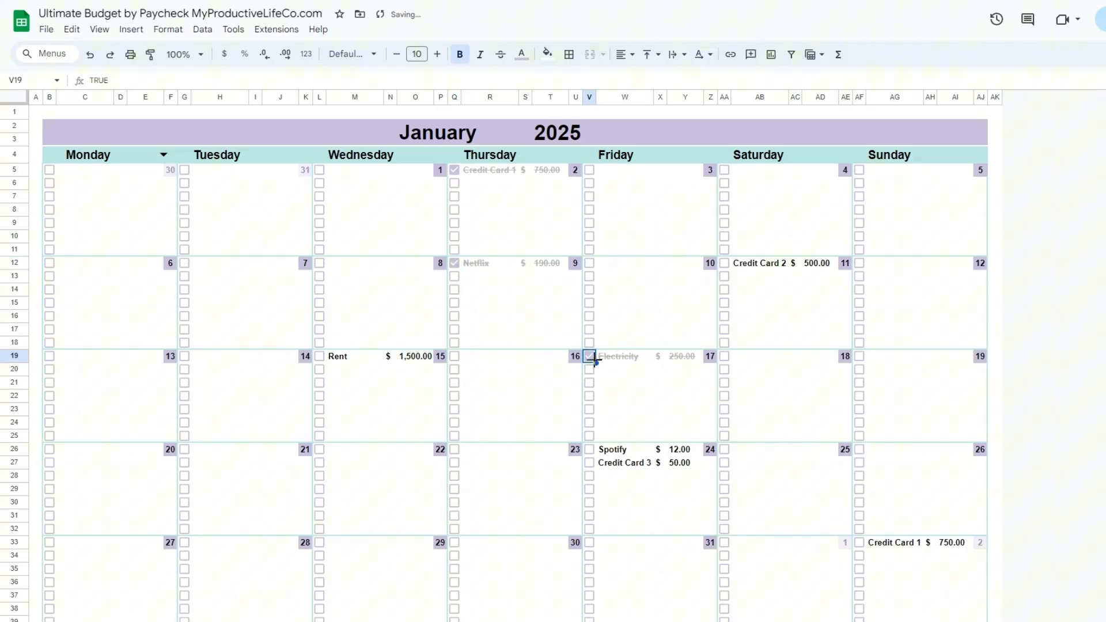
left_click(589, 356)
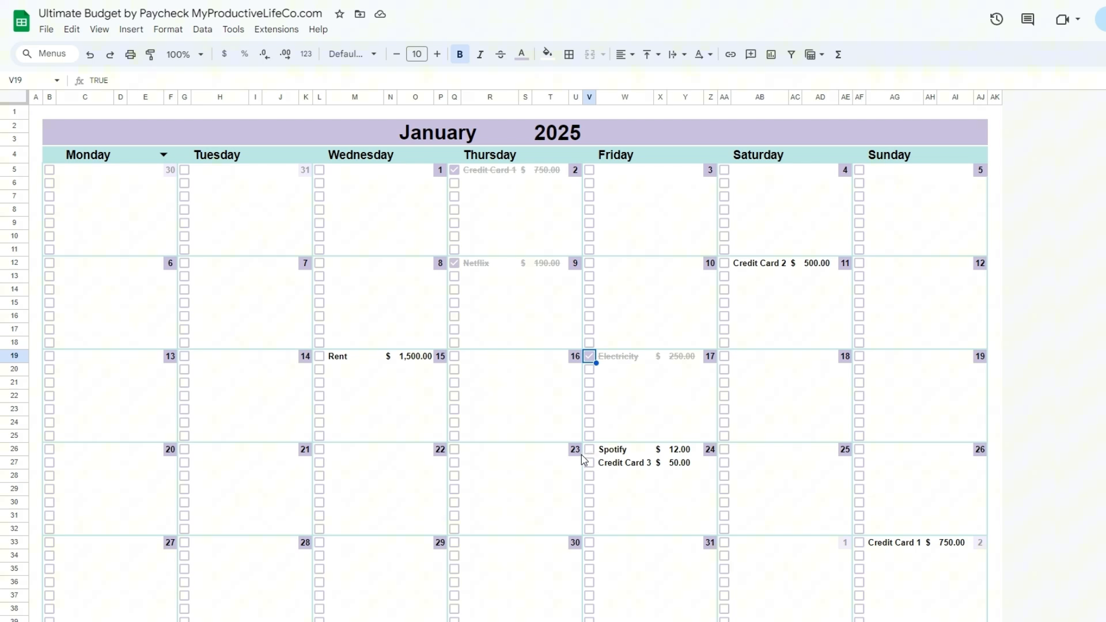
mouse_move(506, 500)
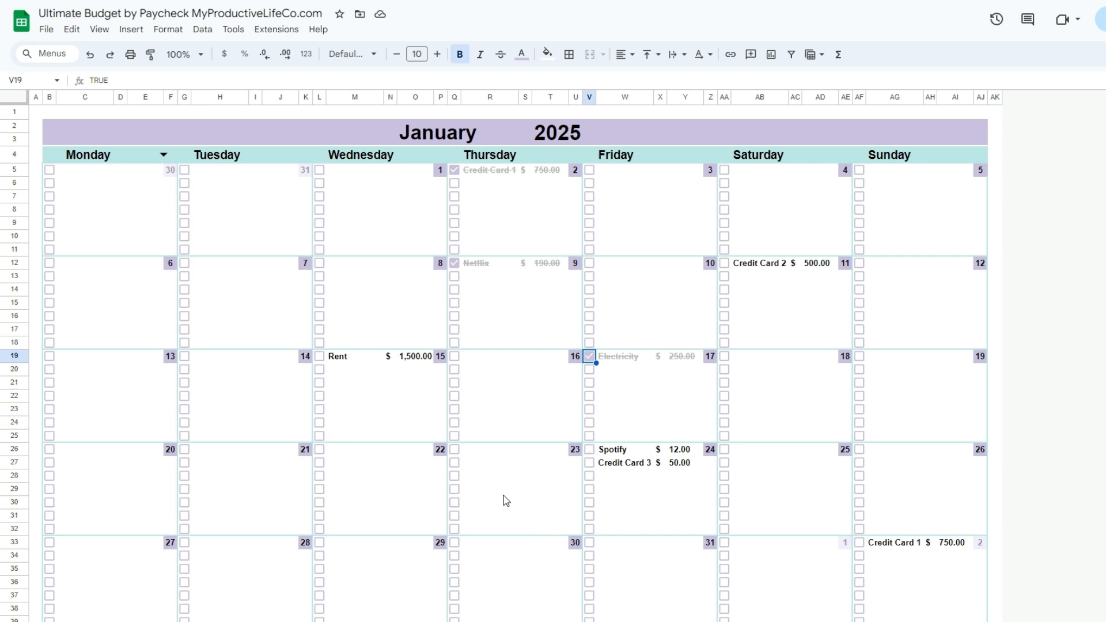
mouse_move(532, 506)
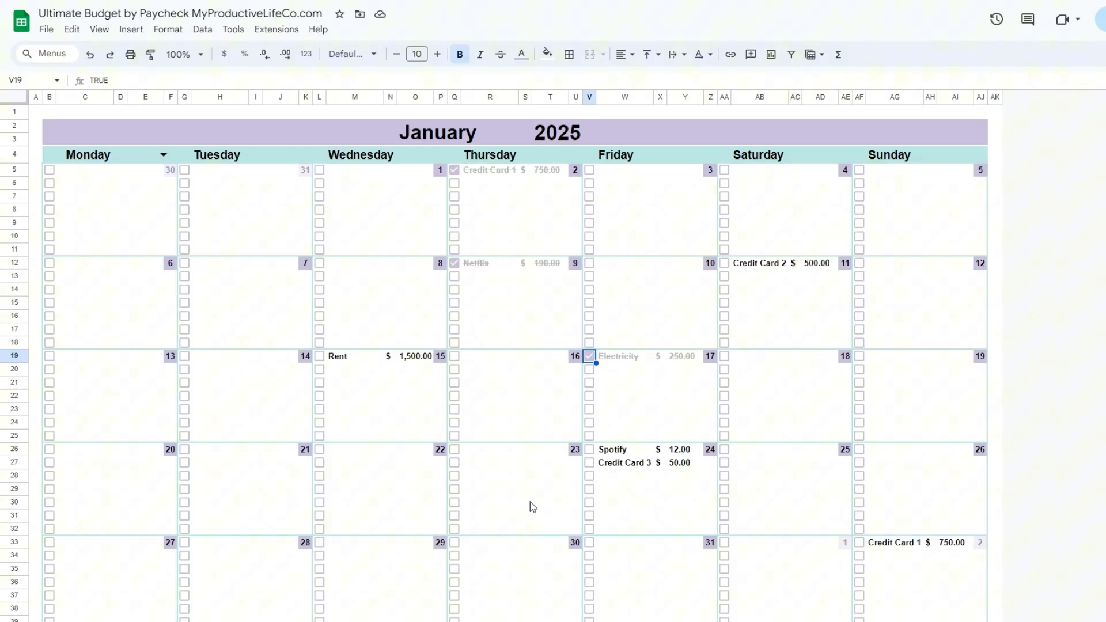
- Select the whole sheet with Ctrl+A and clear every checkbox with Space
key("ctrl+a")
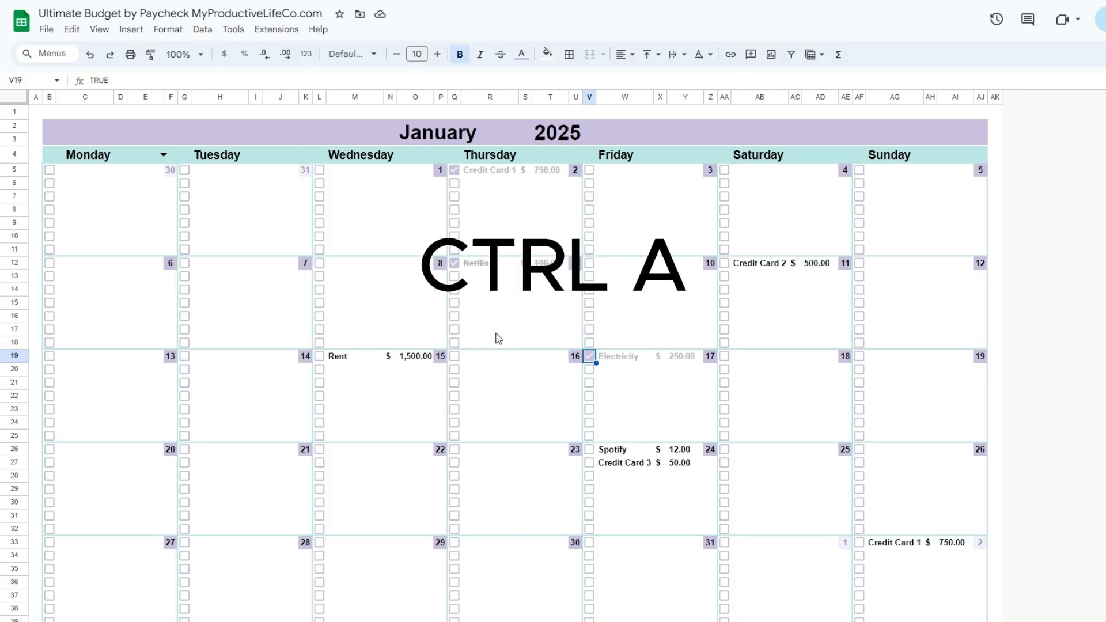
key("ctrl+a")
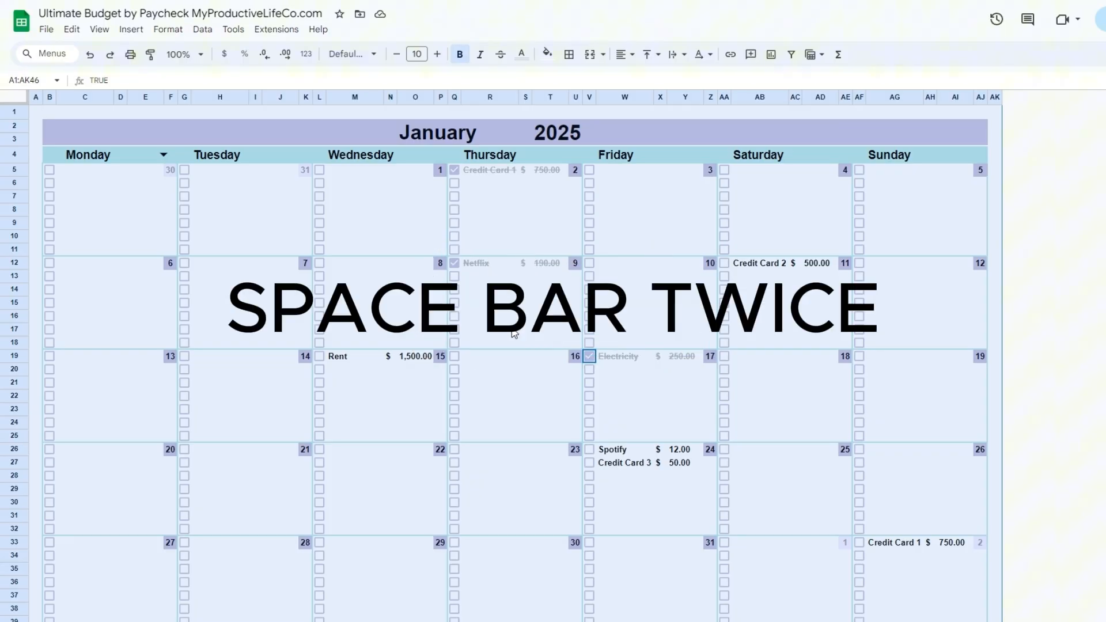
key("space")
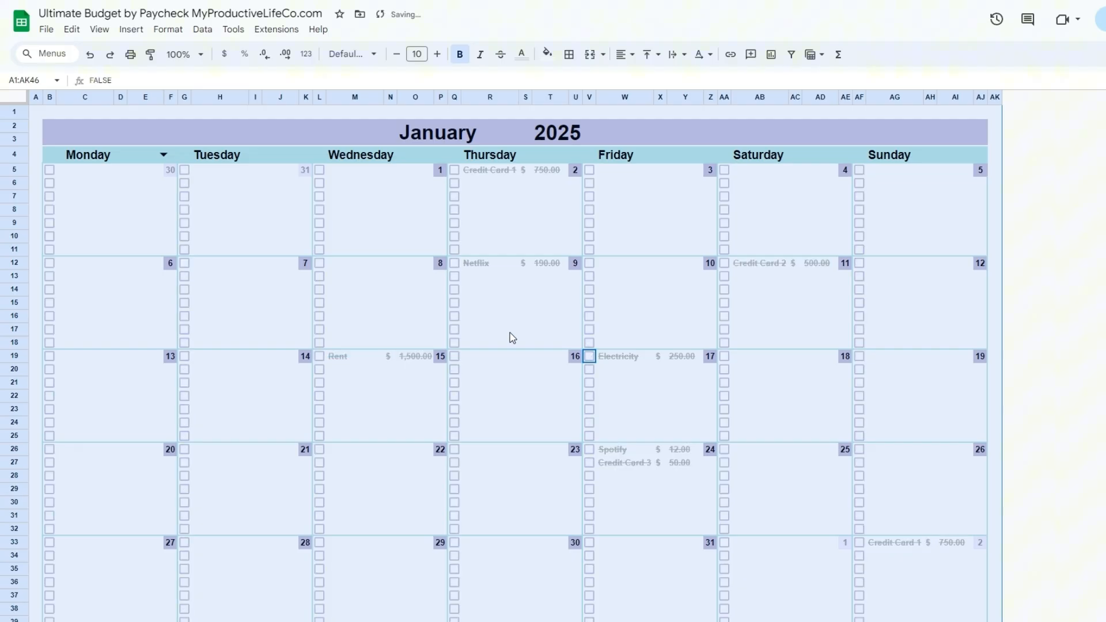
left_click(35, 111)
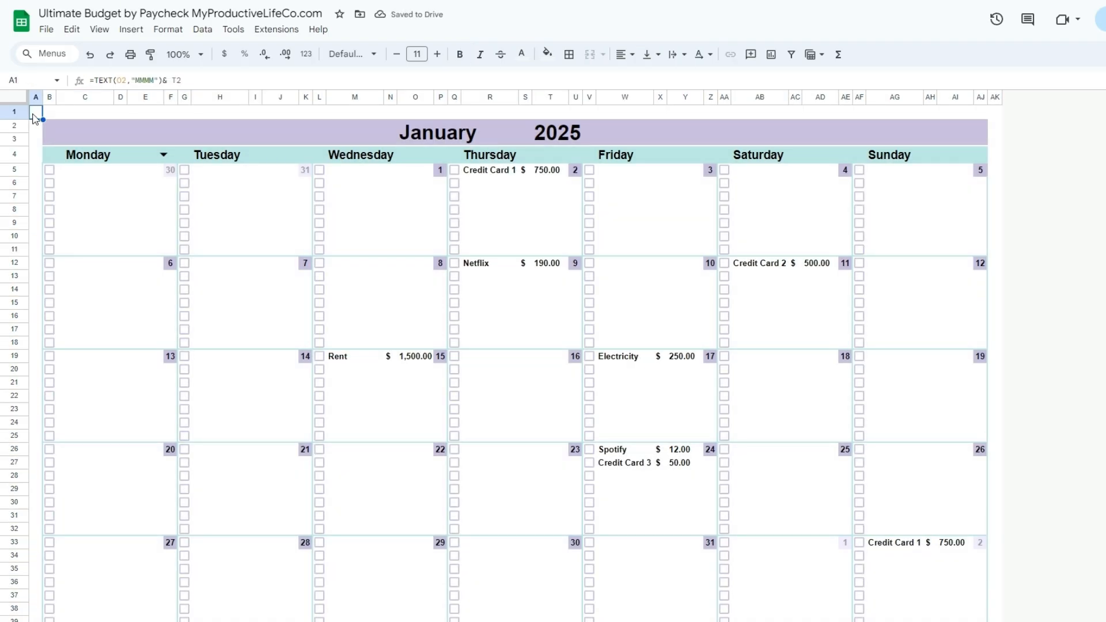
- Print-preview the January 2025 bills calendar scaled to fit one page, then close the preview
left_click(45, 29)
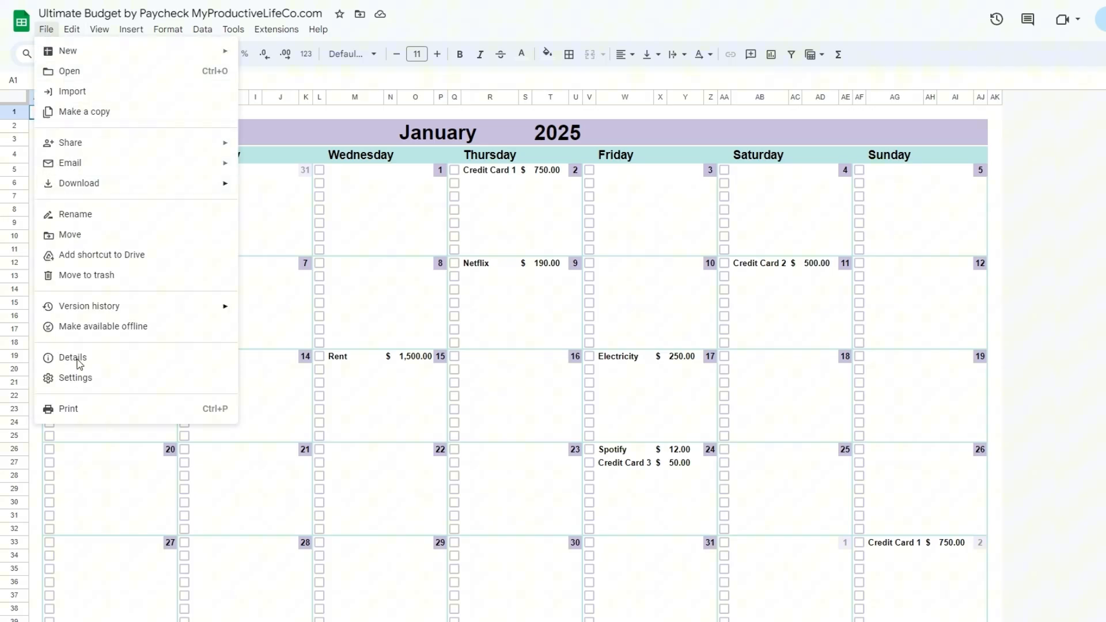
left_click(68, 409)
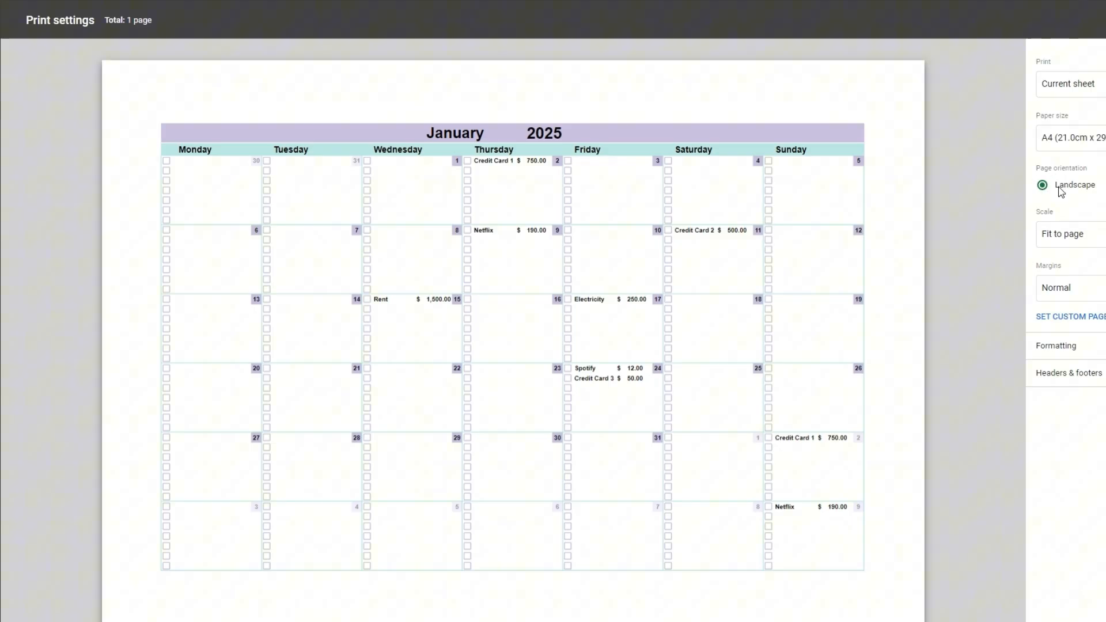
left_click(1065, 234)
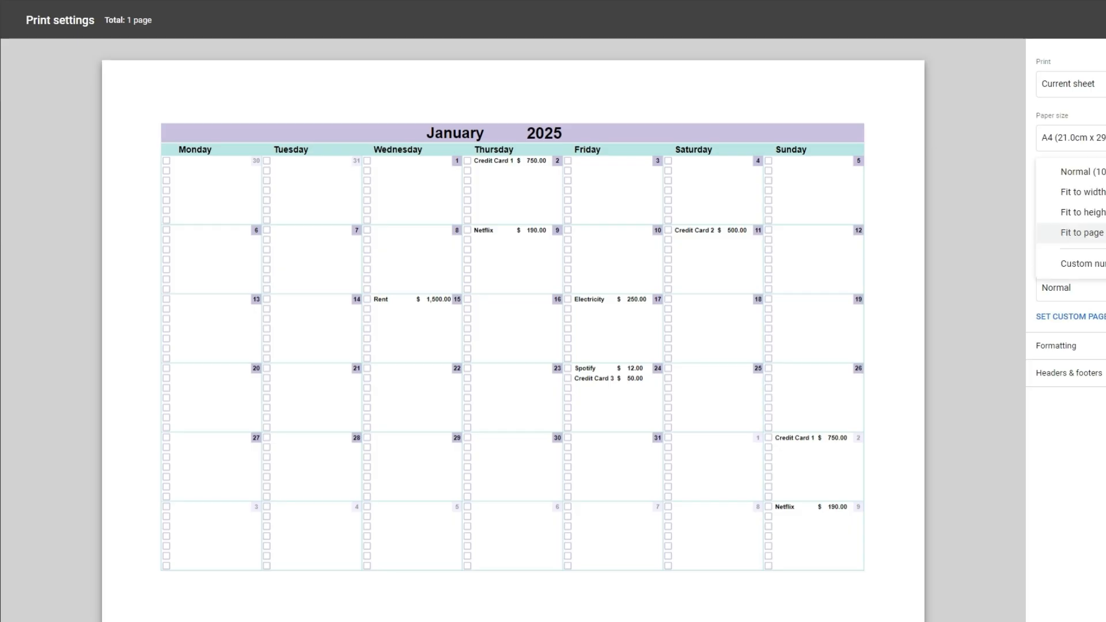
left_click(1079, 232)
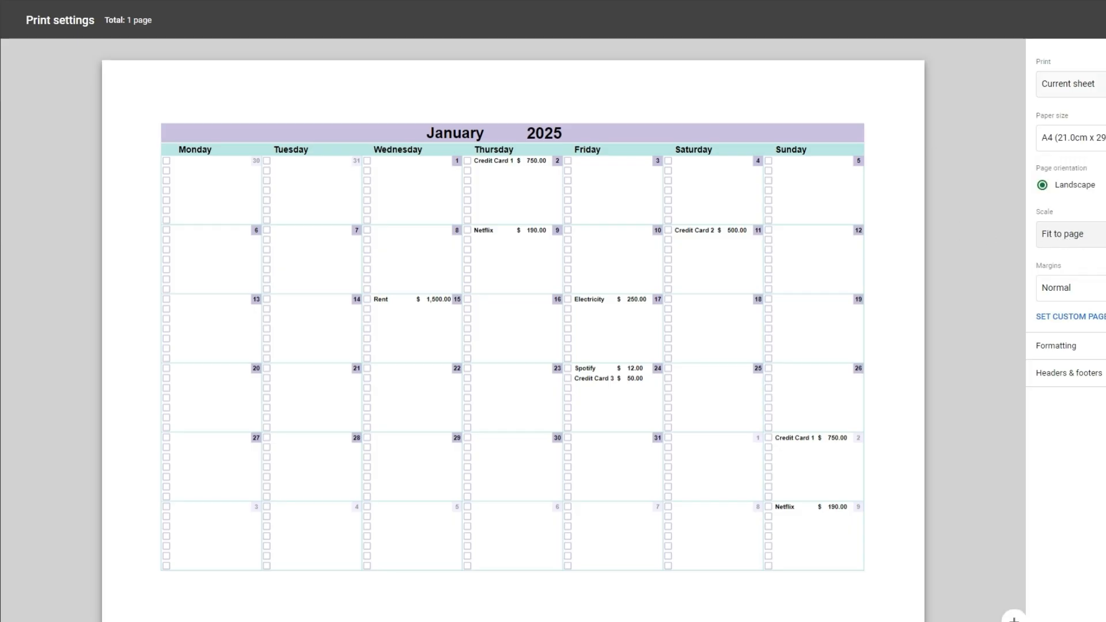
key("Escape")
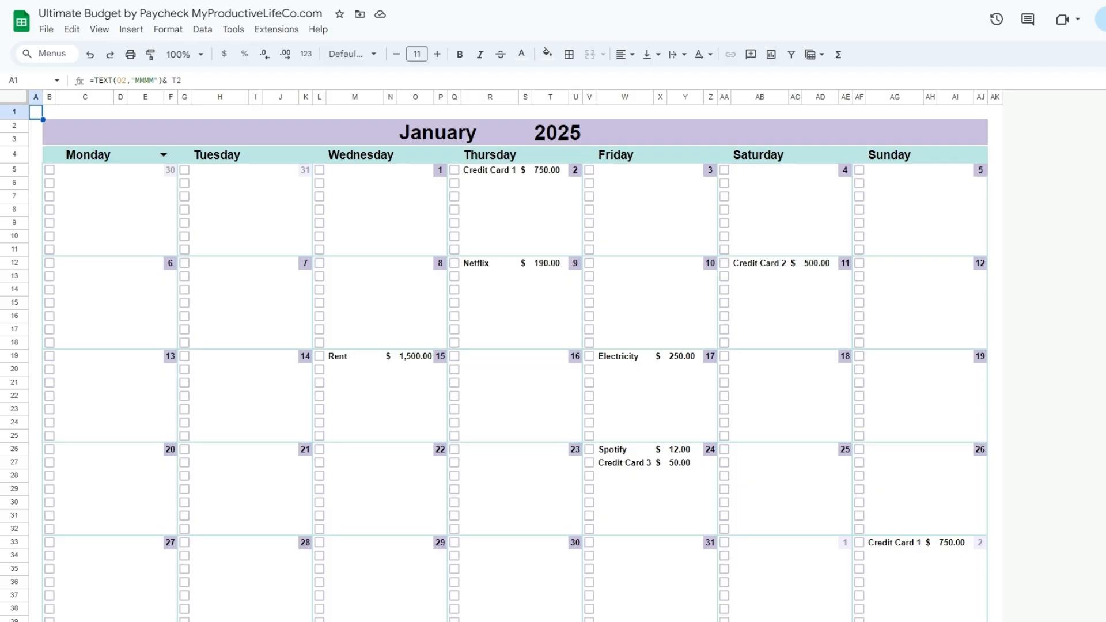
- Switch to the Annual Budget workbook and scroll the 2024 Dashboard to the Spending Breakdown tables
left_click(203, 612)
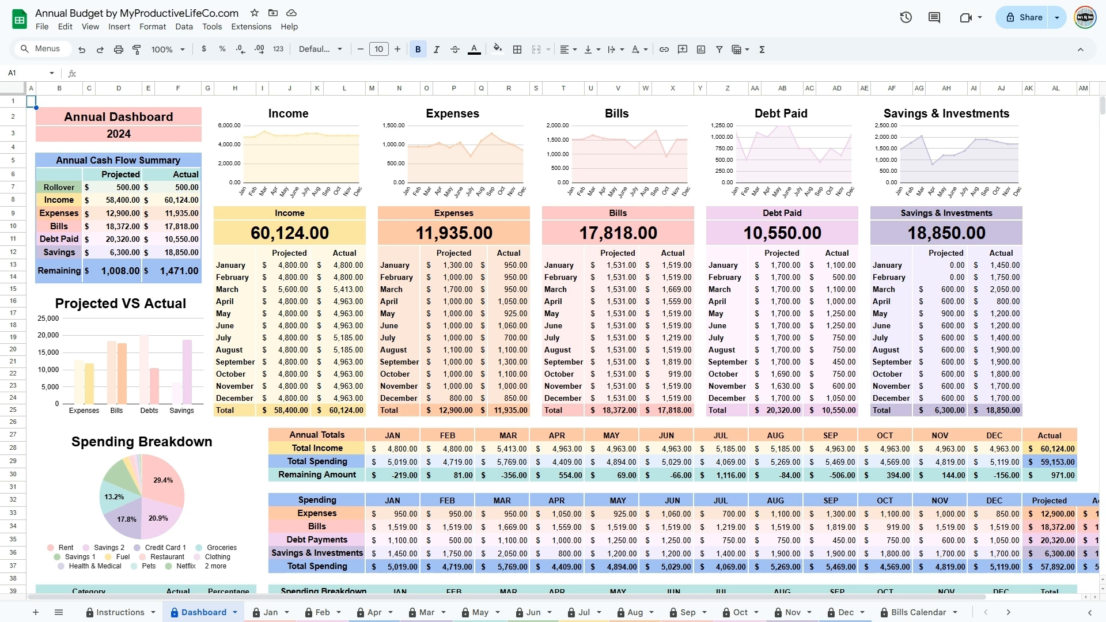
scroll("down", 3)
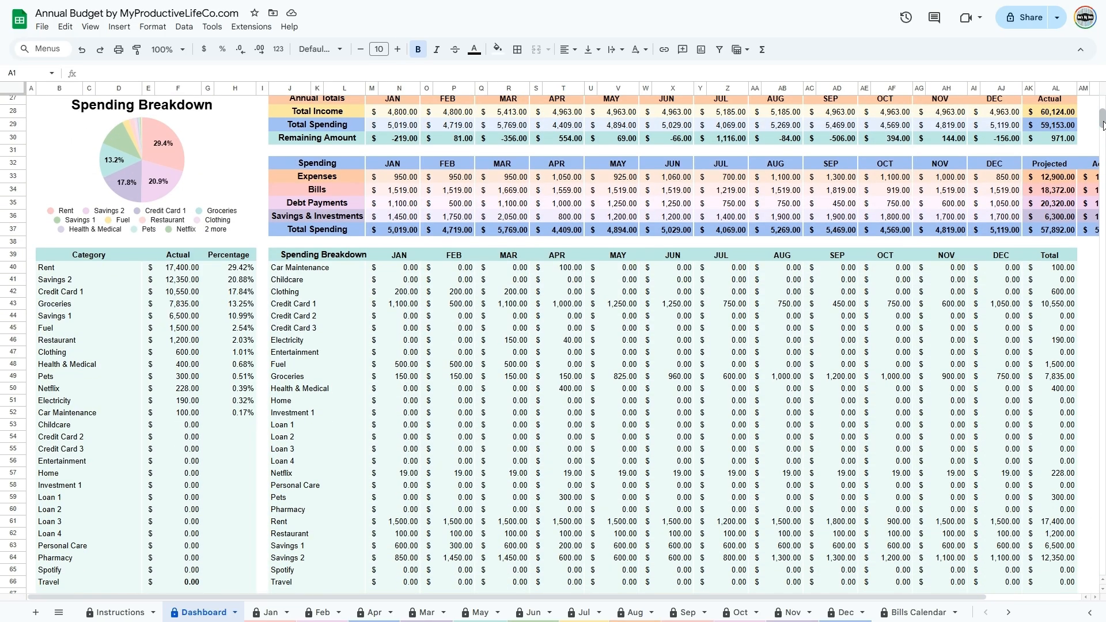
scroll("down", 3)
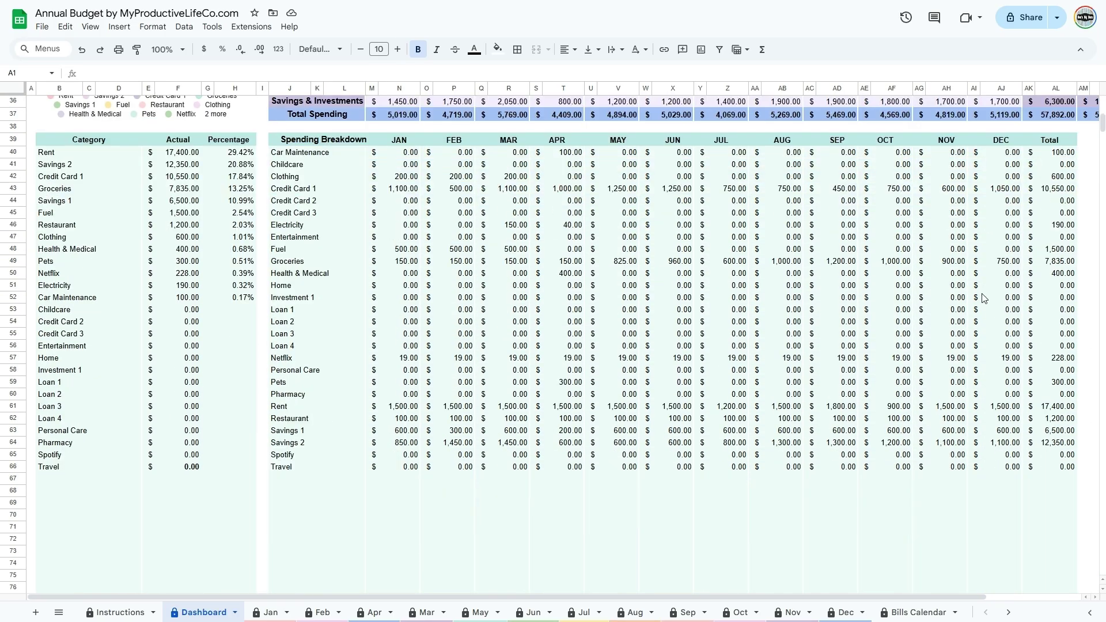
scroll("up", 3)
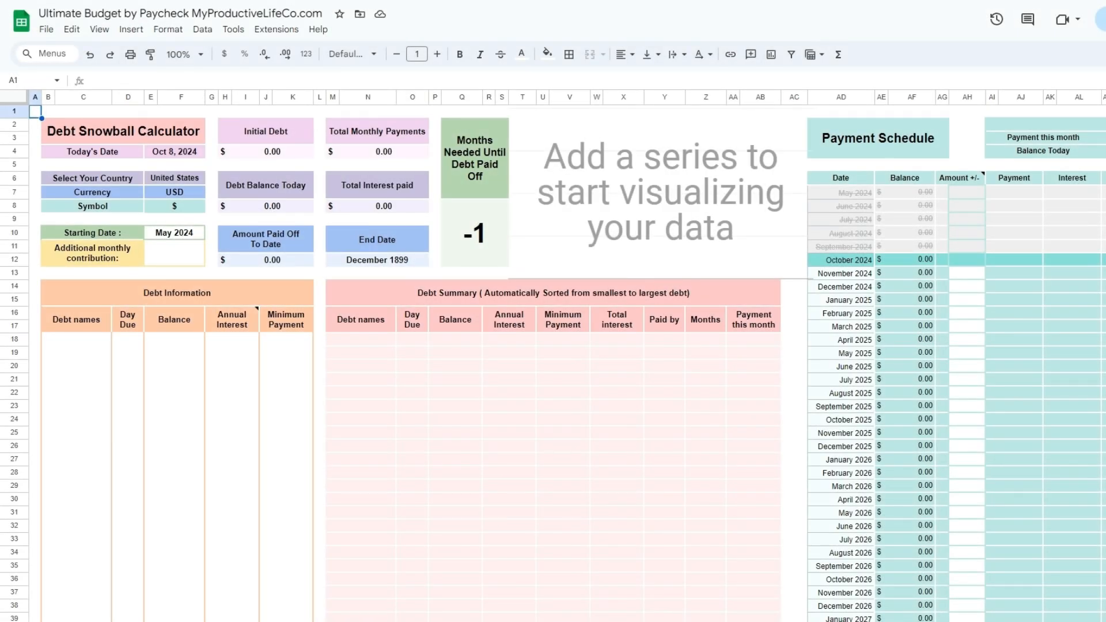
mouse_move(248, 380)
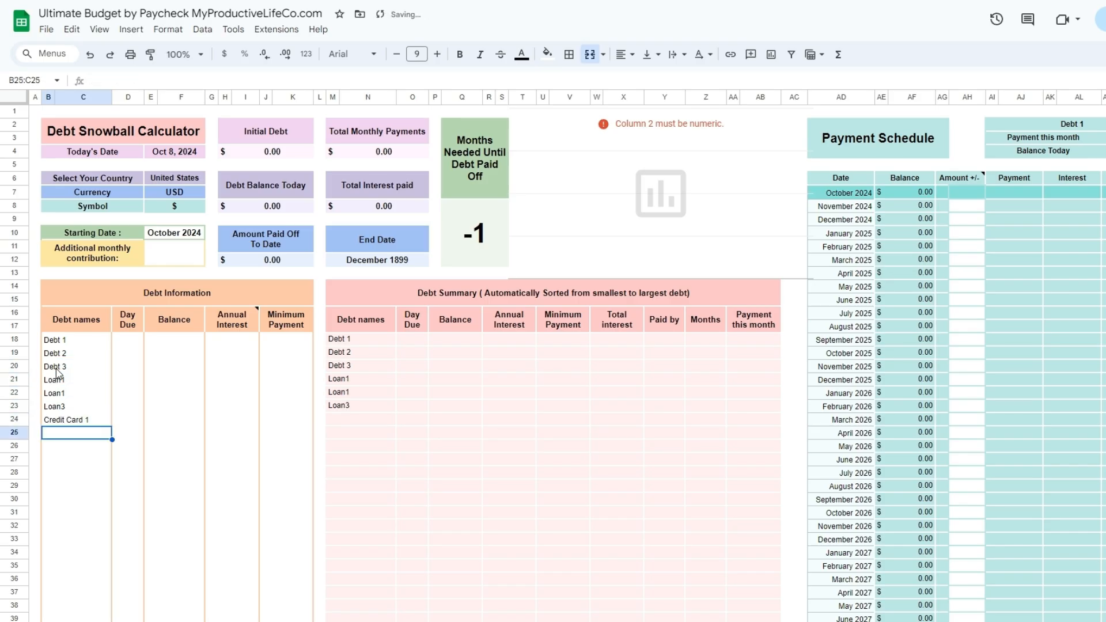
- Enter the debt name 'Credit Card 2' and set the second Loan1's interest rate to 0.00001%
type("Credit Card 2")
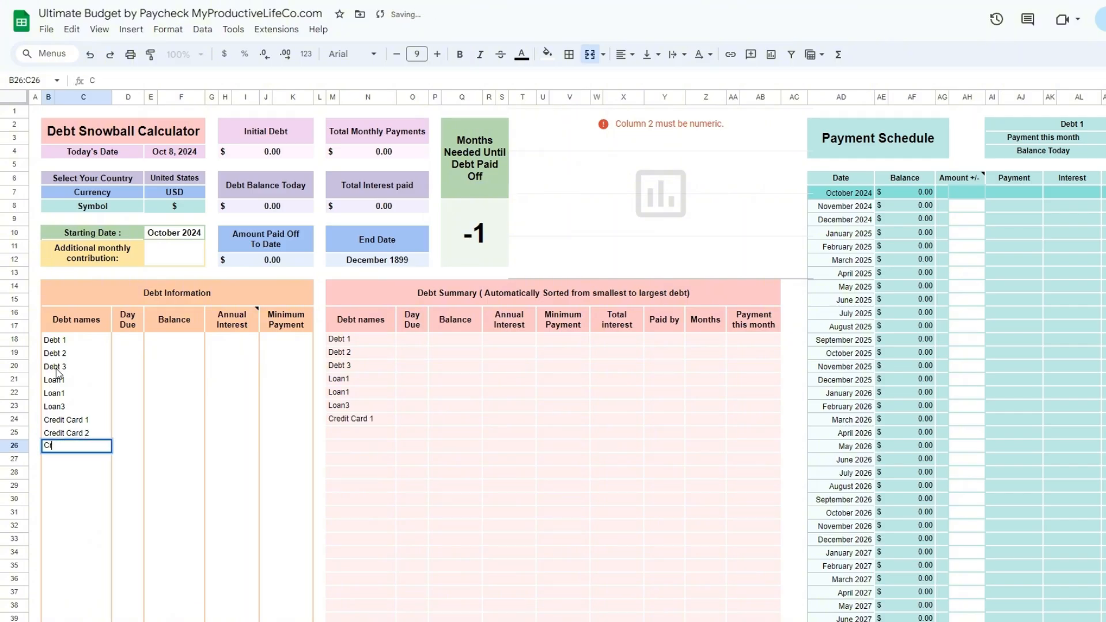
type("edit Card 3")
key("enter")
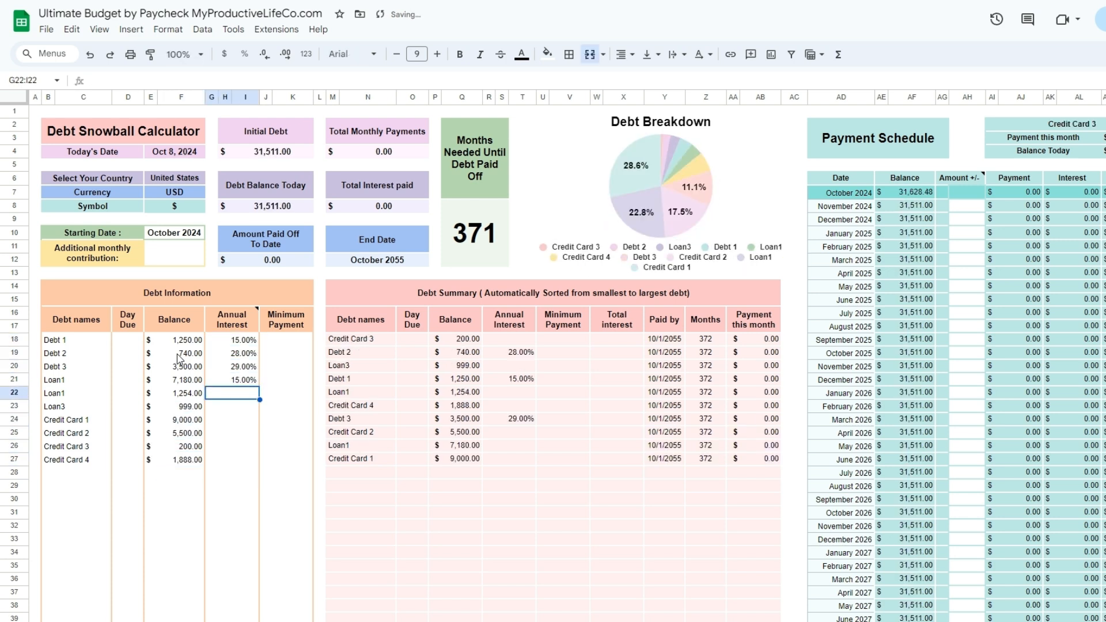
type("0.00%")
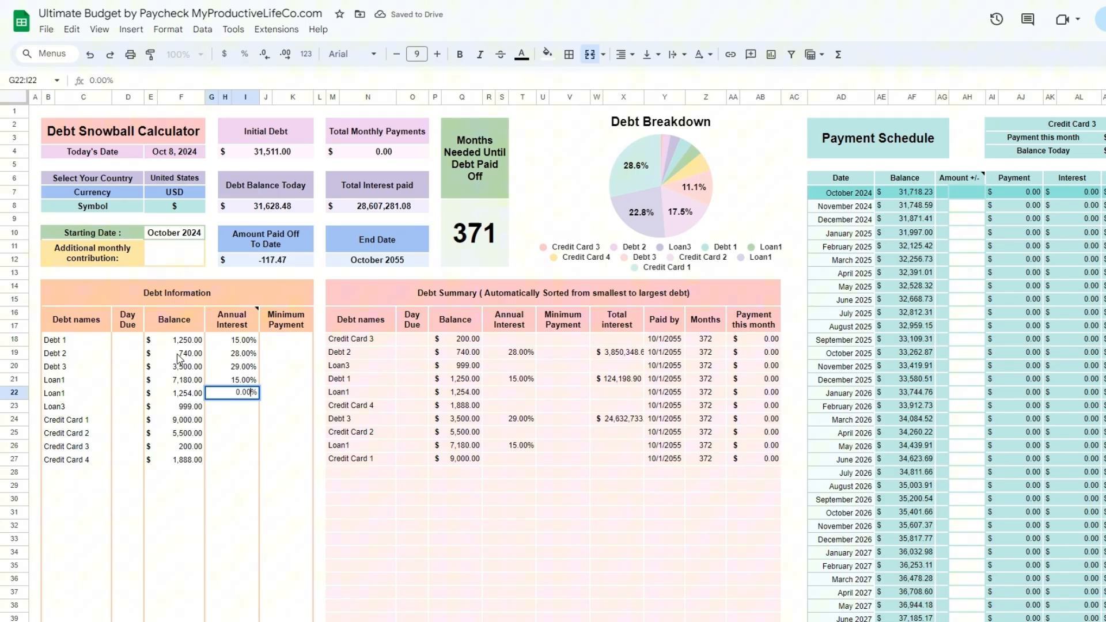
type("0.00001%")
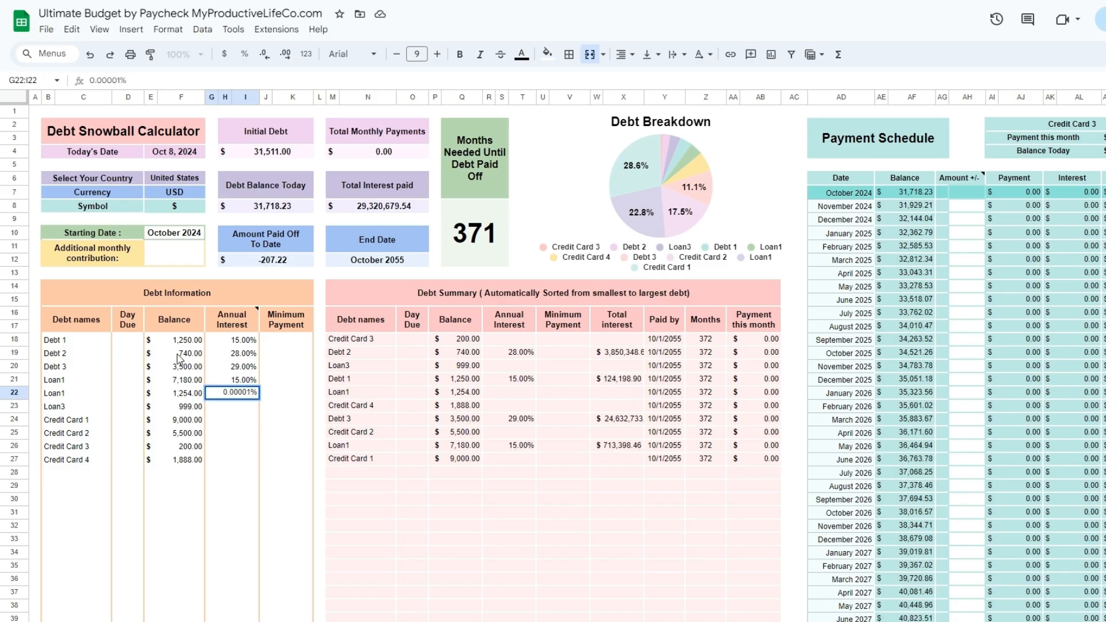
key("enter")
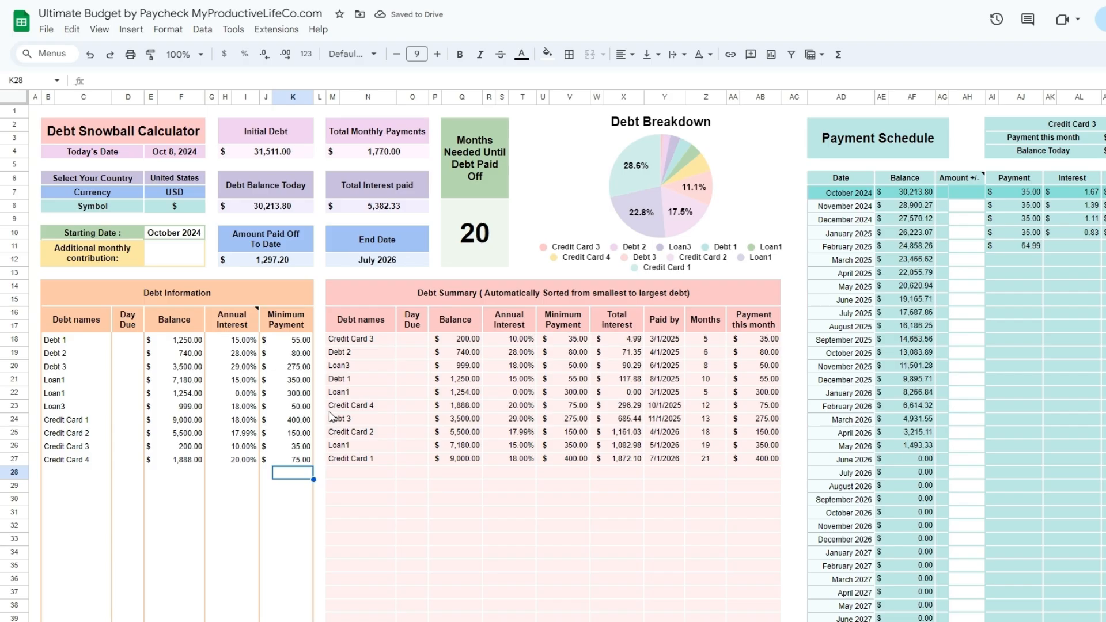
mouse_move(381, 438)
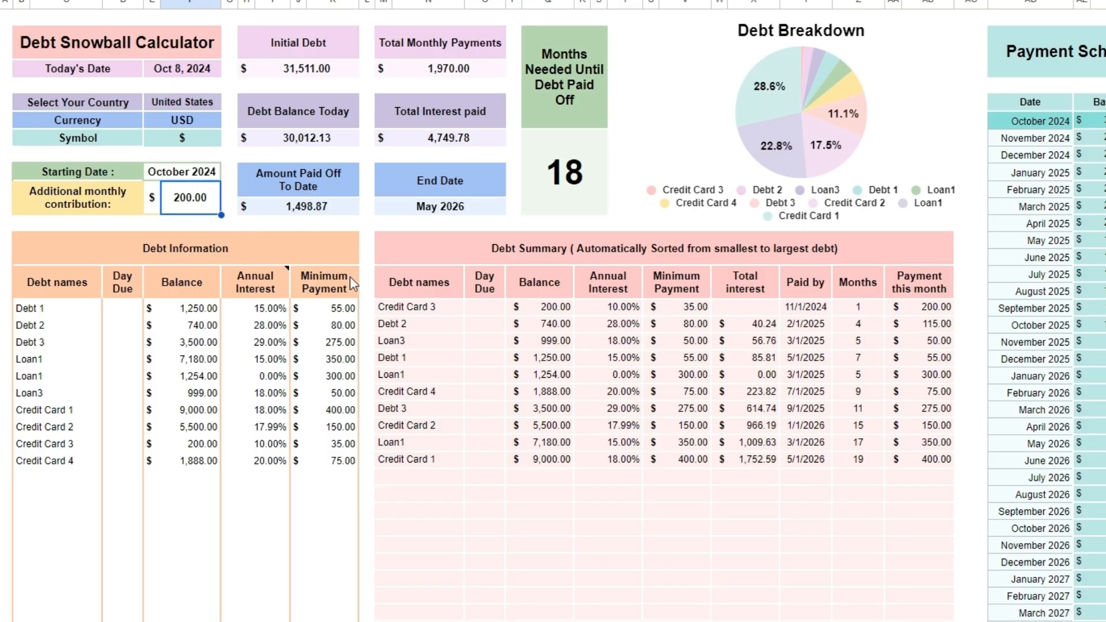
mouse_move(366, 411)
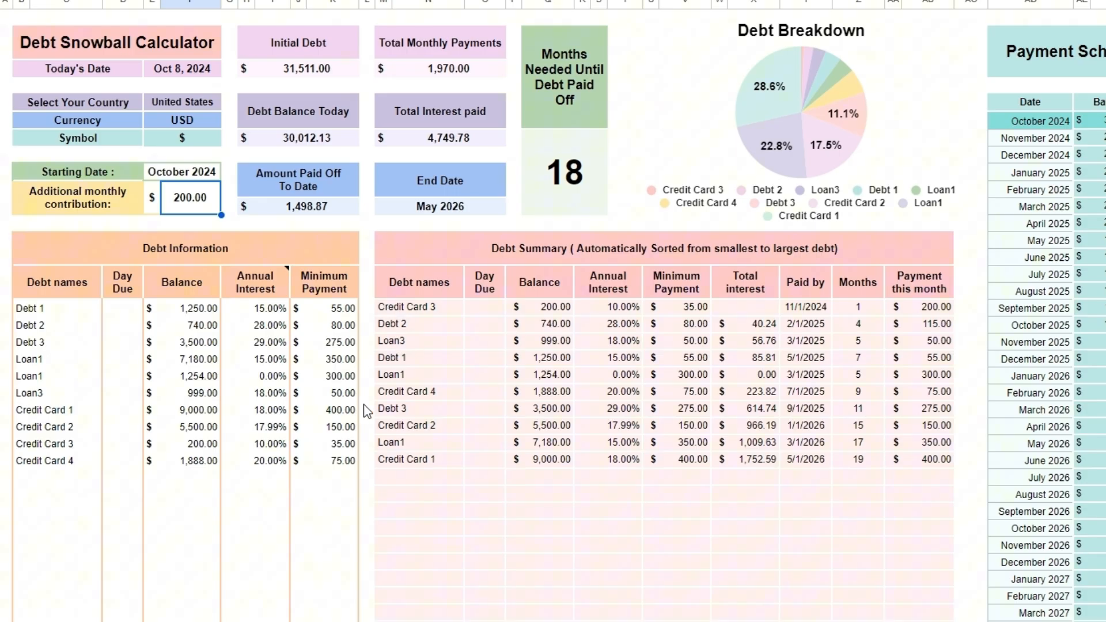
mouse_move(351, 352)
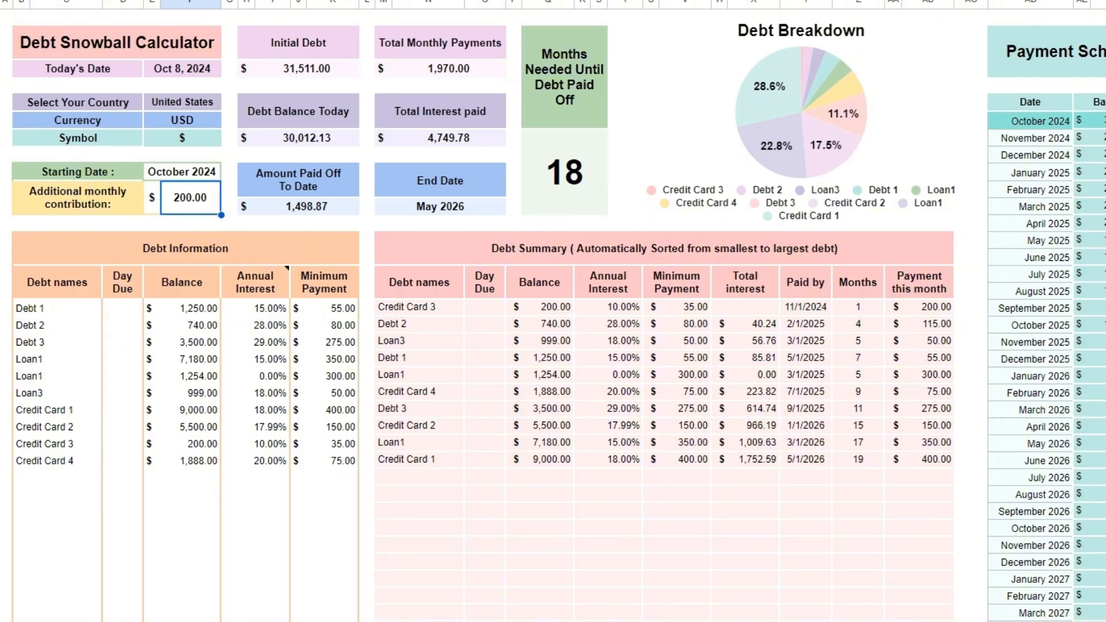
- Scroll right to the Payment Schedule, then back left to the calculator
scroll("right", 3)
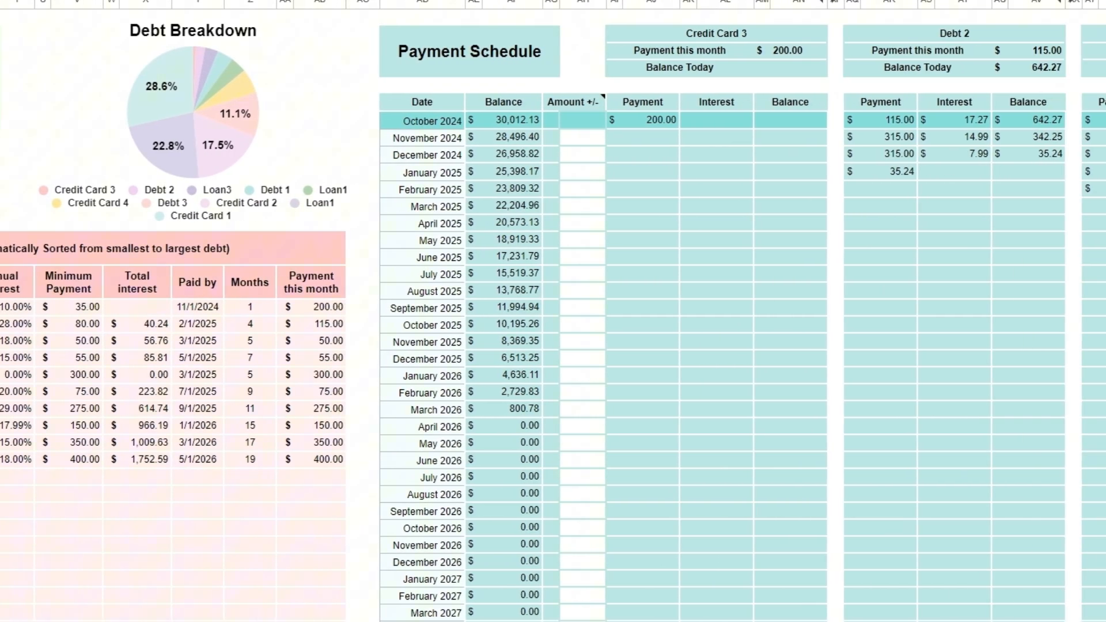
scroll("right", 3)
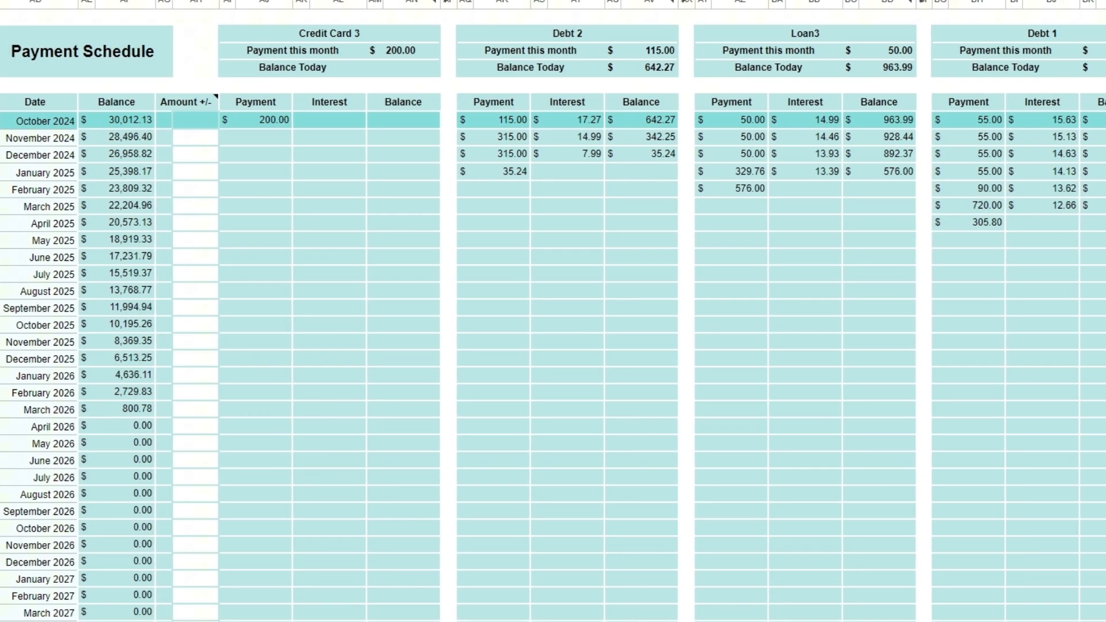
scroll("right", 3)
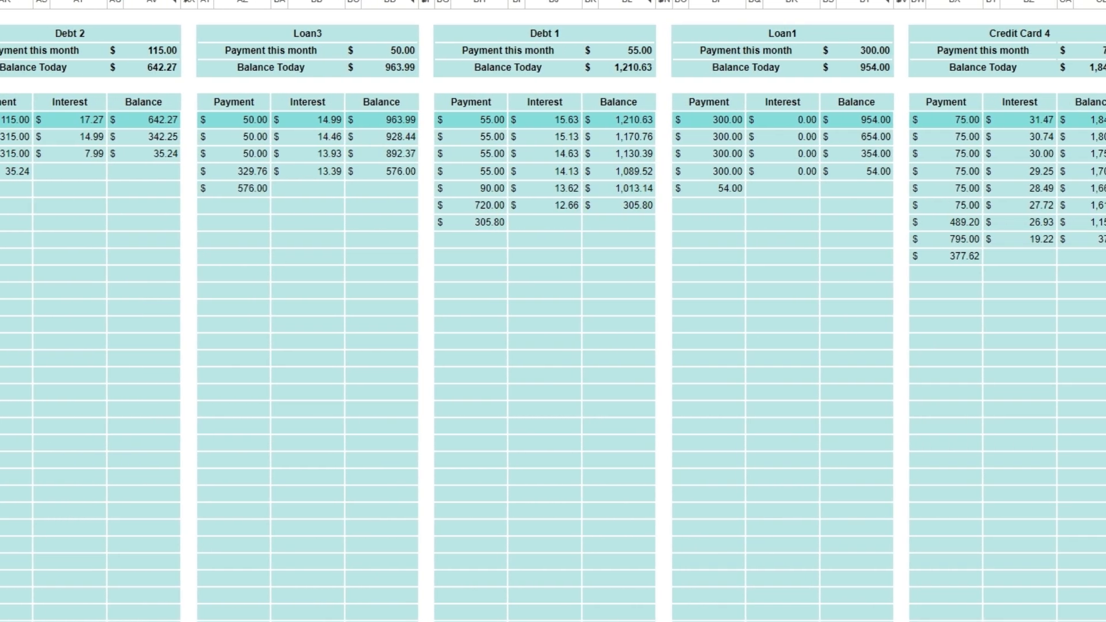
scroll("right", 3)
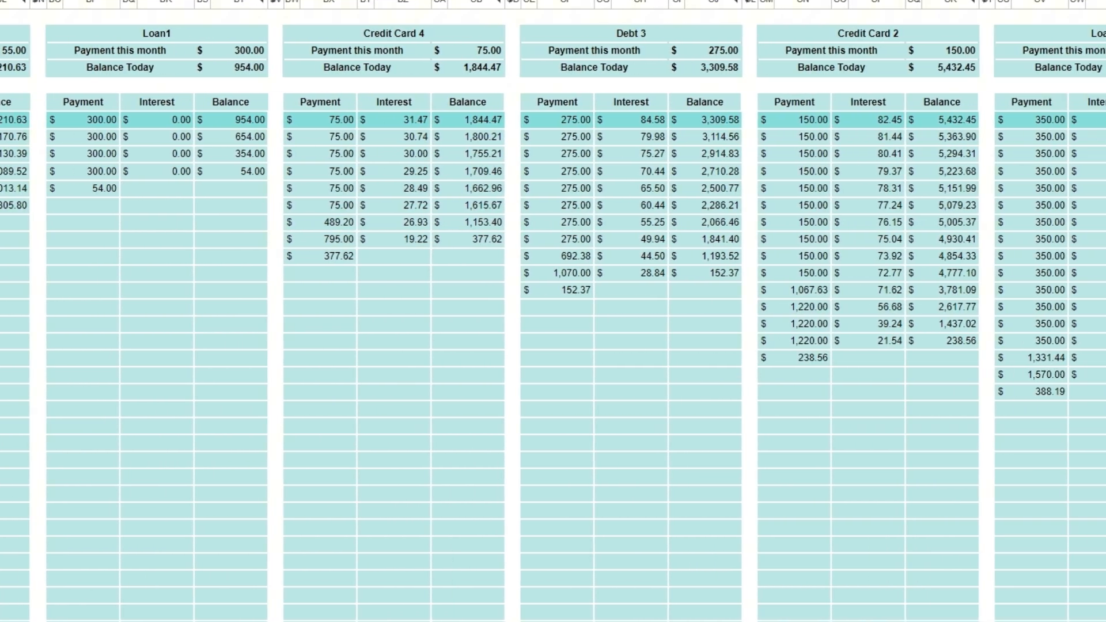
scroll("left", 3)
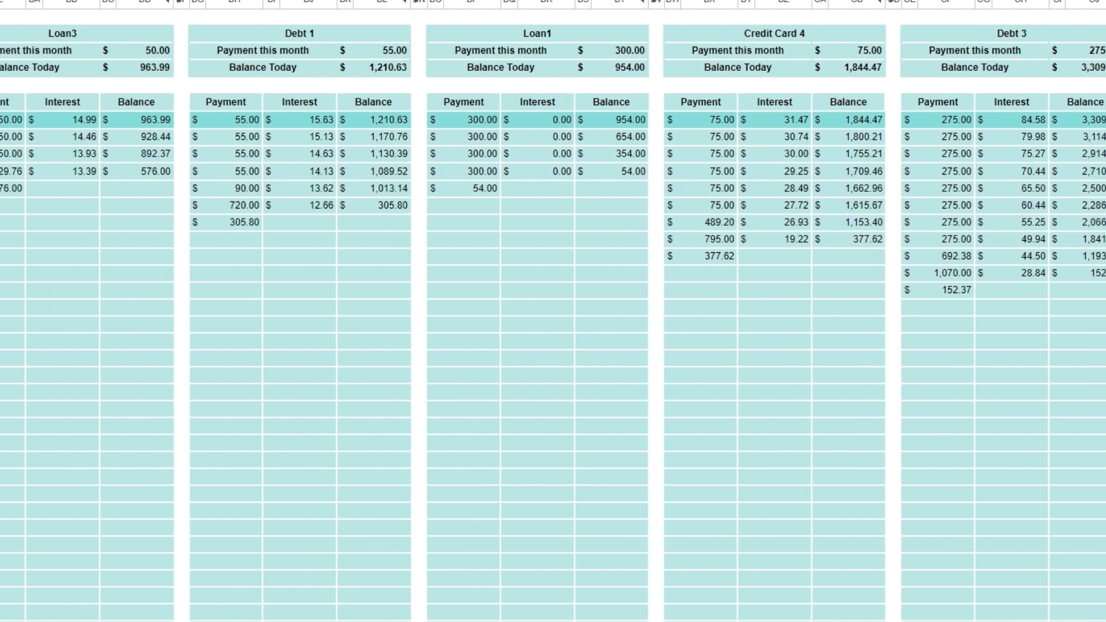
scroll("left", 3)
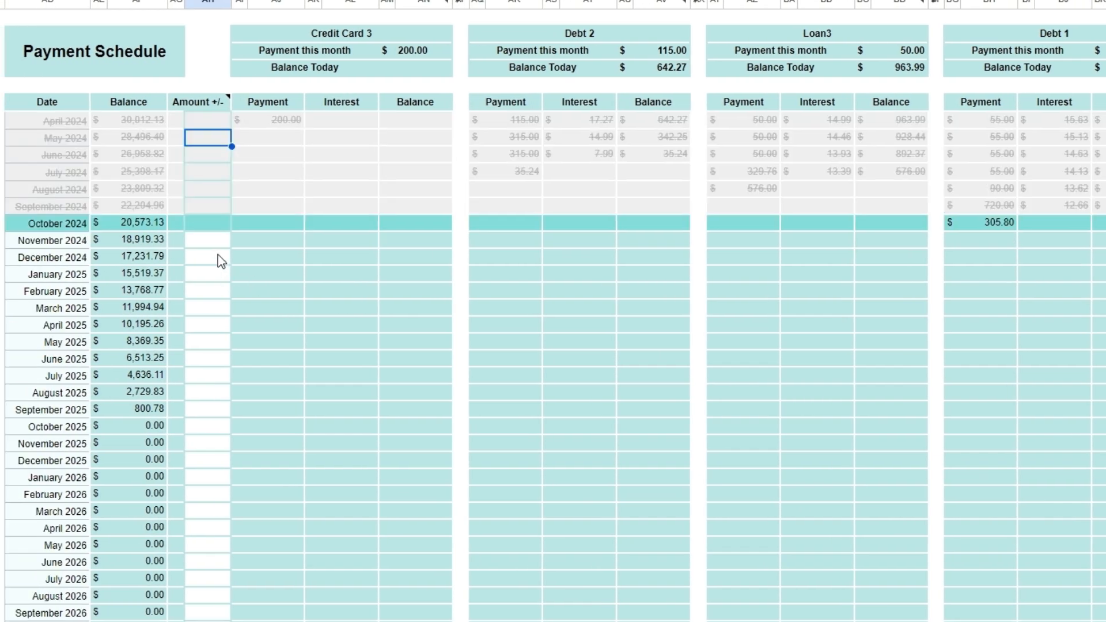
mouse_move(228, 365)
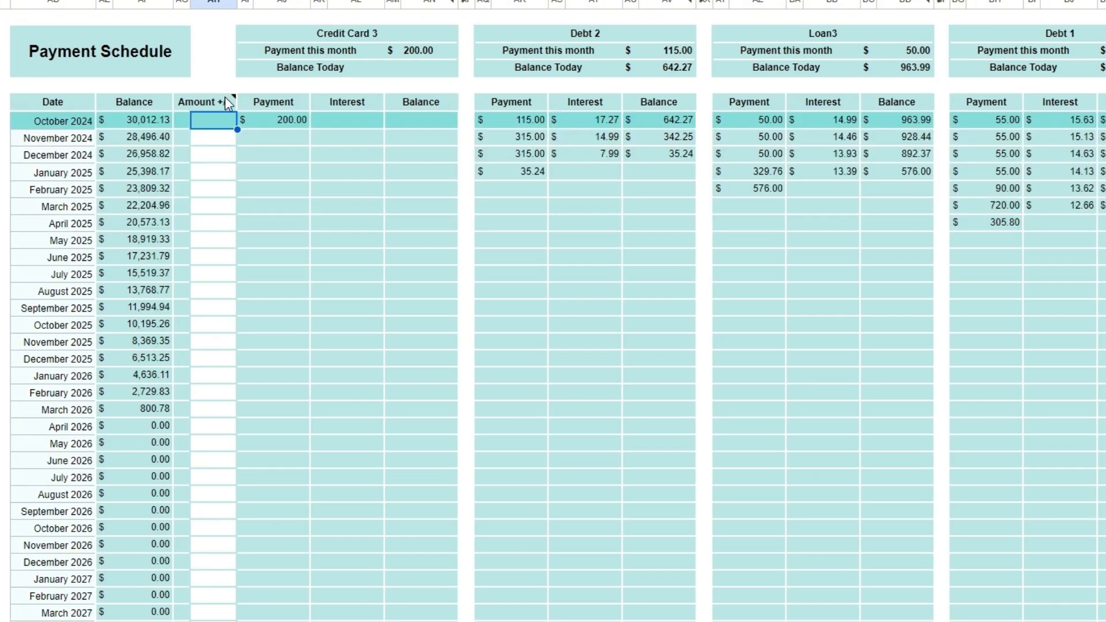
mouse_move(211, 103)
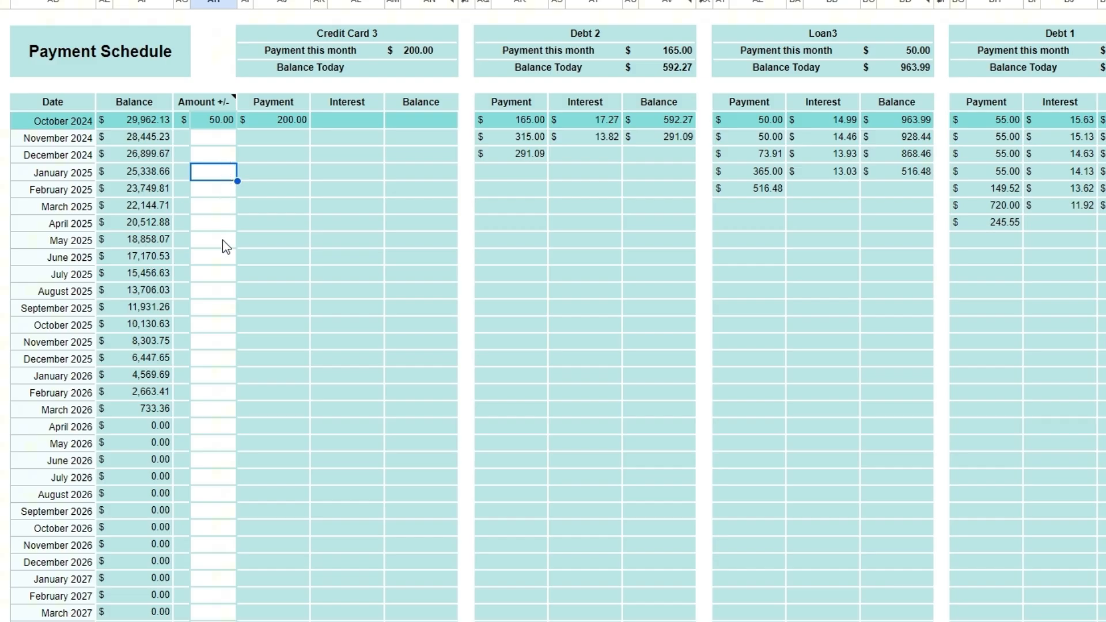
mouse_move(227, 241)
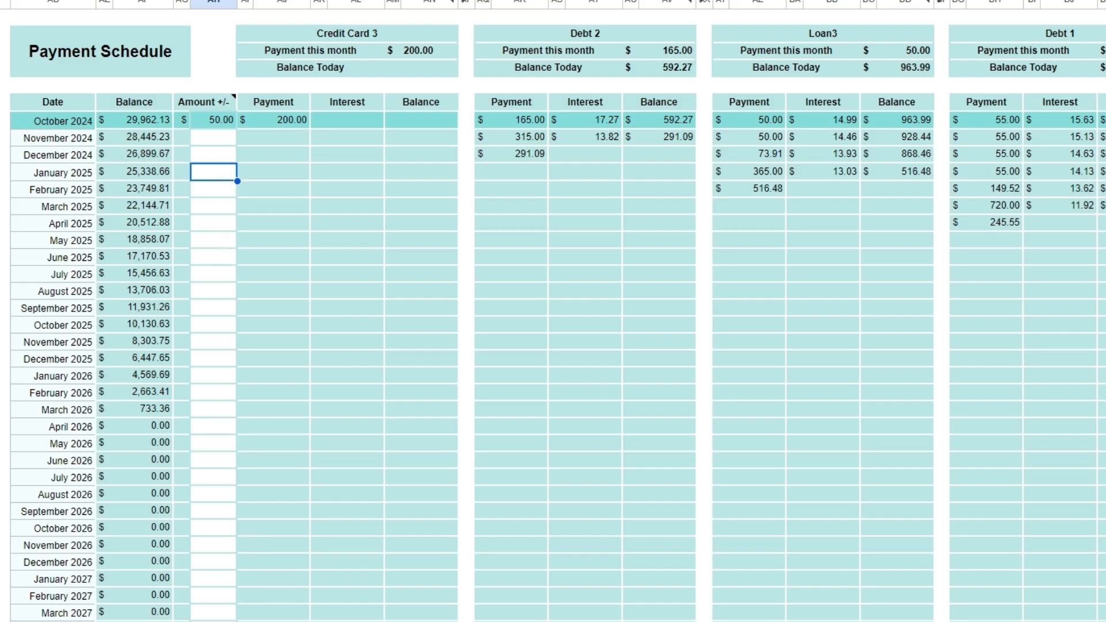
scroll("left", 3)
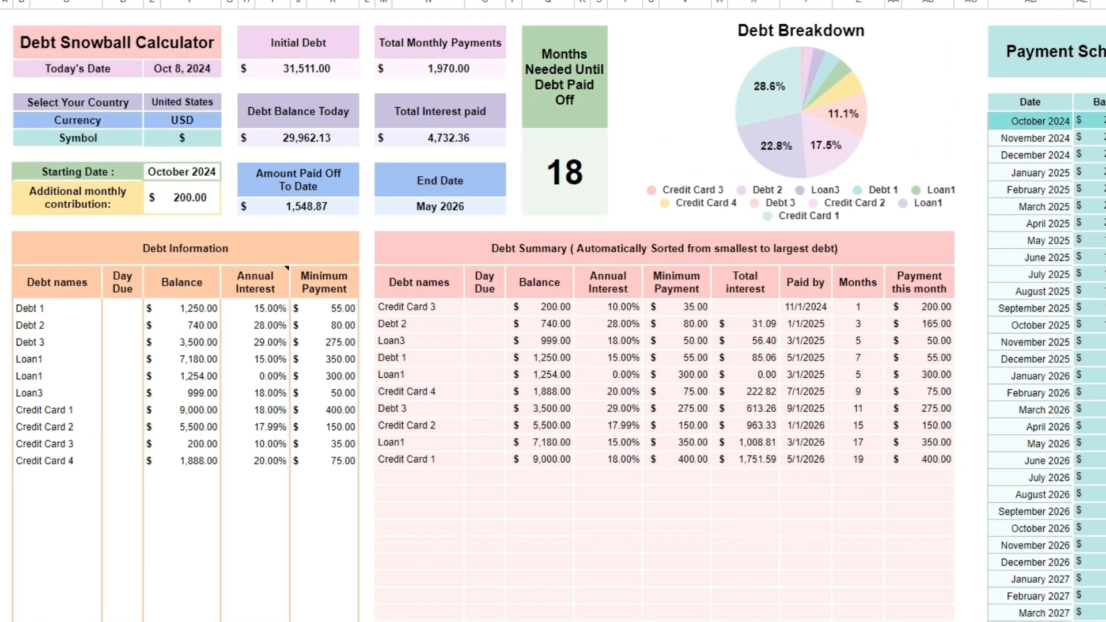
left_click(623, 612)
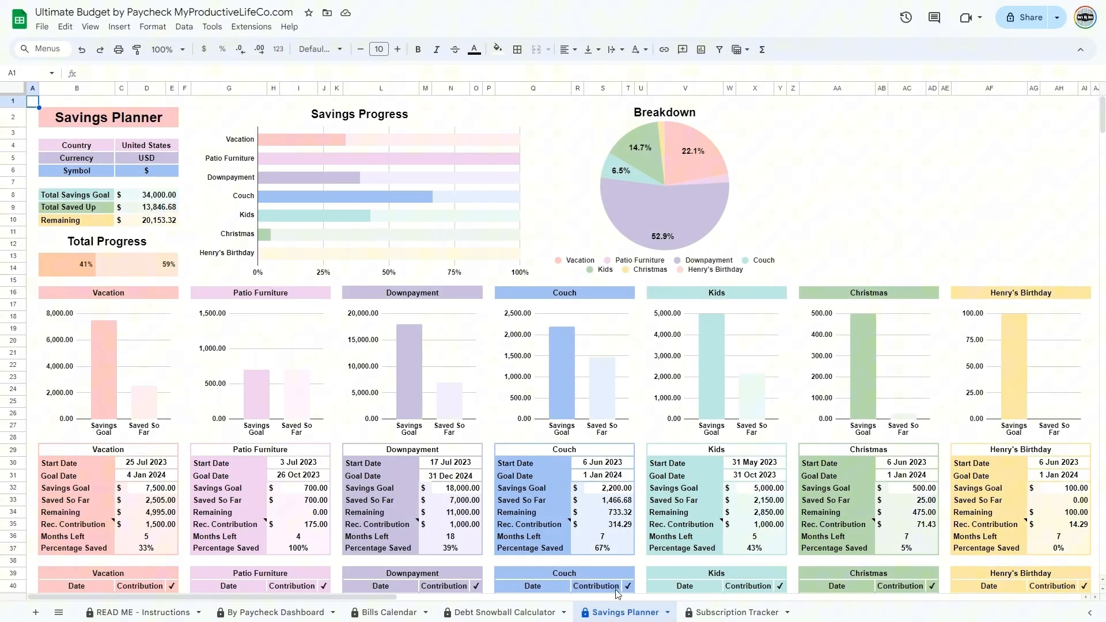
mouse_move(189, 335)
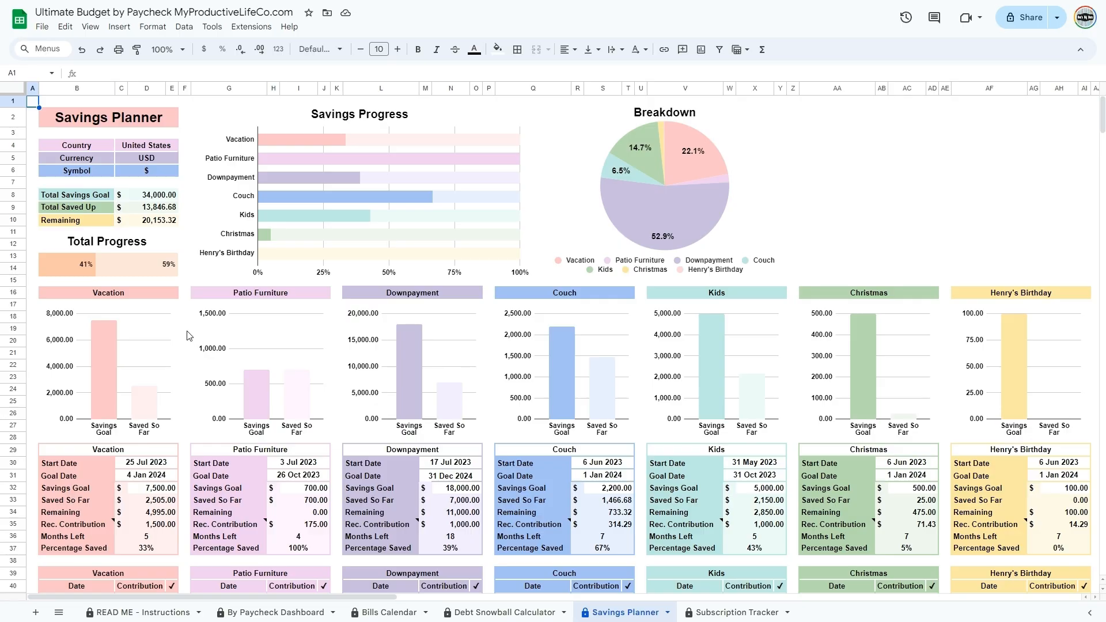
mouse_move(175, 333)
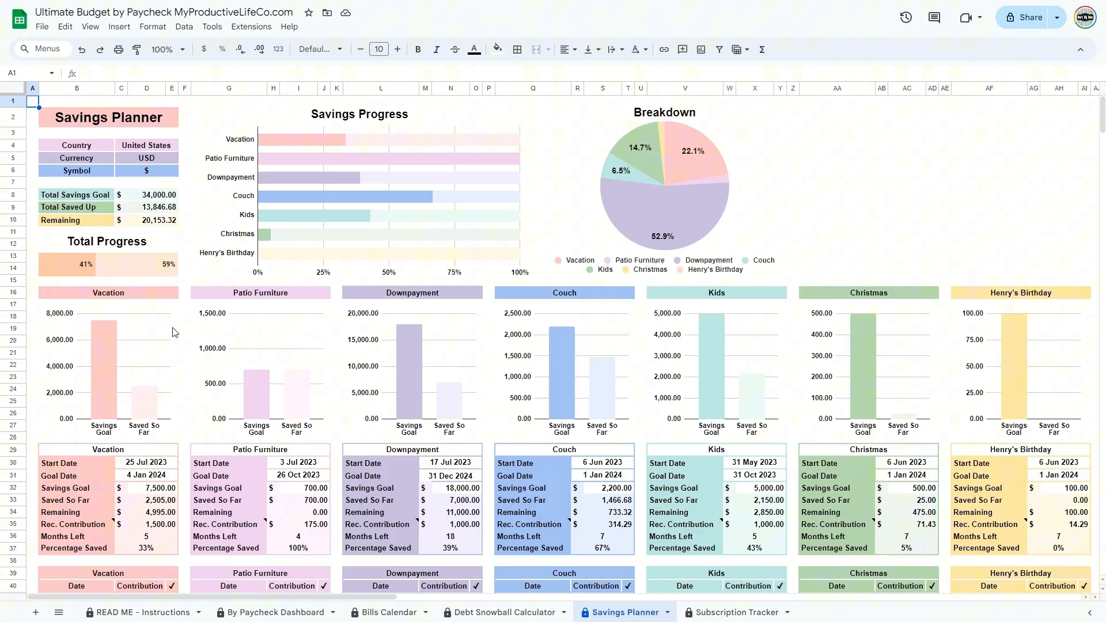
scroll("down", 3)
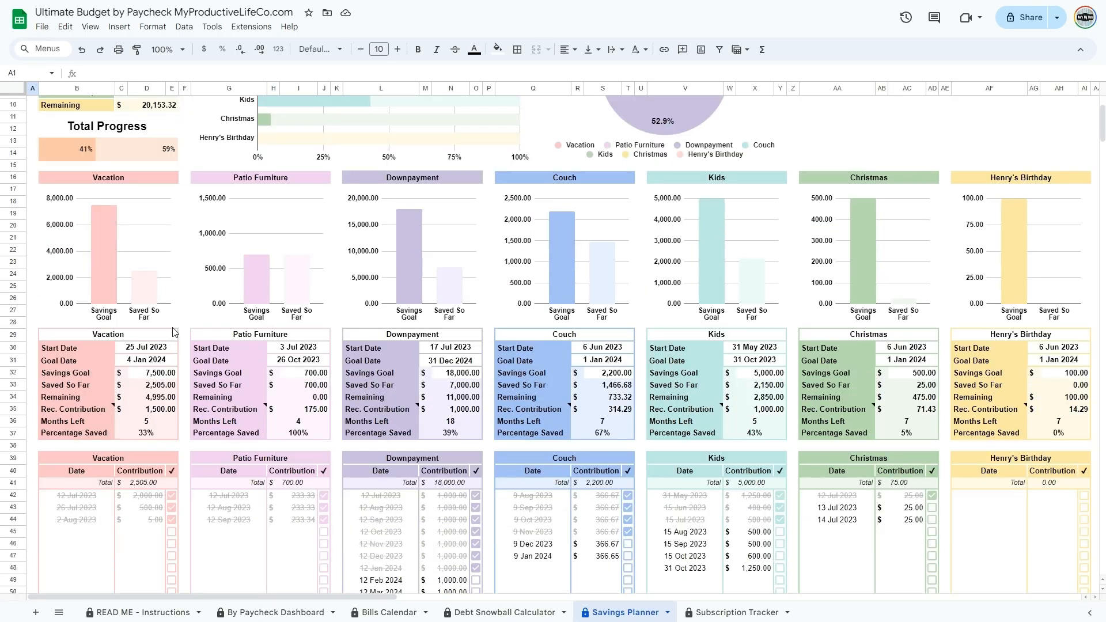
scroll("down", 3)
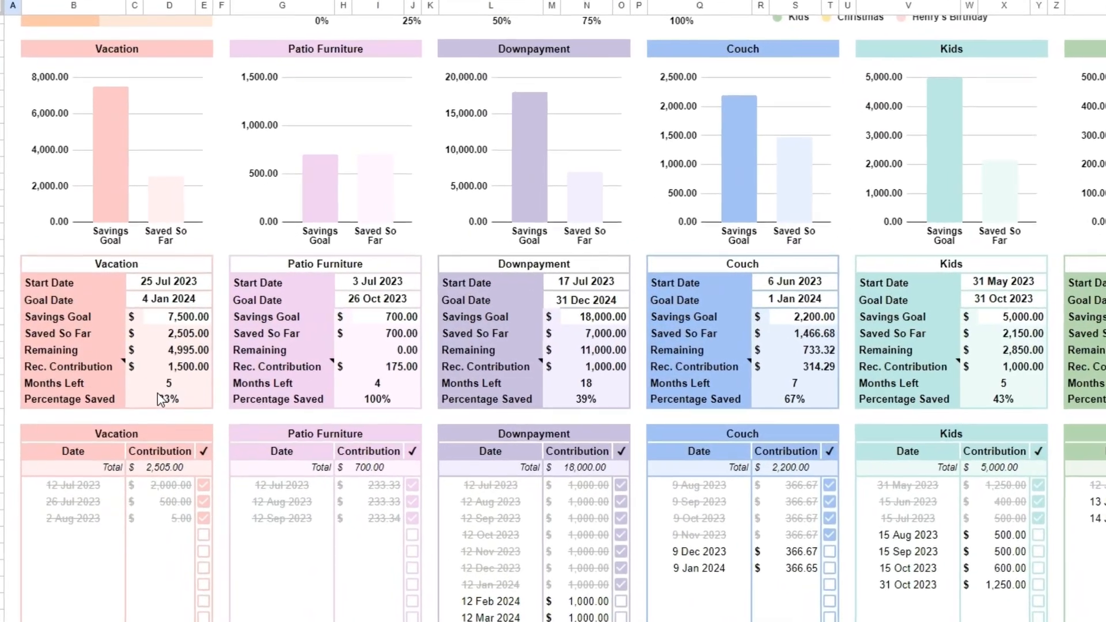
scroll("up", 3)
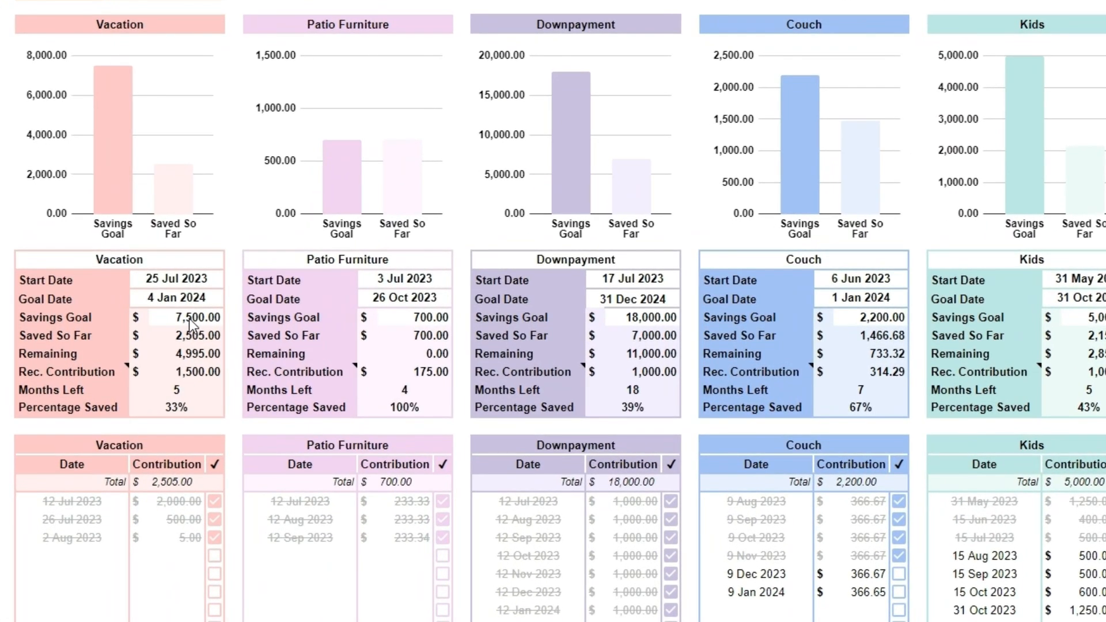
mouse_move(141, 346)
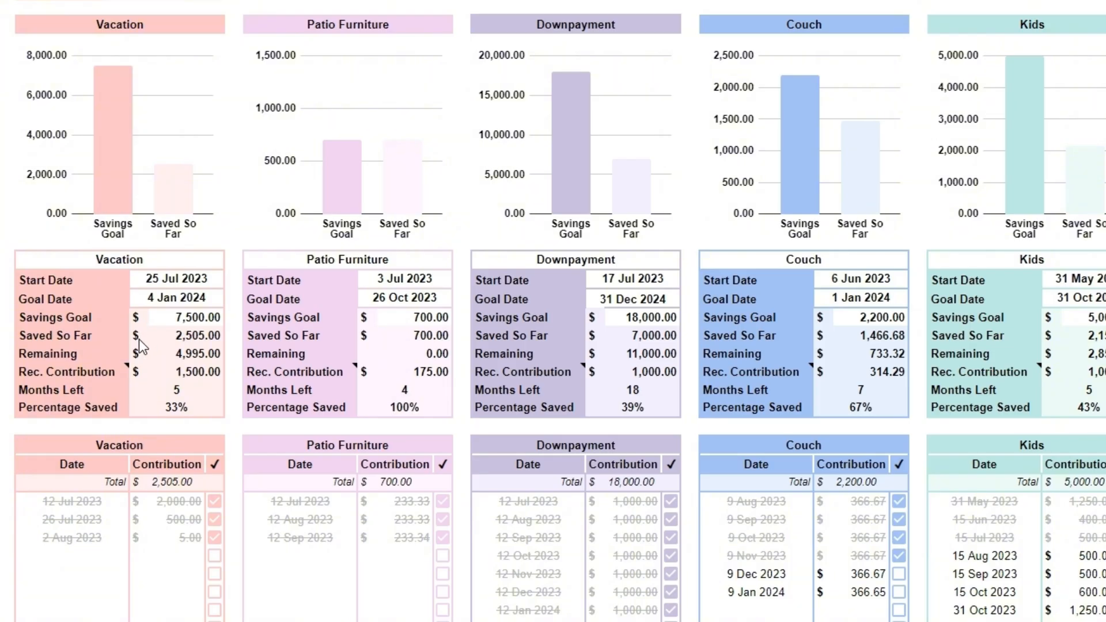
mouse_move(103, 541)
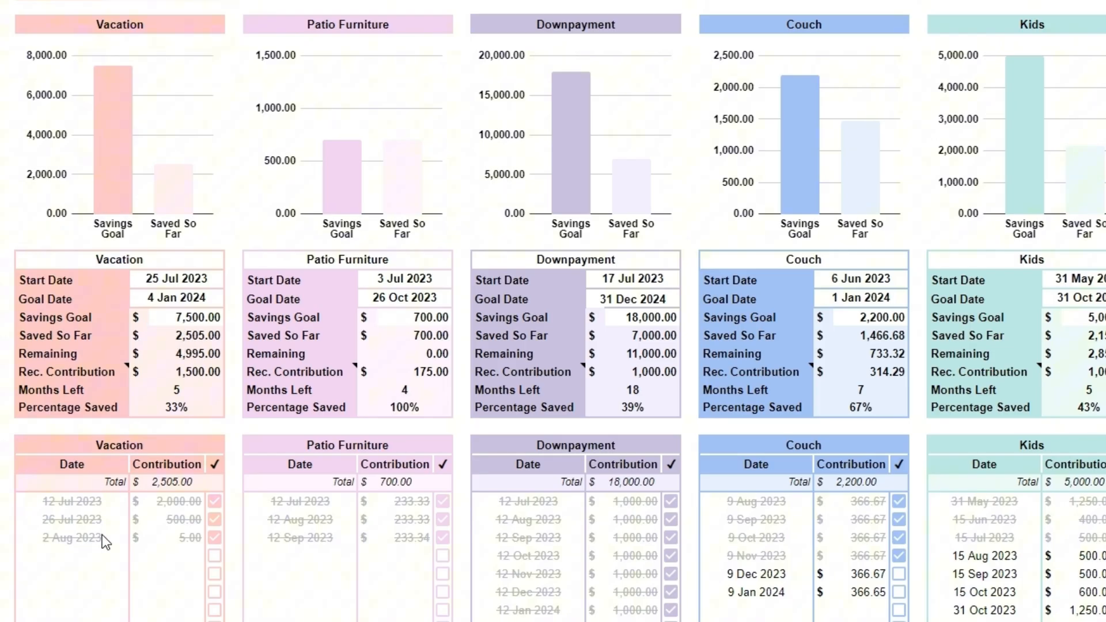
mouse_move(126, 584)
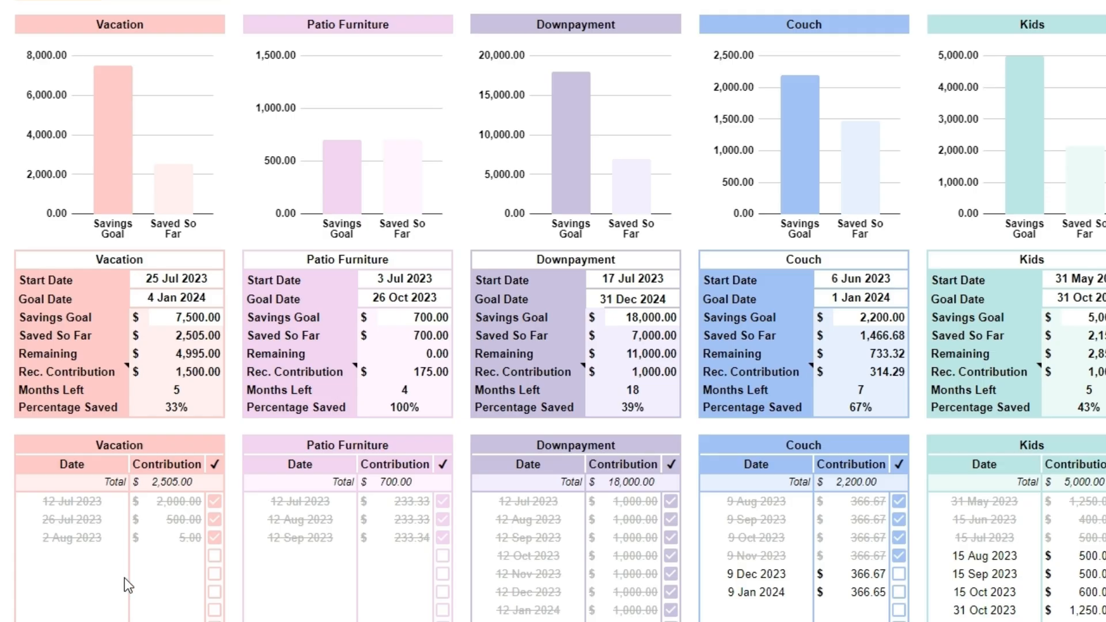
mouse_move(166, 567)
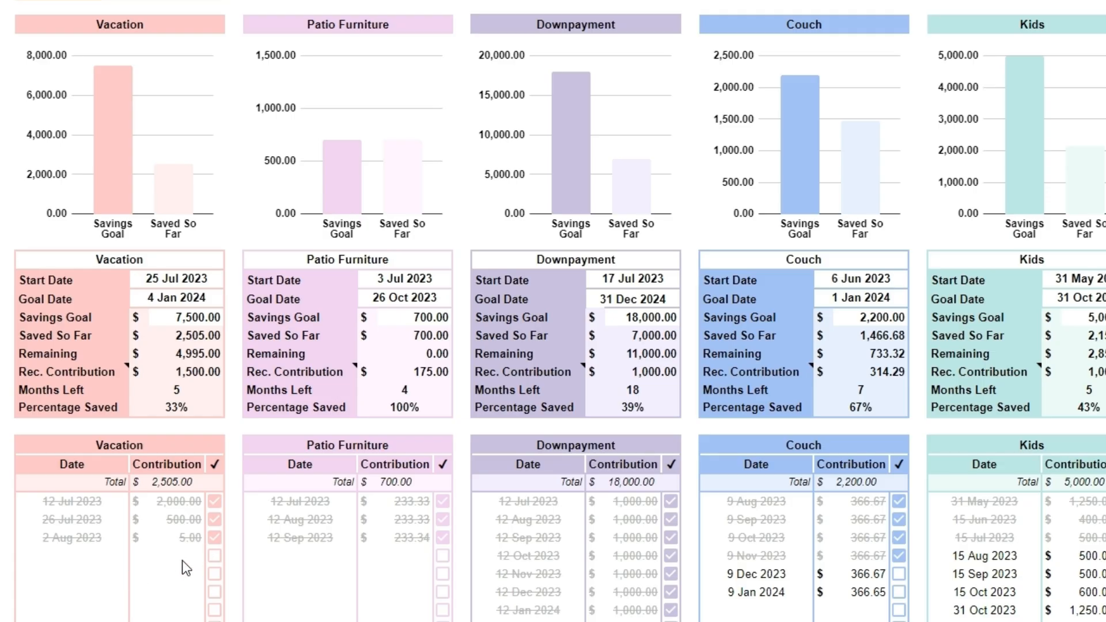
mouse_move(162, 569)
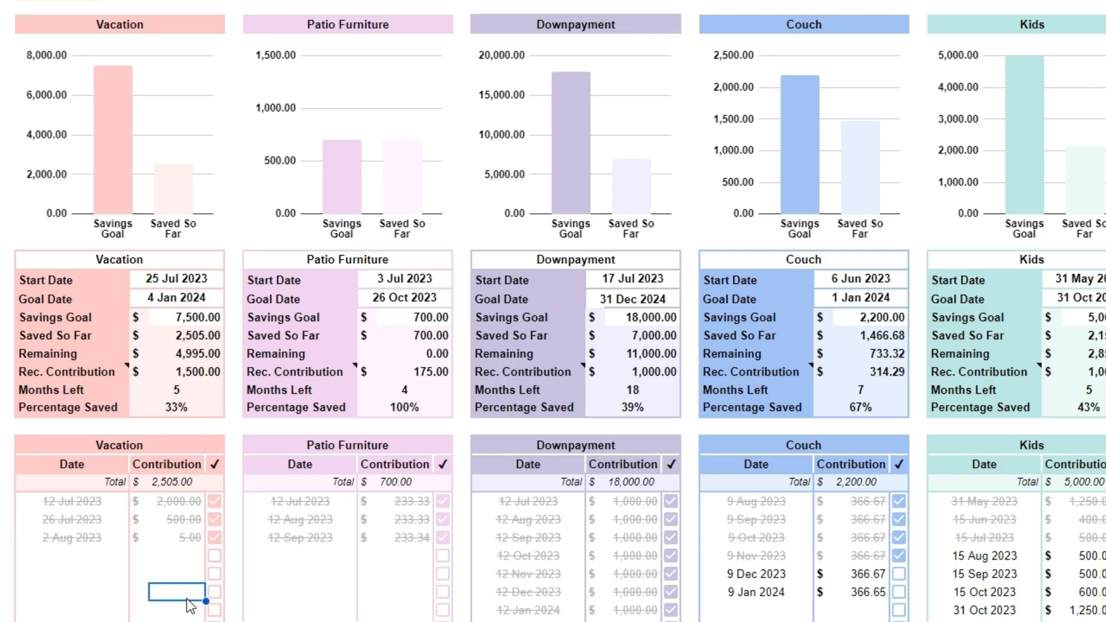
mouse_move(176, 603)
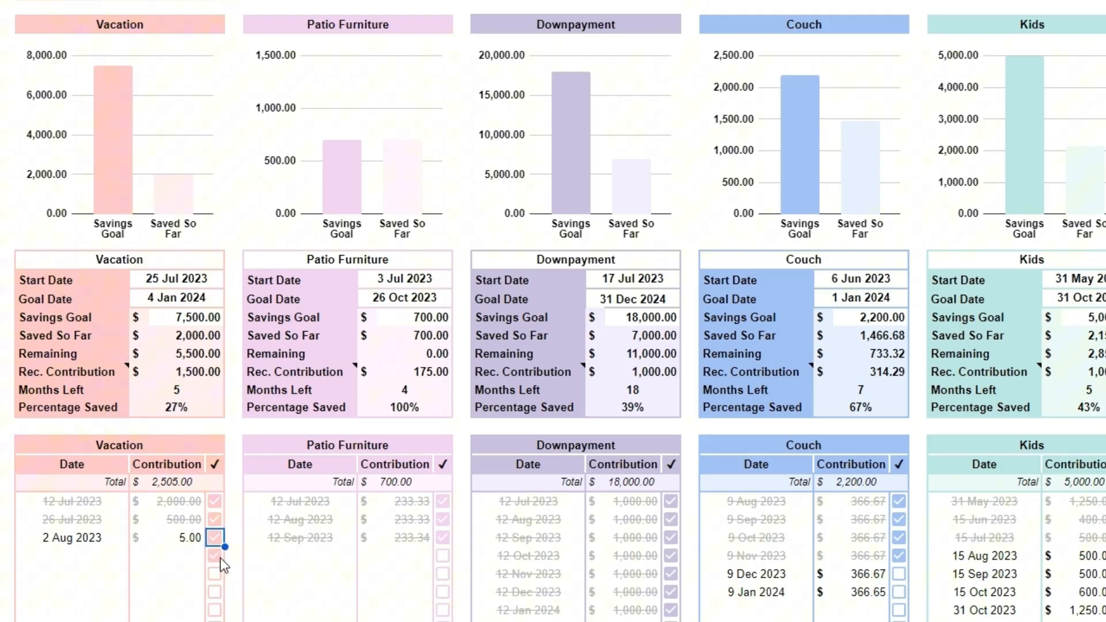
left_click(216, 557)
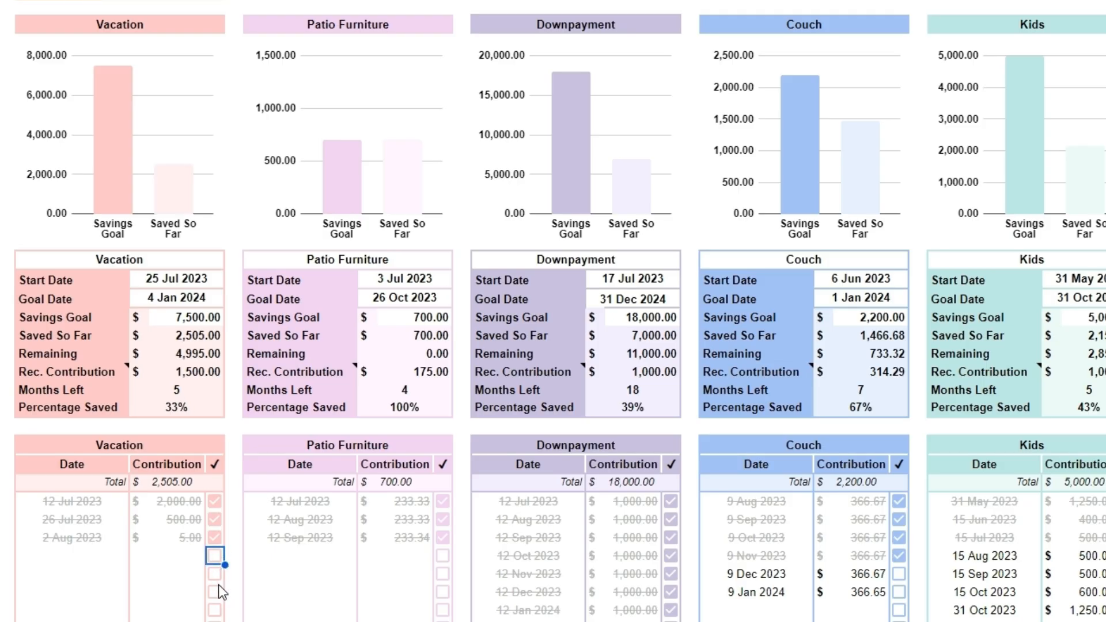
mouse_move(176, 586)
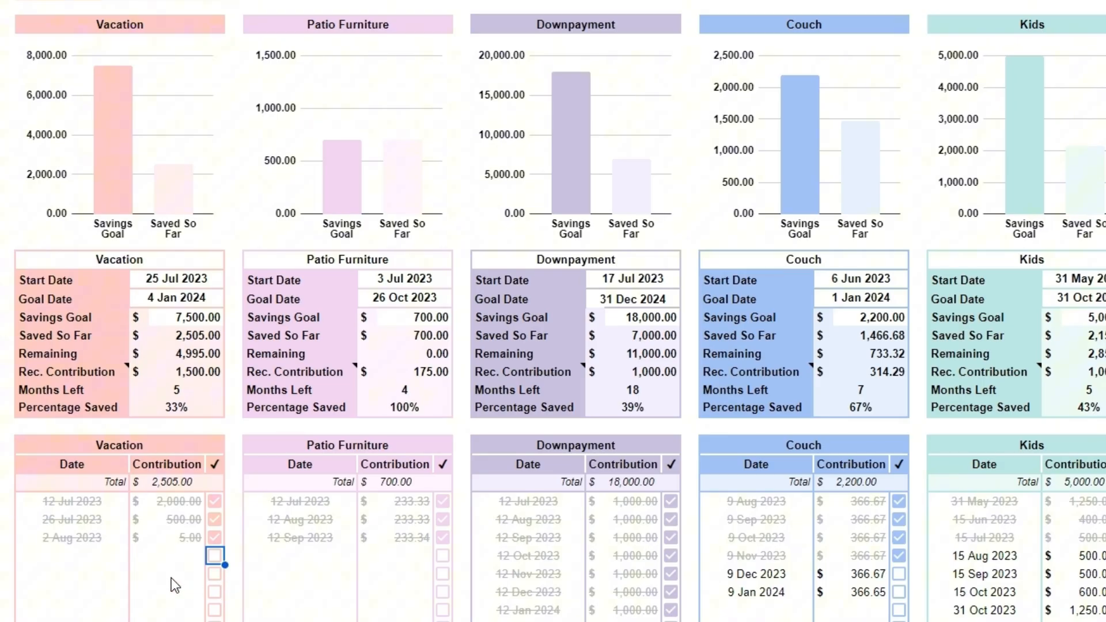
mouse_move(182, 582)
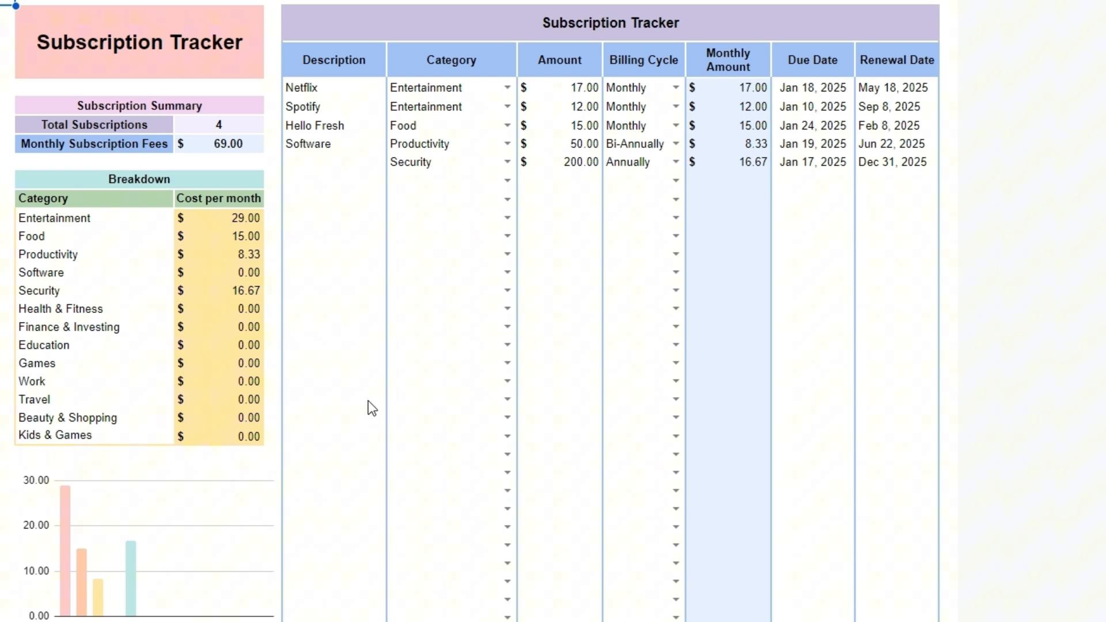
mouse_move(423, 500)
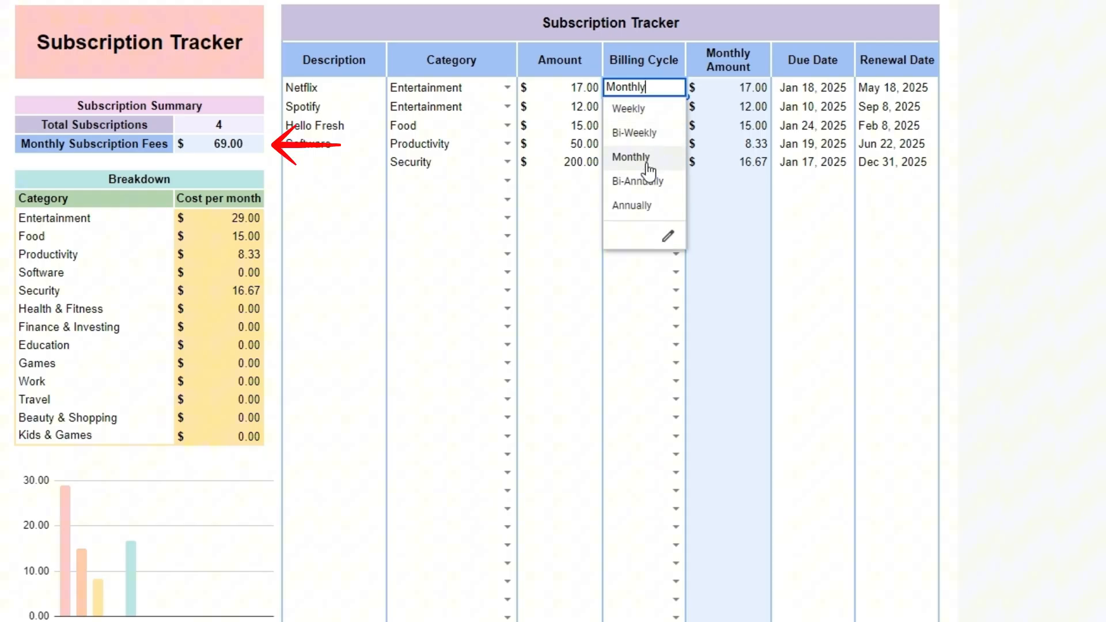
mouse_move(631, 205)
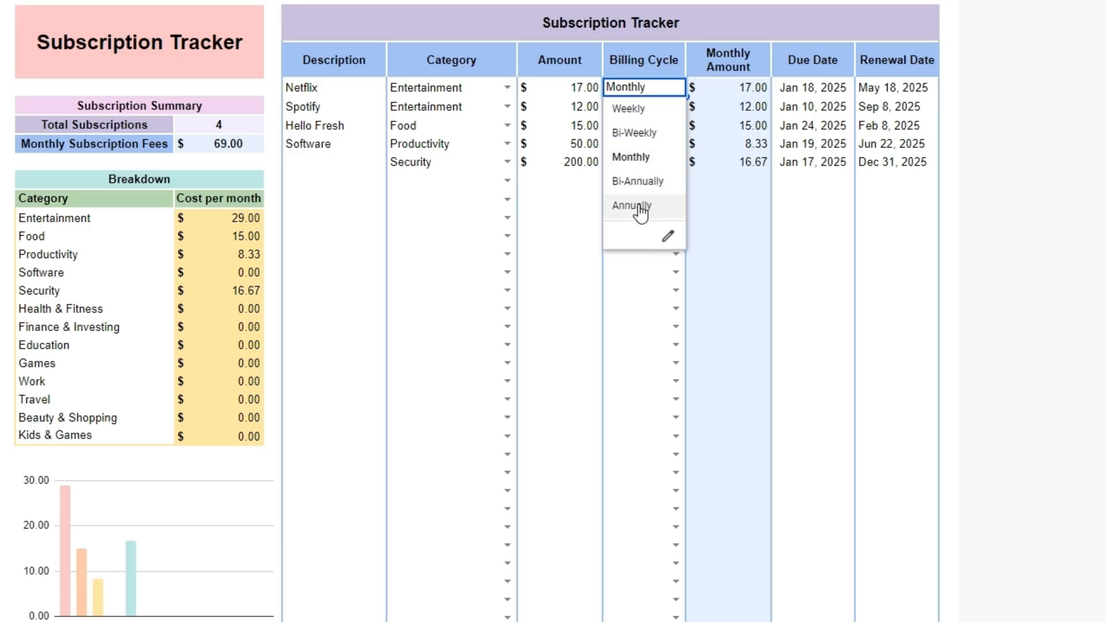
mouse_move(568, 230)
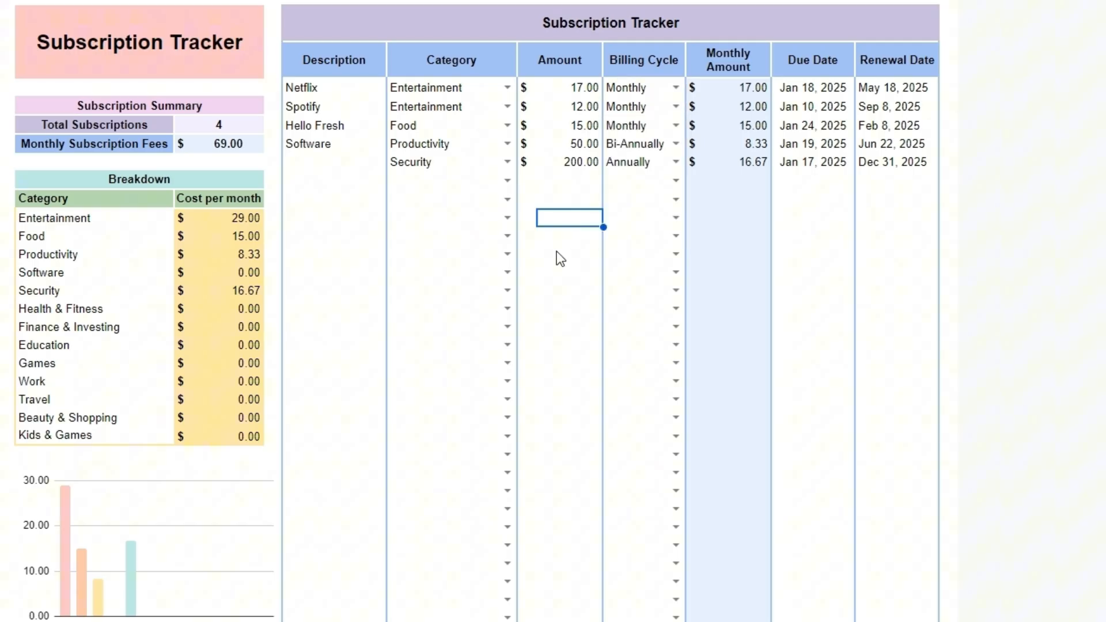
- On the Subscription Tracker, open Netflix's Billing Cycle dropdown to review its options
left_click(507, 87)
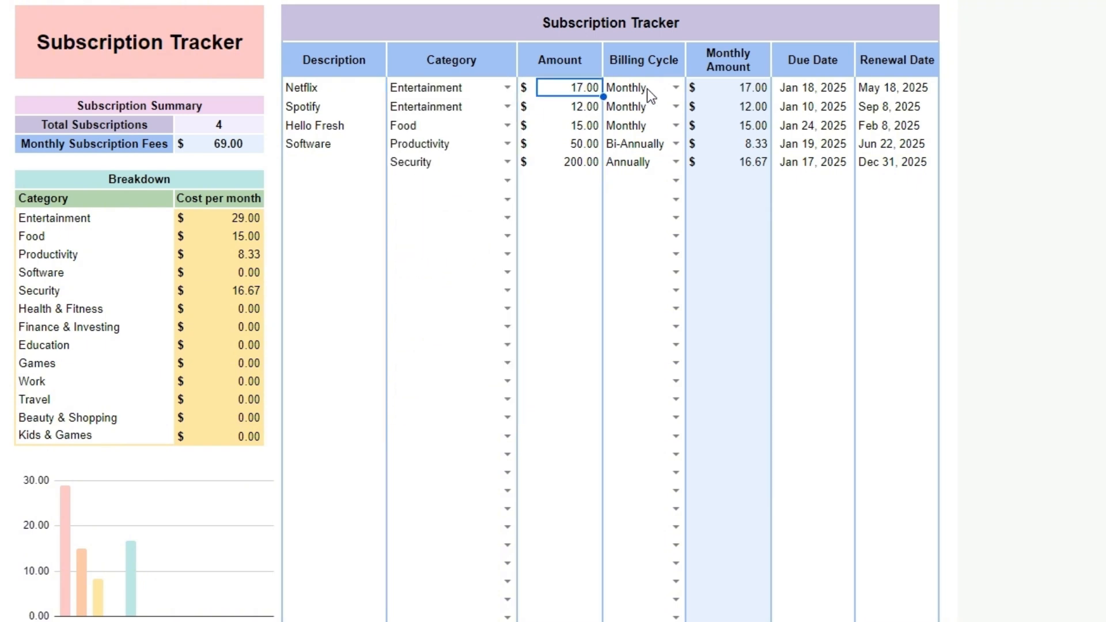
left_click(673, 87)
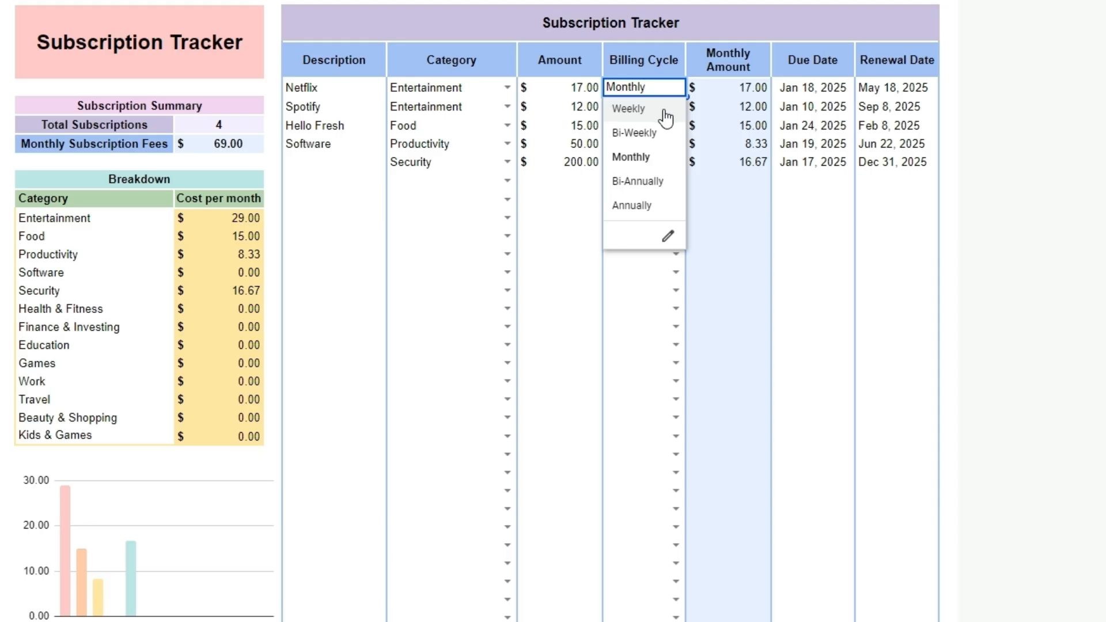
mouse_move(676, 123)
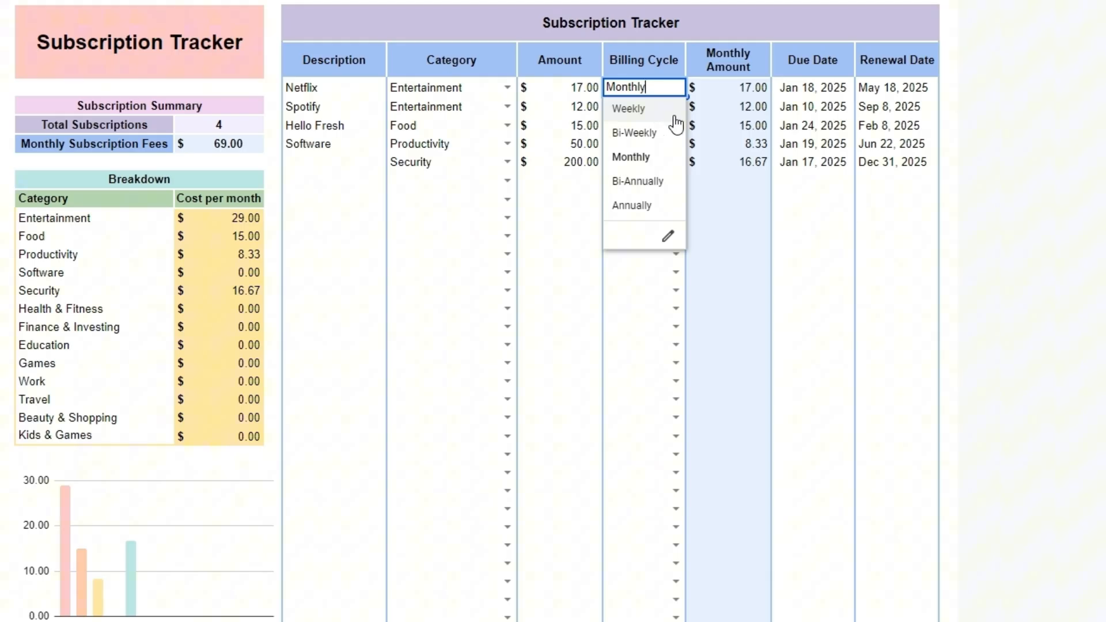
mouse_move(815, 96)
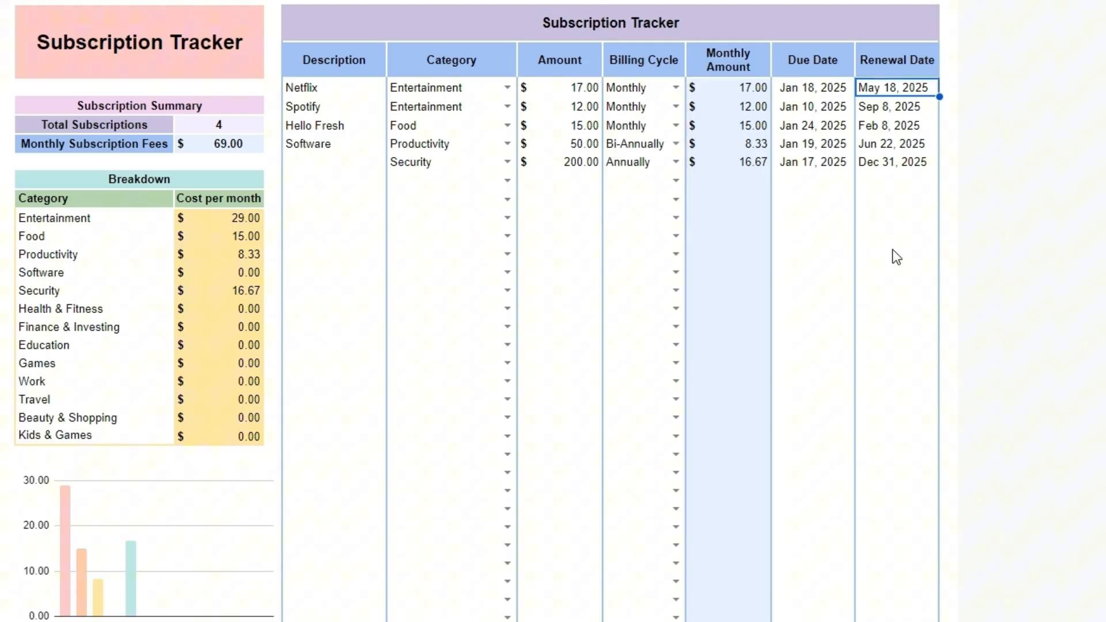
mouse_move(925, 569)
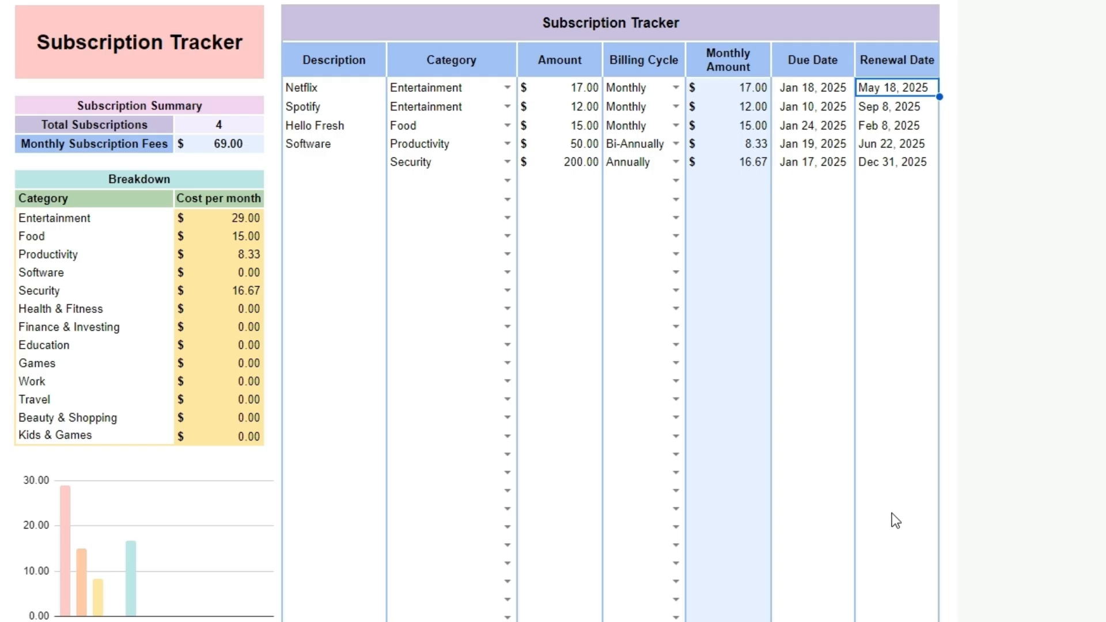
mouse_move(943, 503)
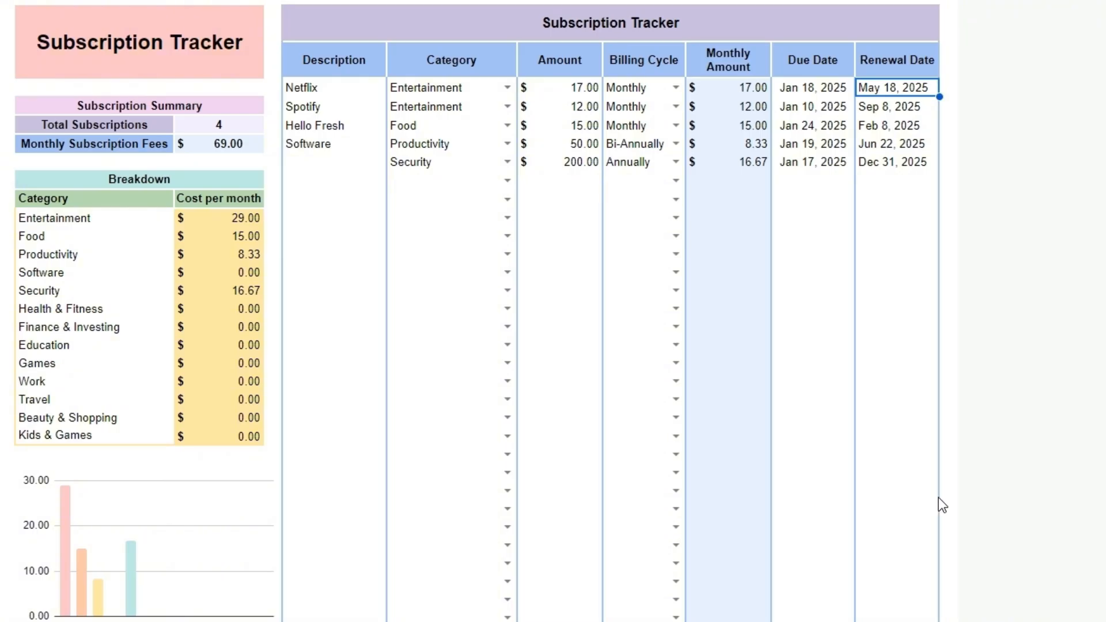
mouse_move(908, 468)
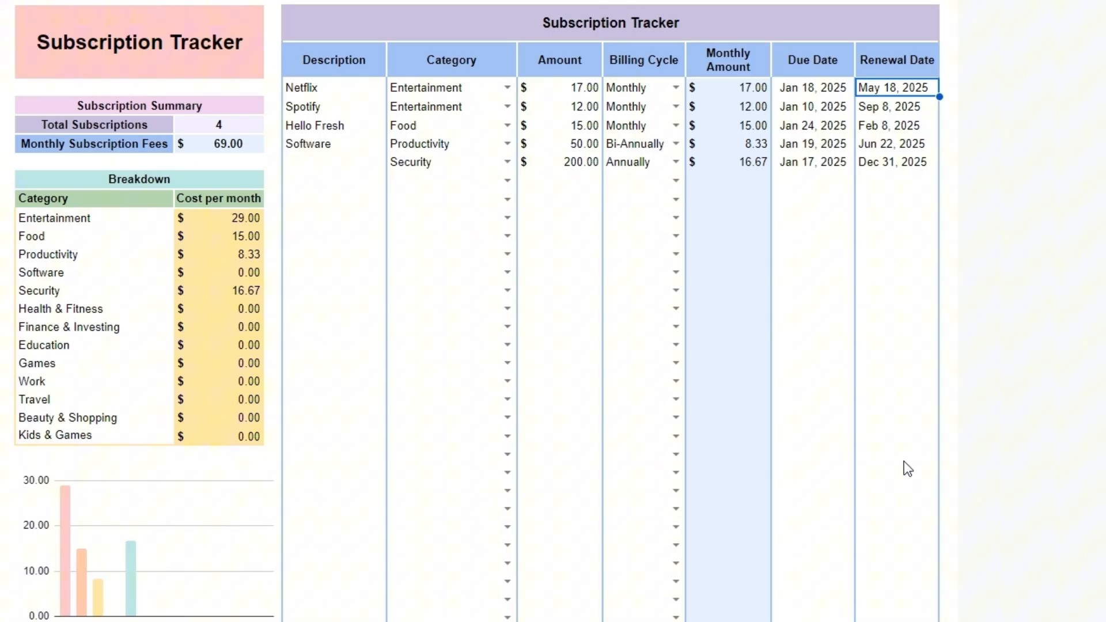